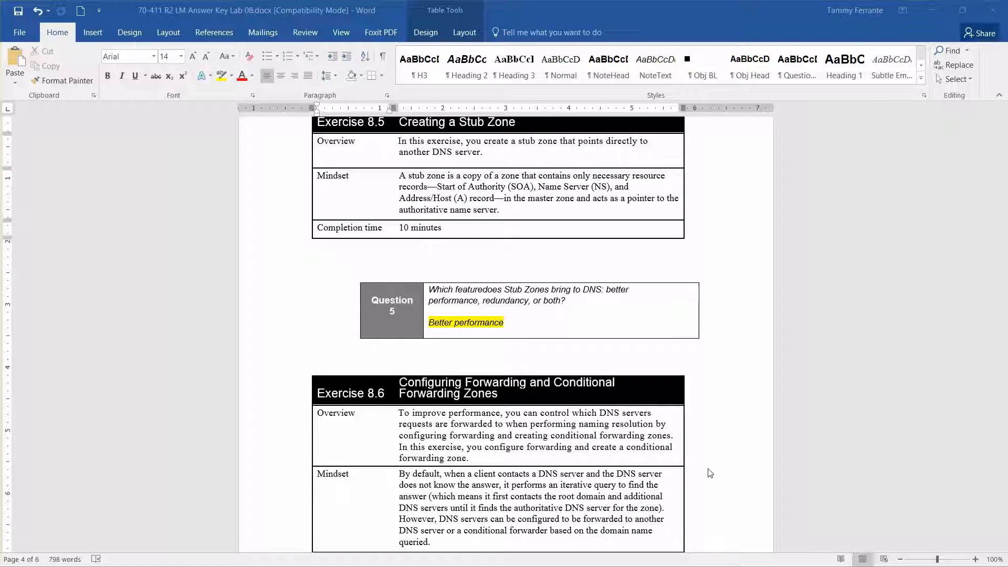
mouse_move(726, 341)
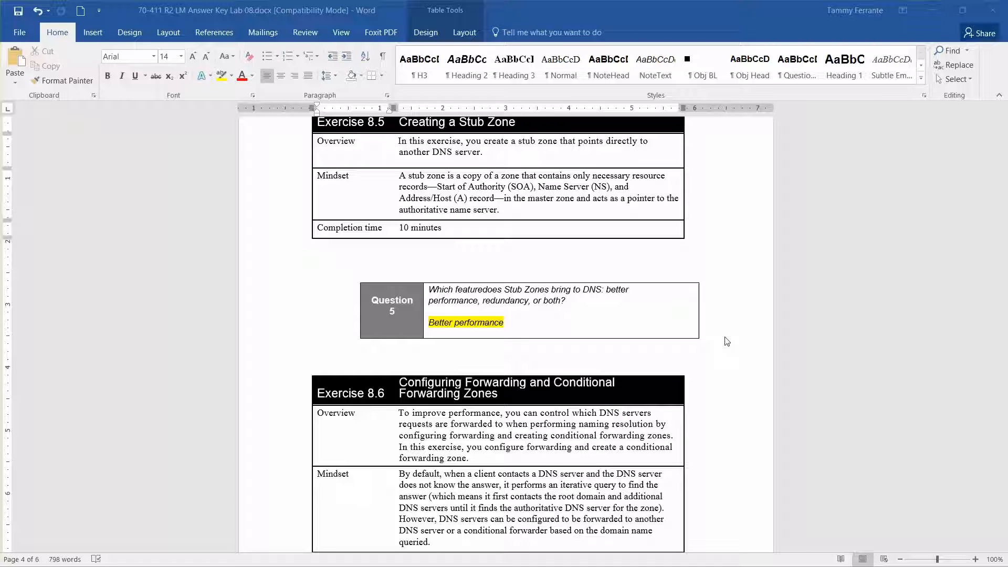
mouse_move(906, 237)
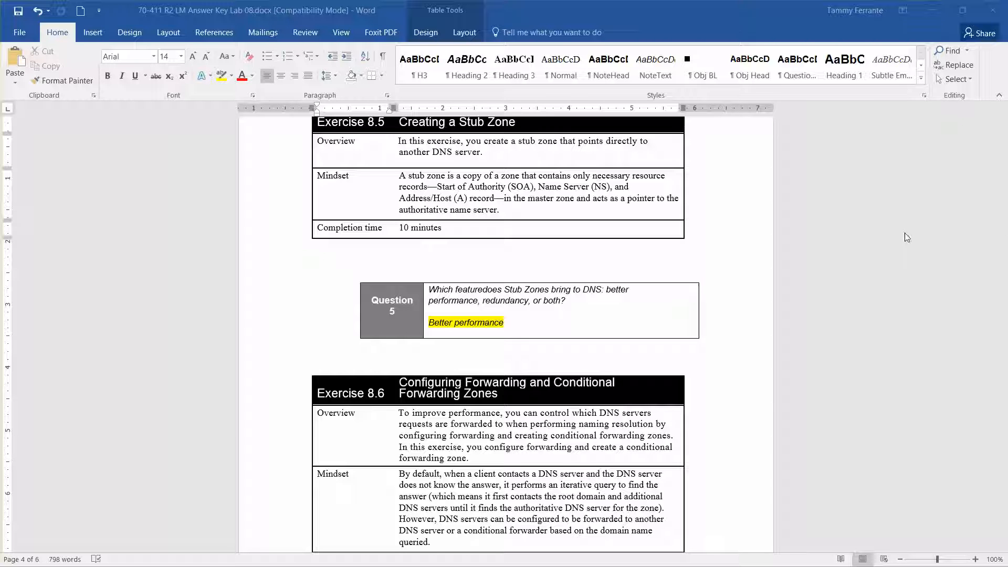
mouse_move(934, 271)
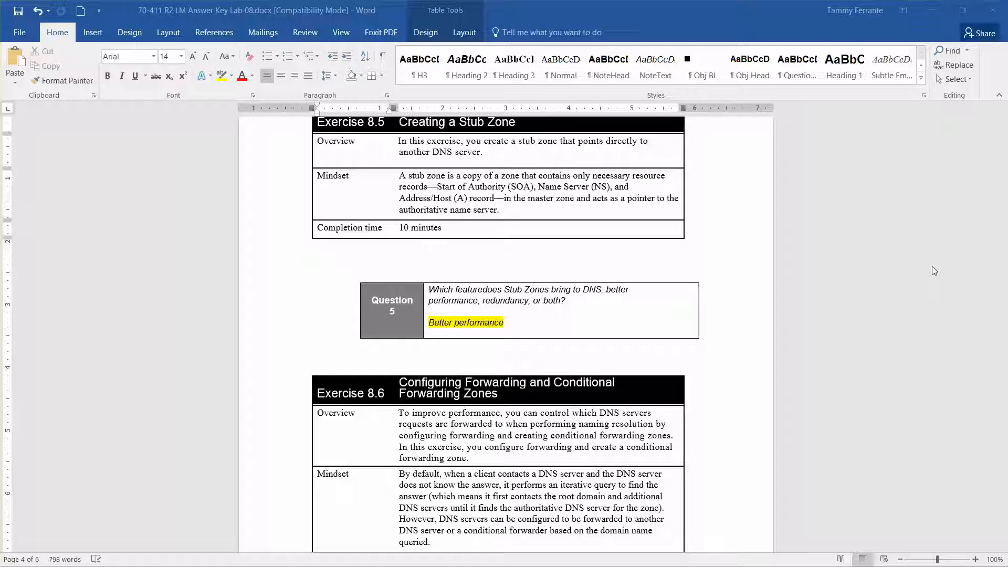
mouse_move(927, 267)
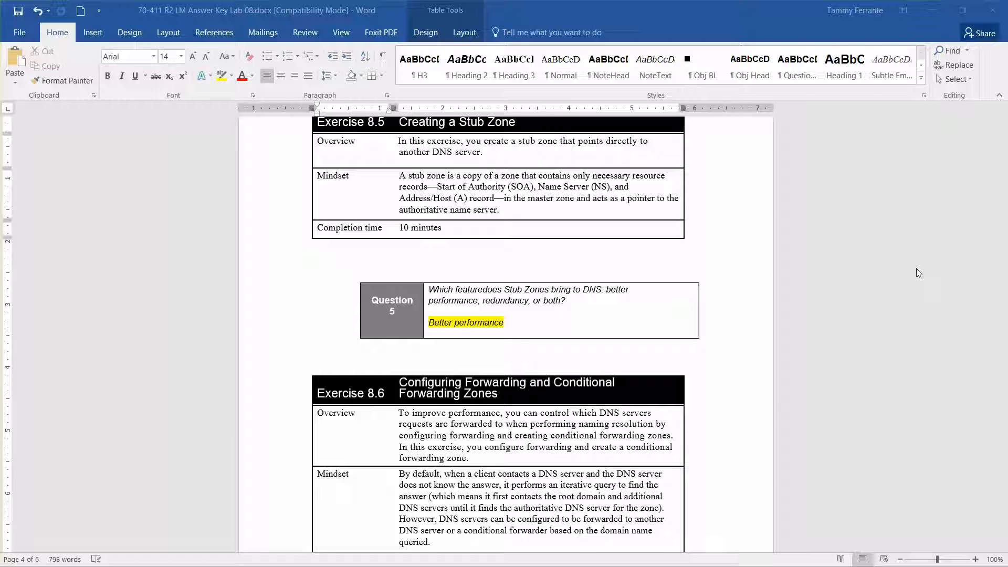
mouse_move(955, 187)
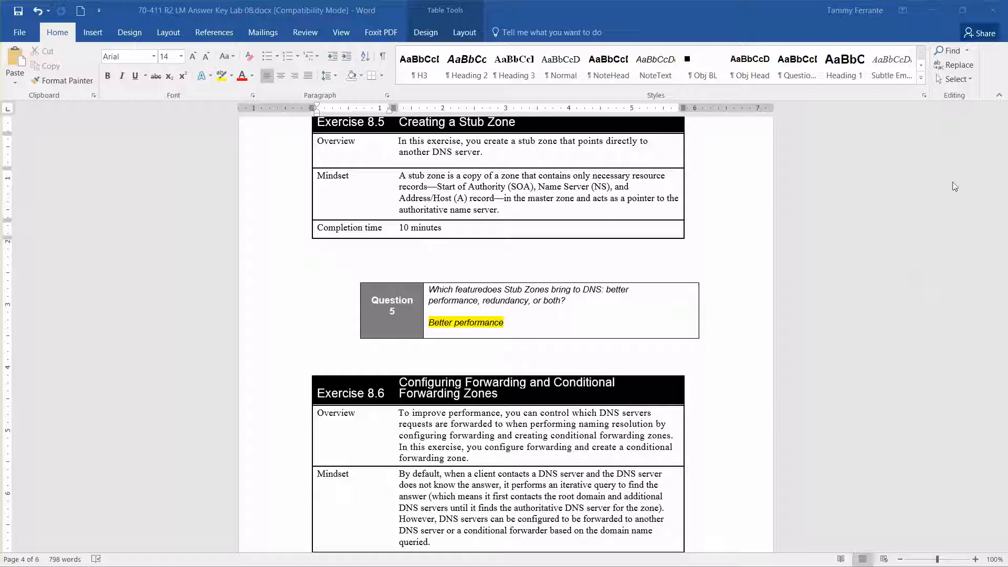
mouse_move(584, 162)
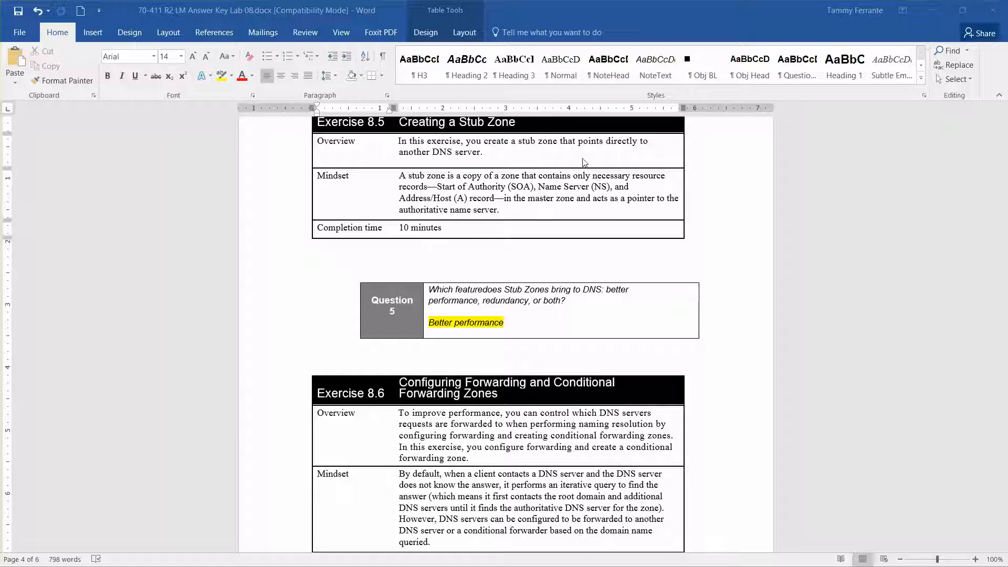
mouse_move(454, 163)
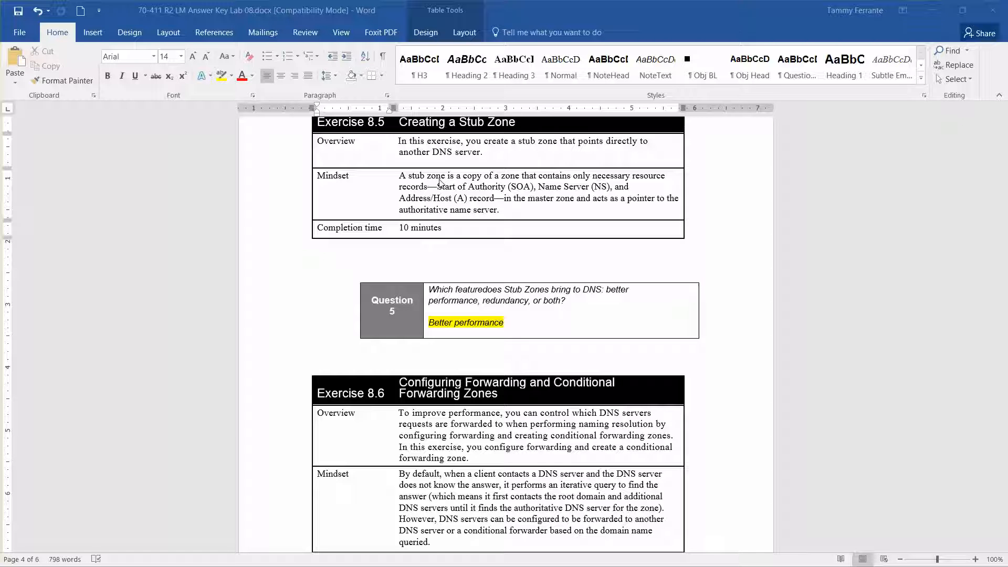
mouse_move(524, 187)
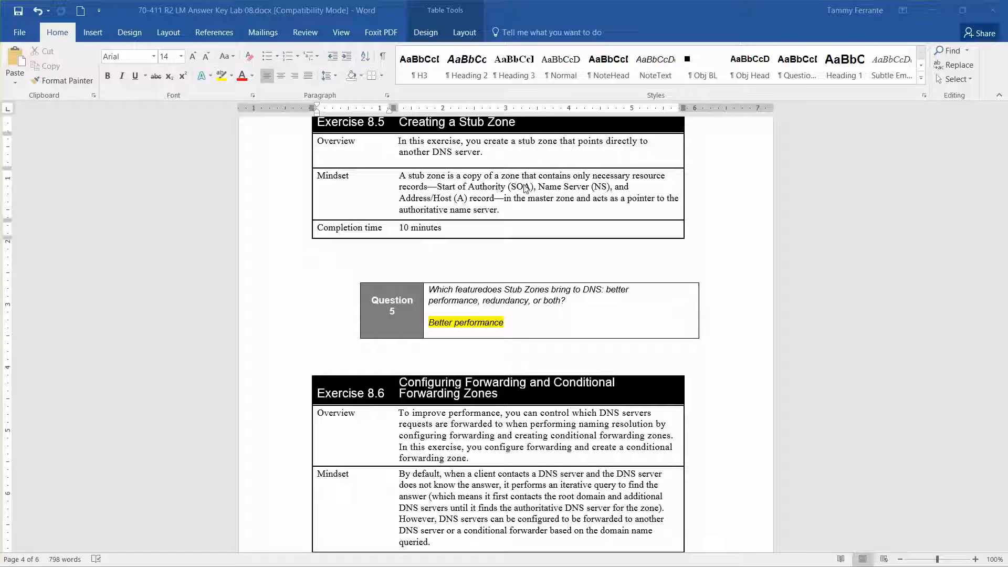
mouse_move(472, 193)
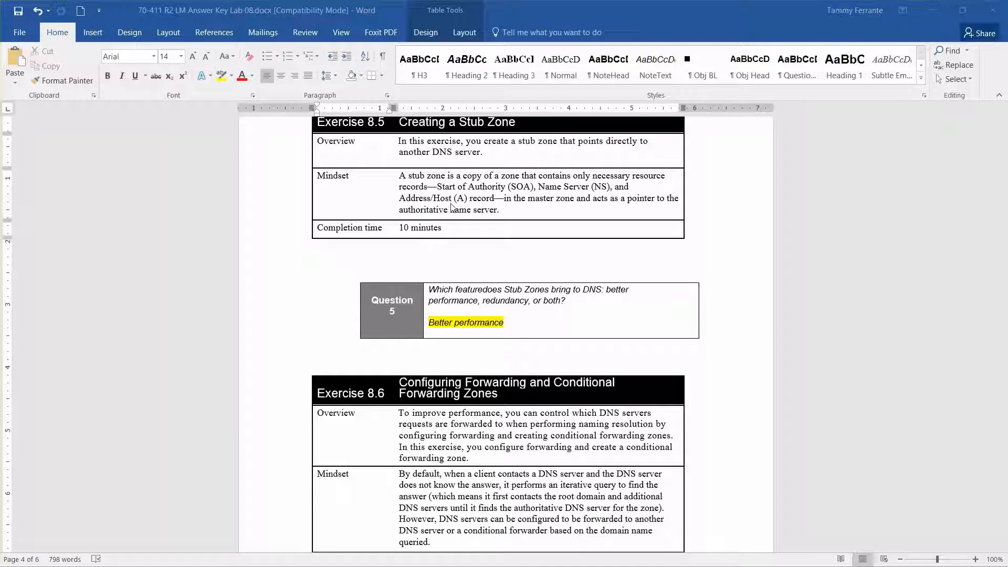
mouse_move(509, 205)
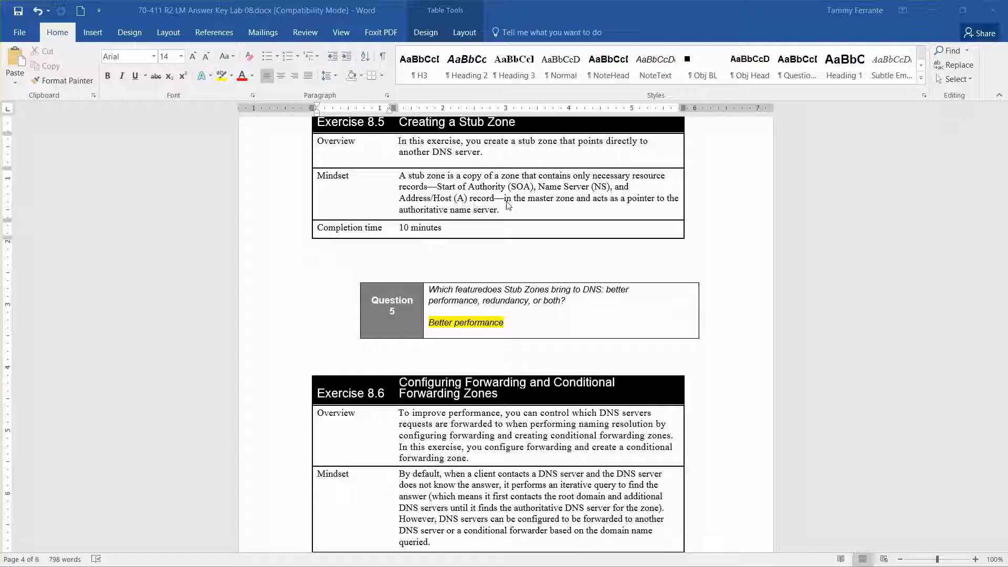
mouse_move(469, 225)
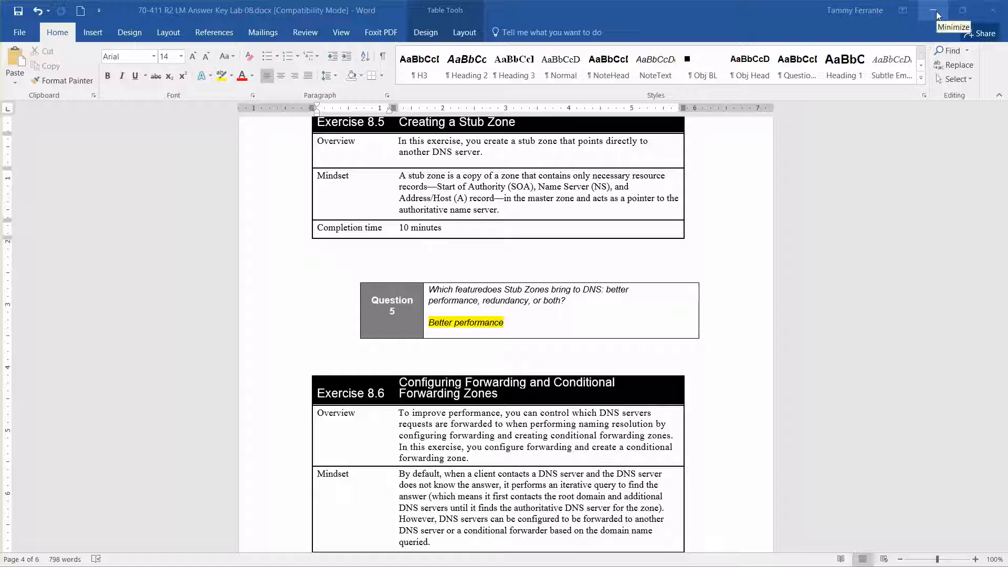
mouse_move(450, 438)
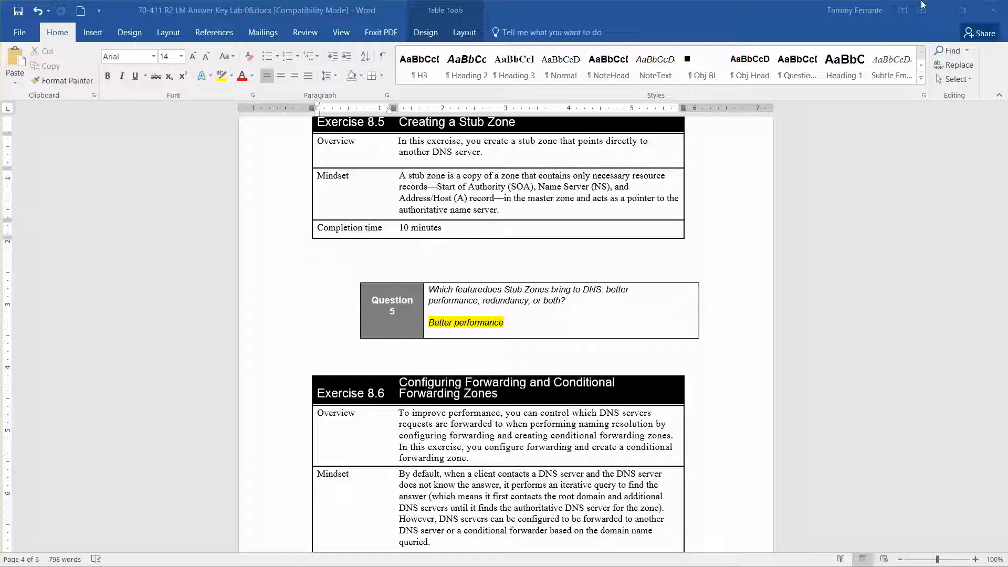
mouse_move(939, 9)
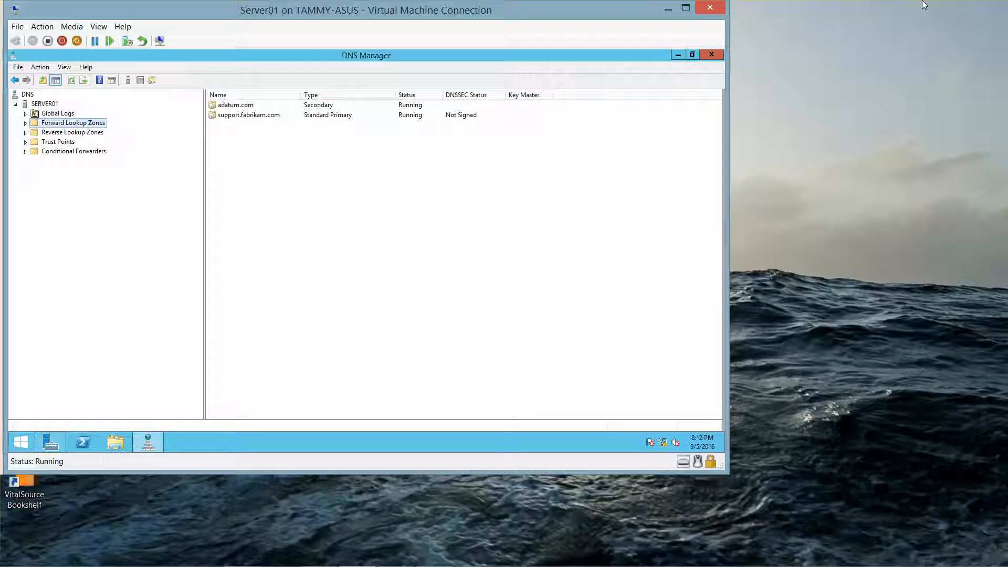
mouse_move(639, 424)
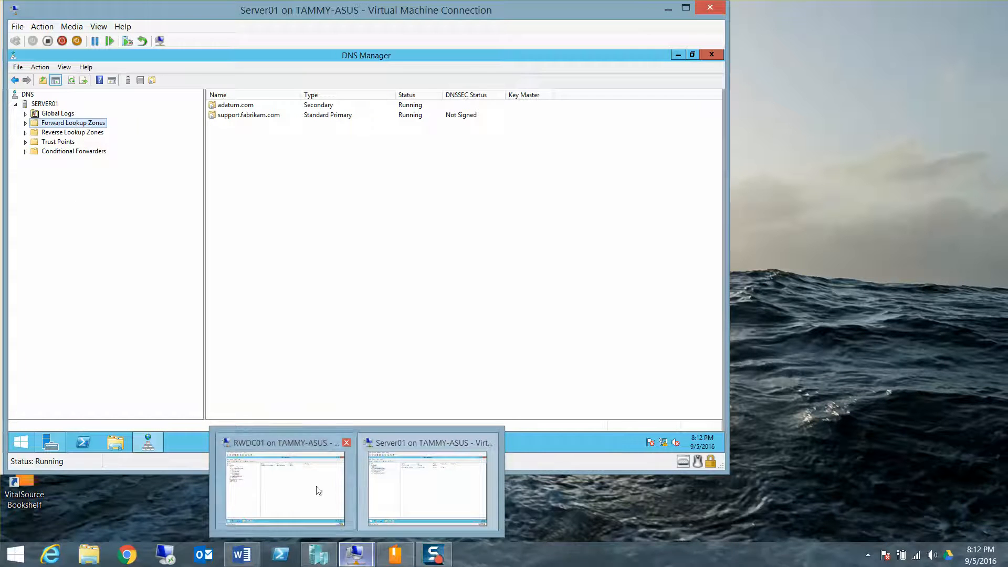
- Switch to the RWDC01 VM and show its Forward Lookup Zones list with fabrikam.com collapsed
click(284, 488)
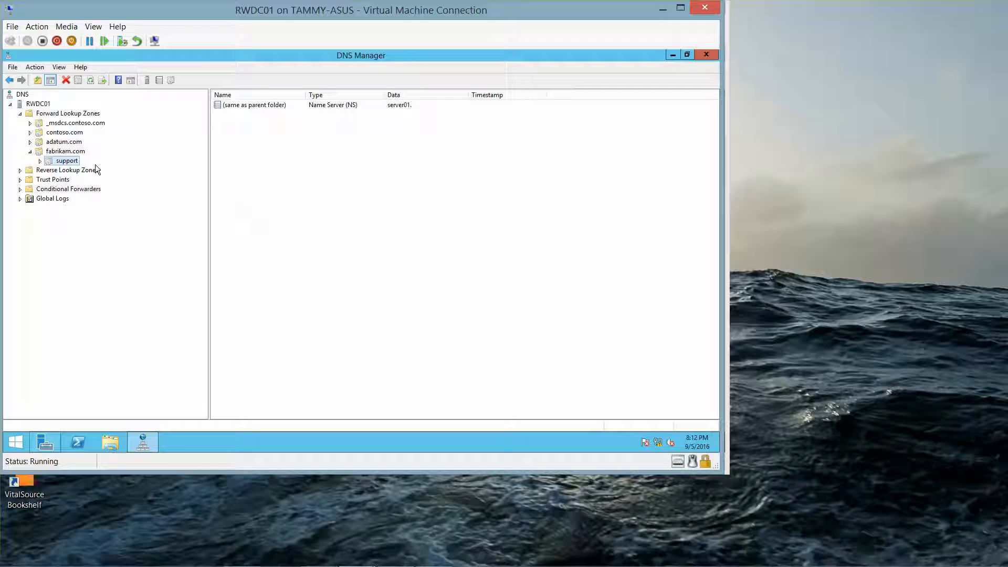
click(65, 150)
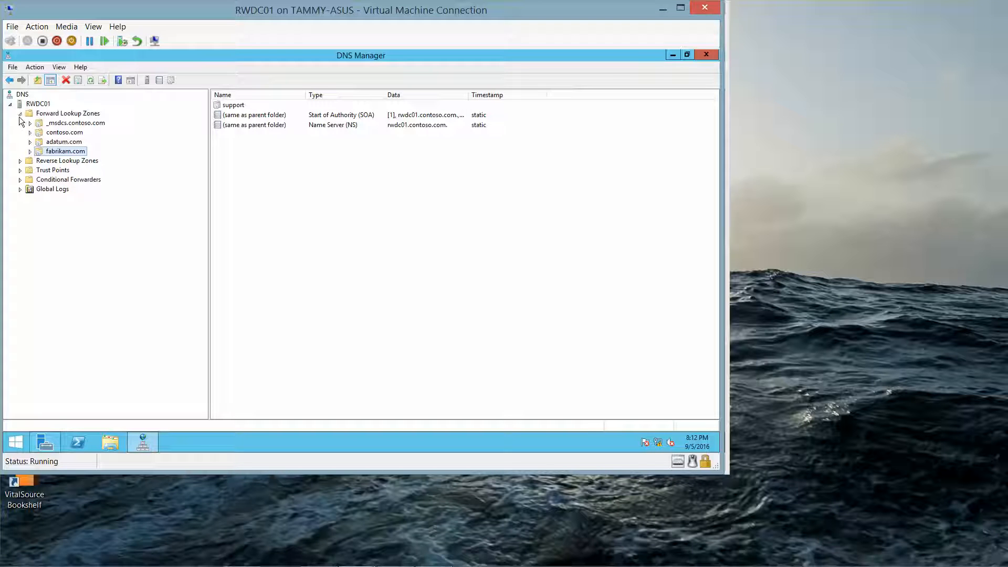
click(67, 114)
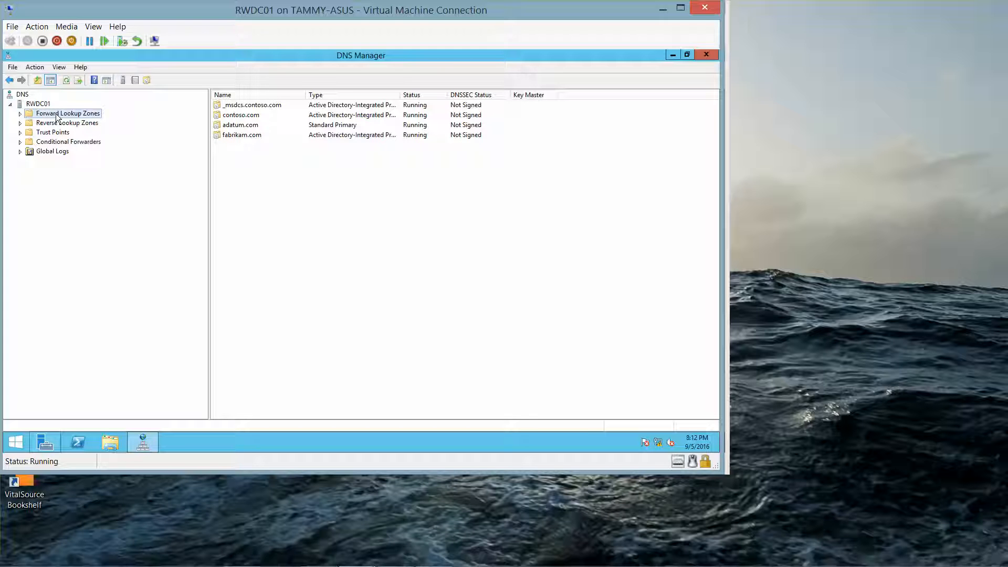
- Start a new AD-integrated stub zone under Forward Lookup Zones, replicated to the contoso.com domain
right_click(67, 113)
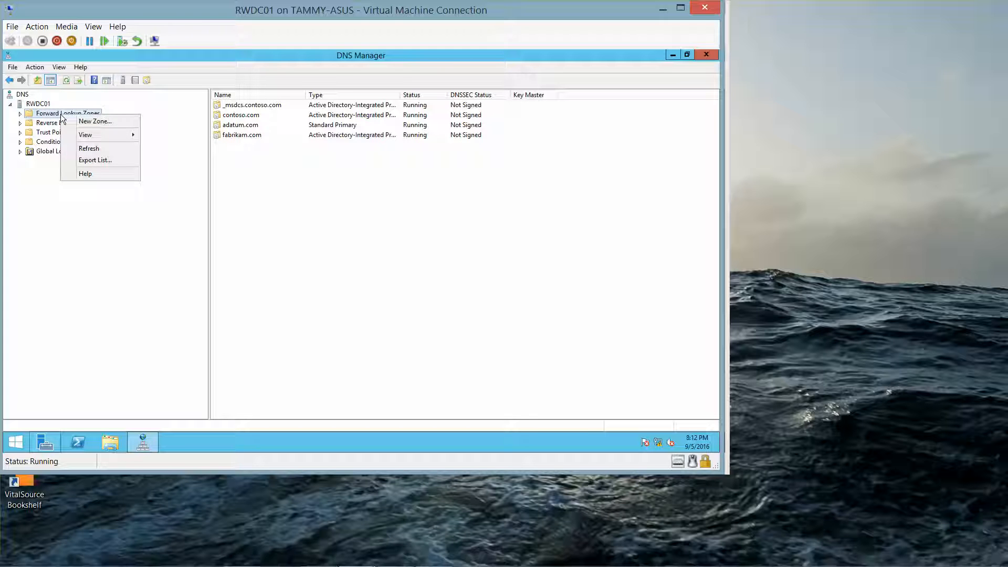
mouse_move(94, 121)
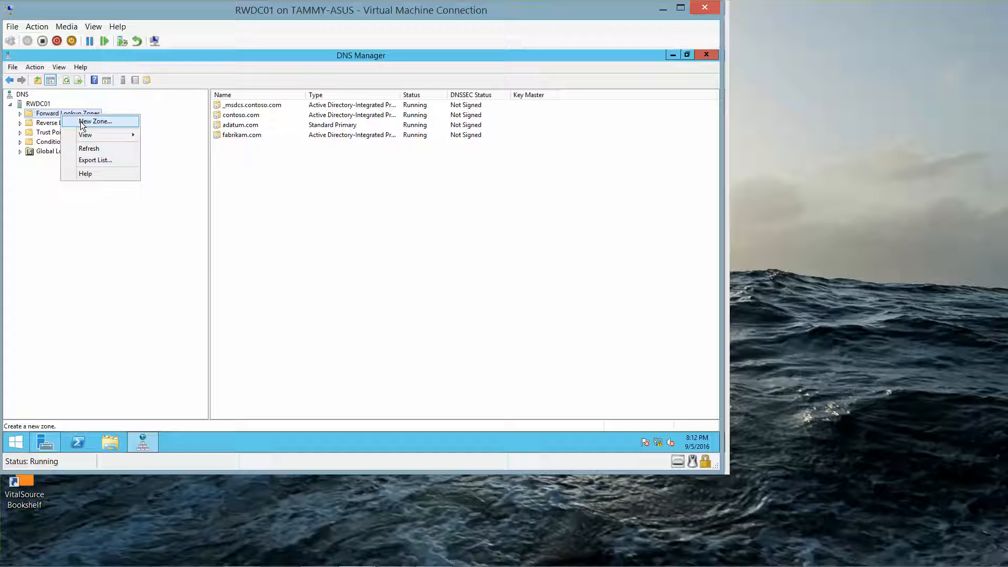
click(95, 121)
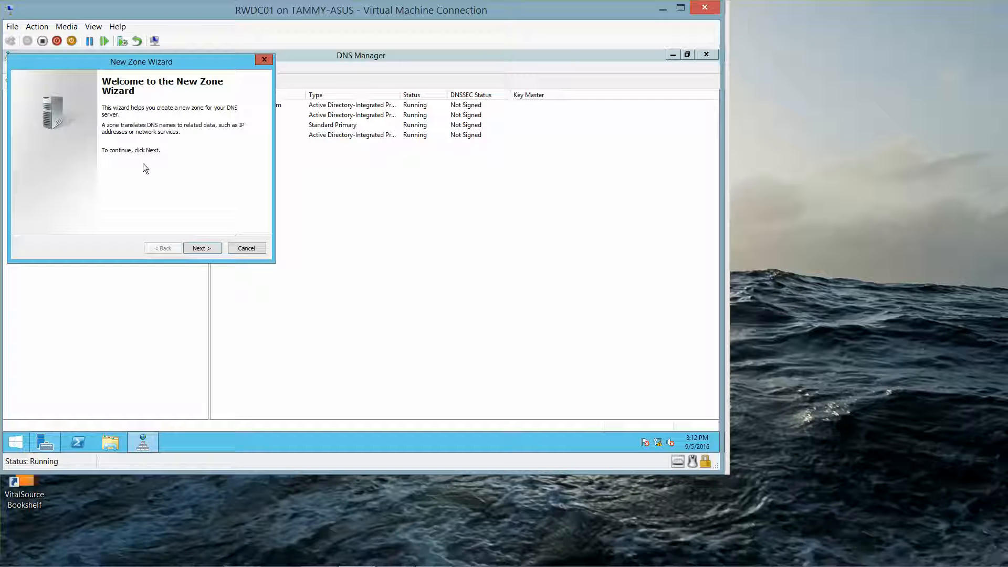
click(201, 248)
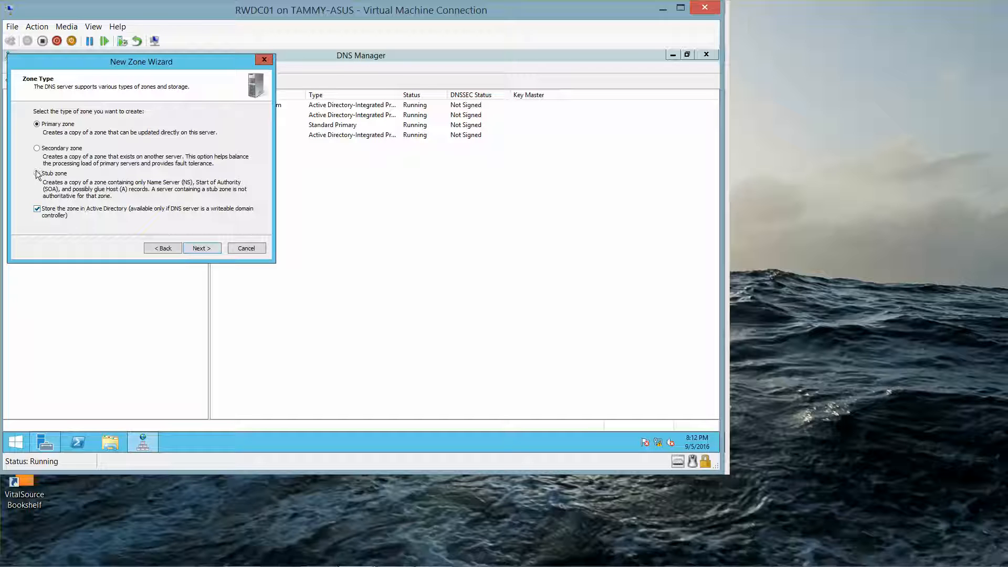
click(38, 173)
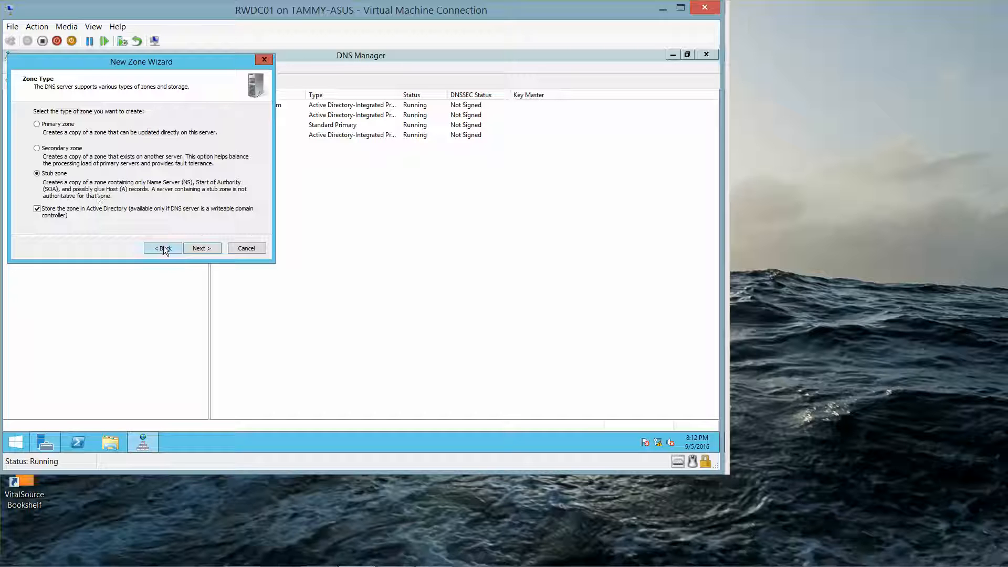
click(201, 248)
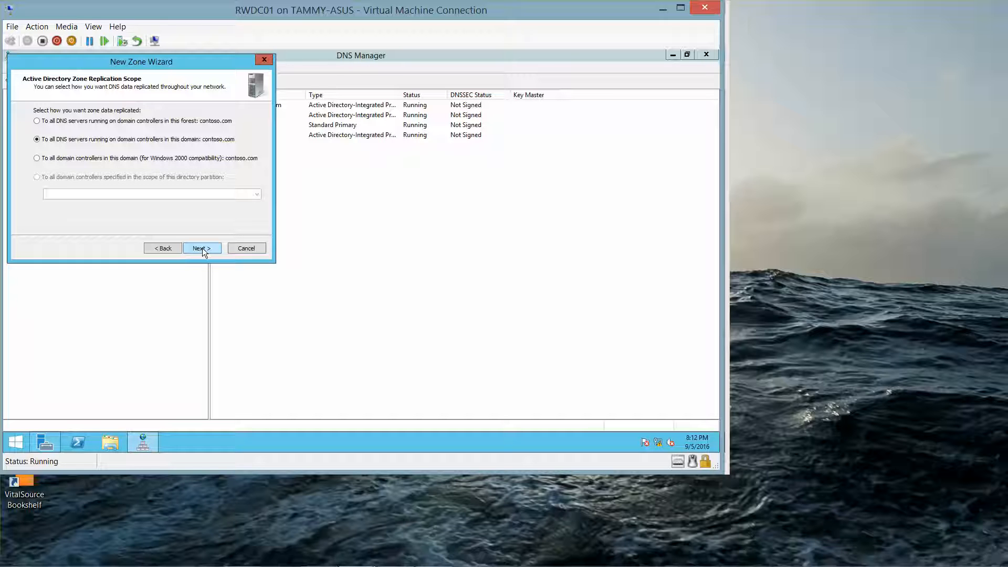
mouse_move(289, 557)
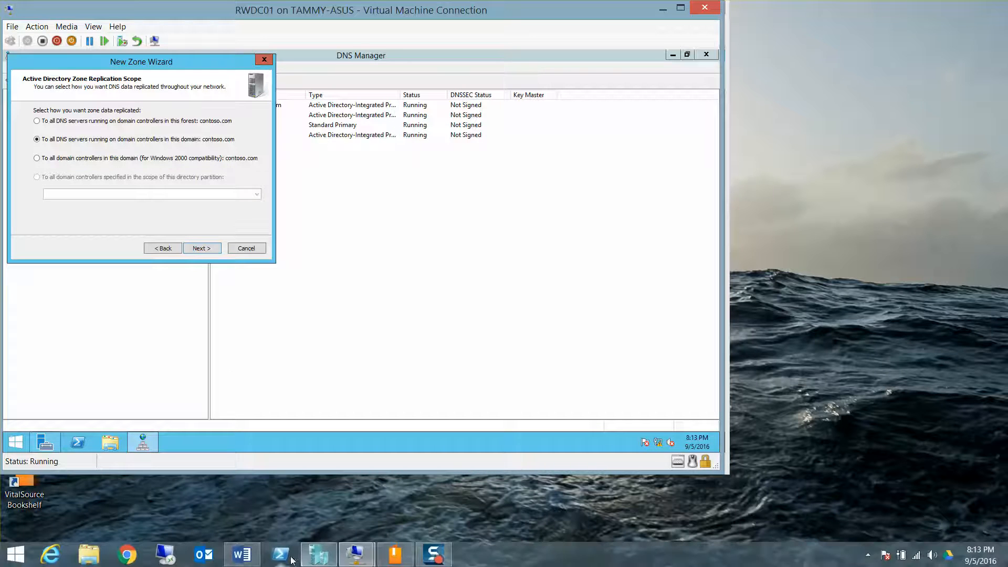
click(242, 553)
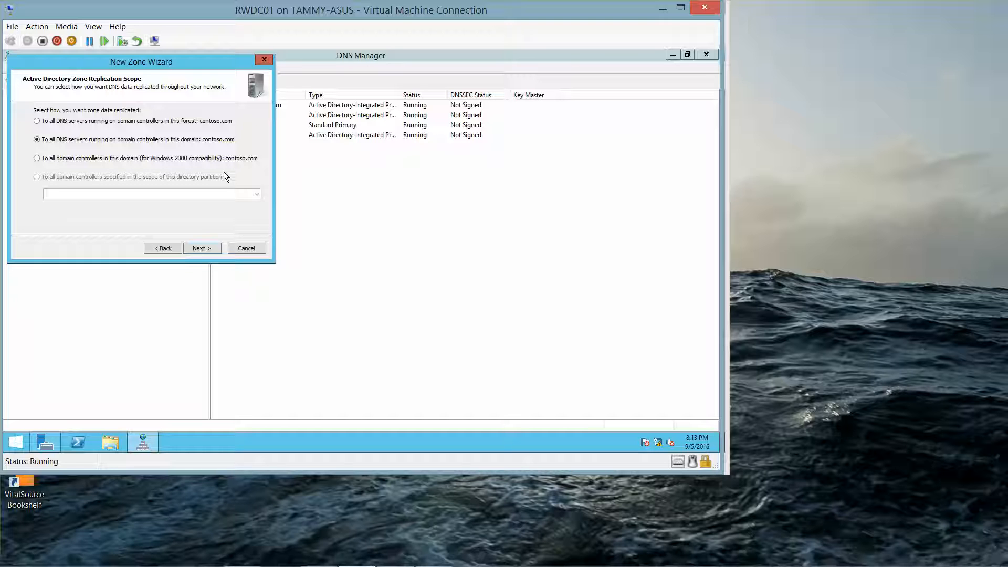
mouse_move(118, 88)
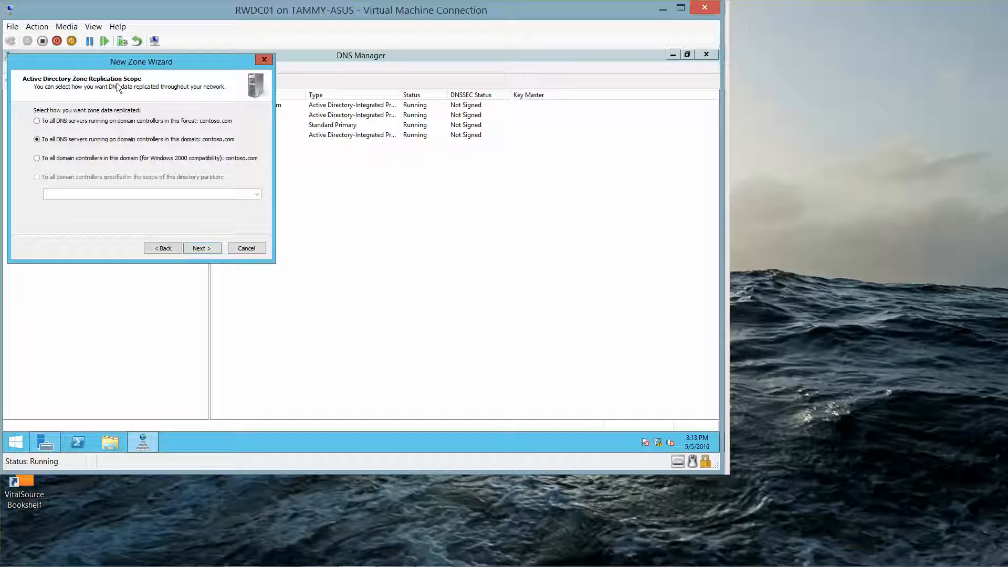
mouse_move(179, 224)
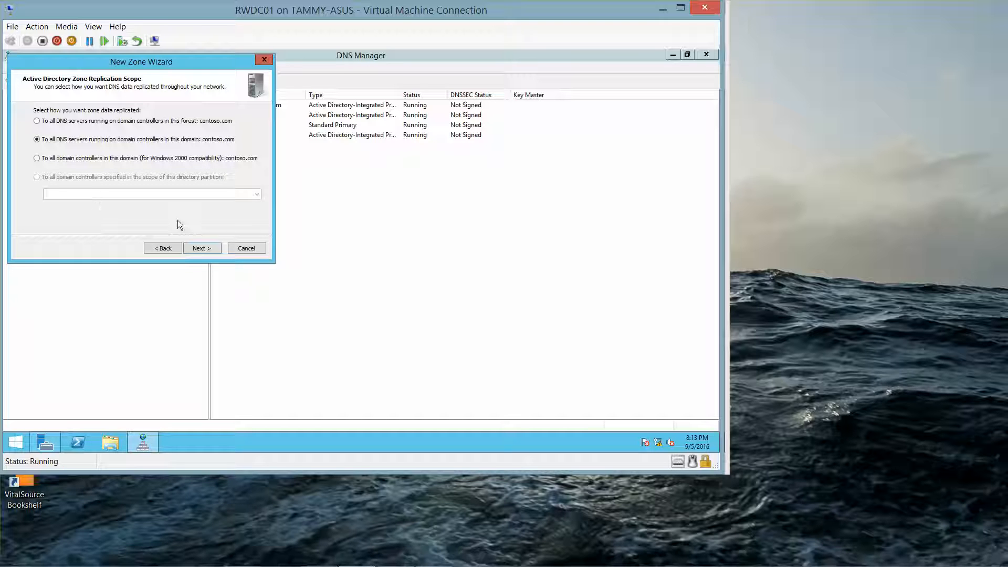
- Accept the contoso.com replication scope and the zone name litware
click(201, 248)
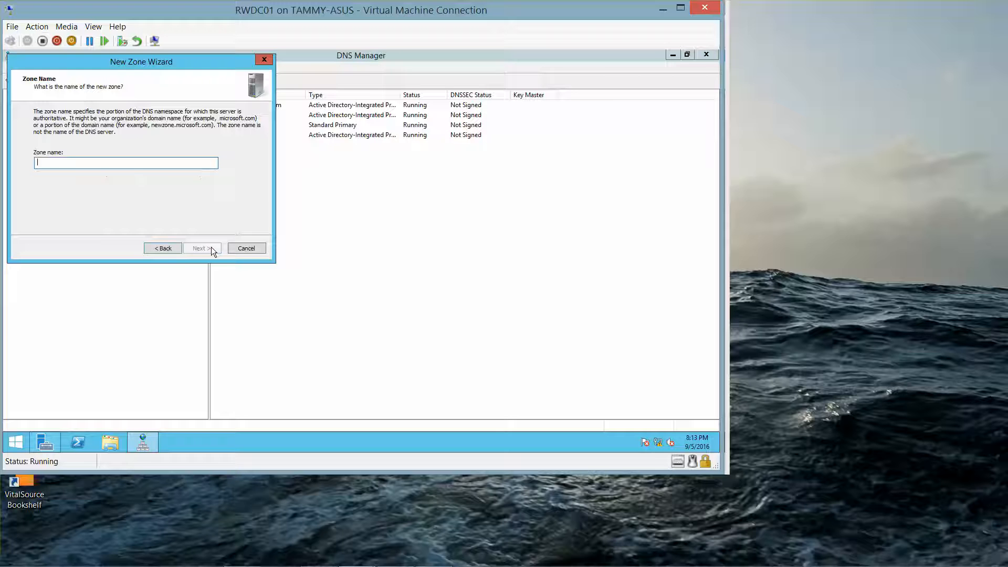
mouse_move(105, 184)
text(litware)
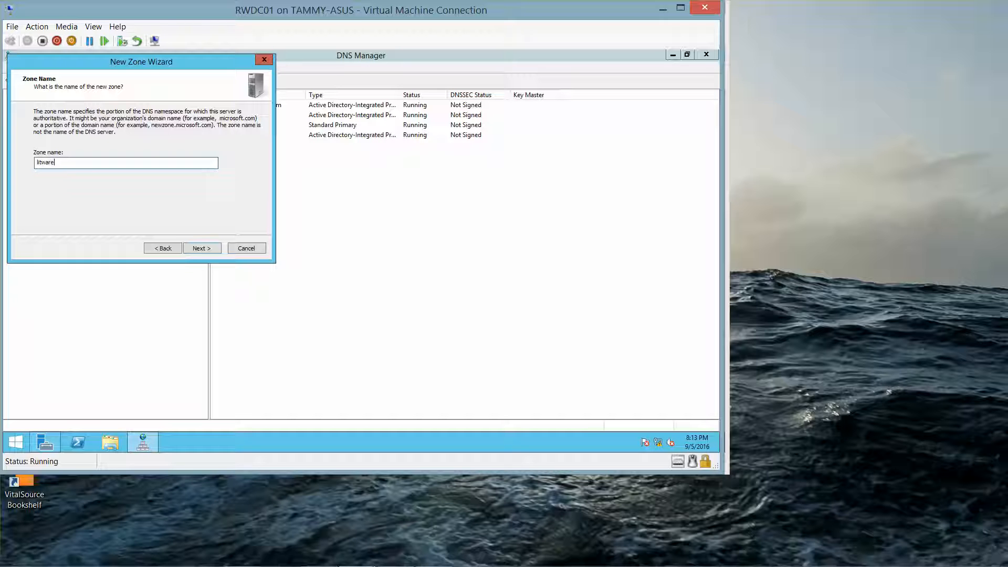
mouse_move(142, 225)
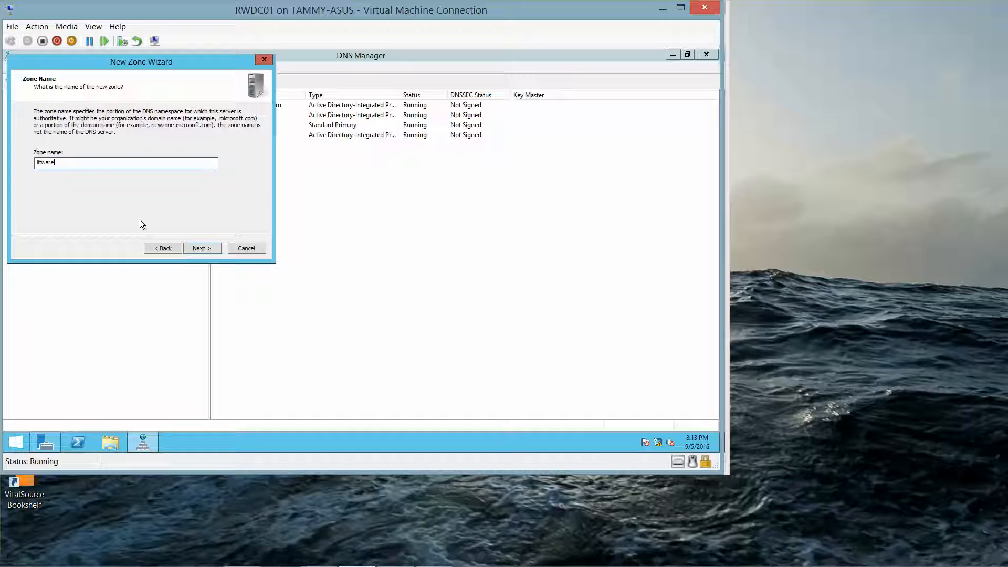
click(201, 248)
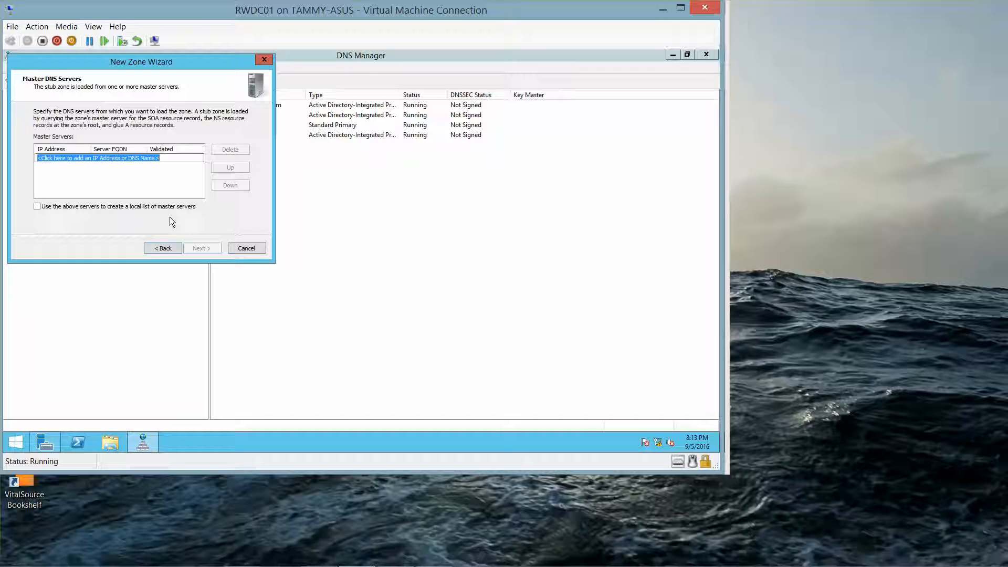
- Add master server 192.168.1.60 and finish creating the litware stub zone
text(1)
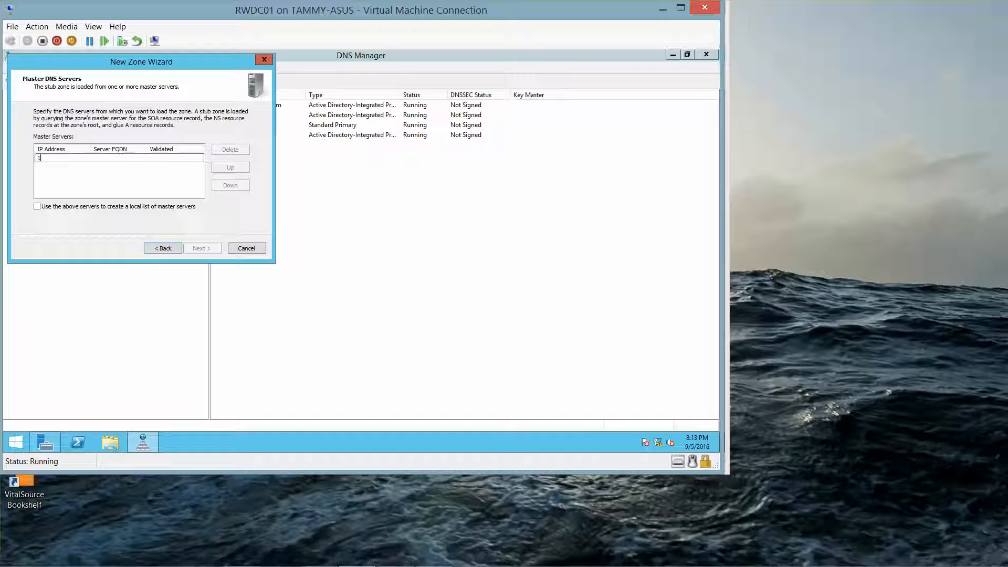
text(92)
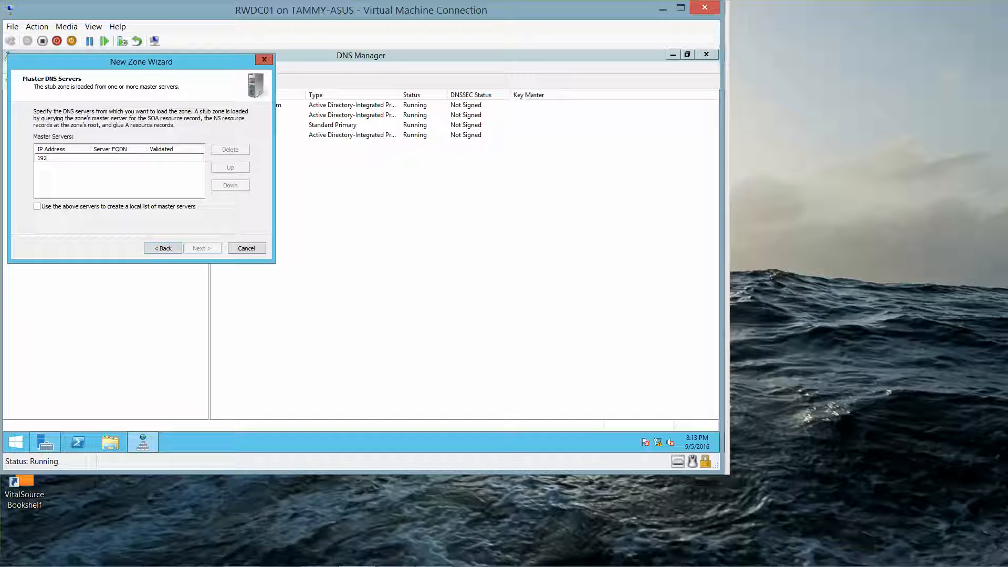
text(.168)
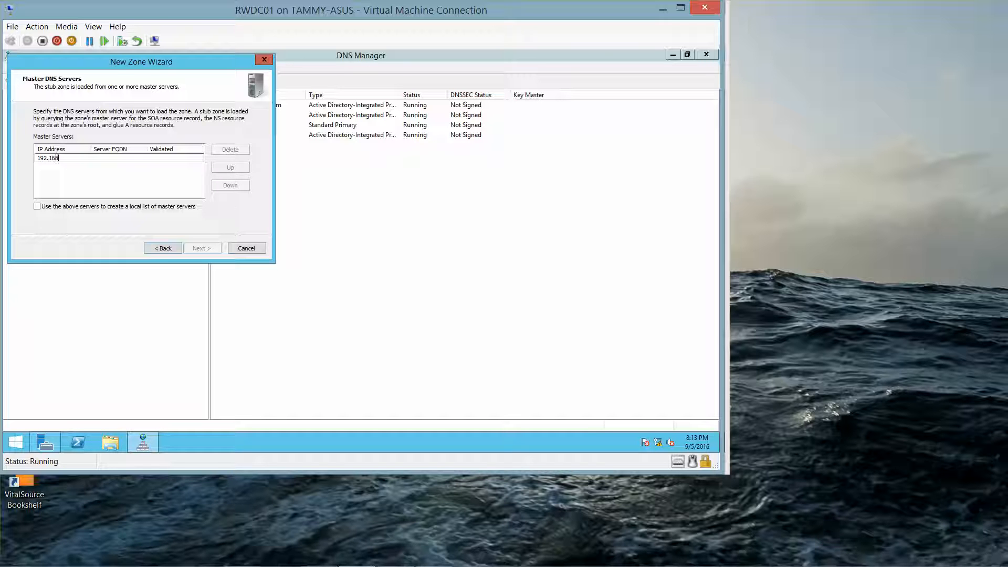
text(.)
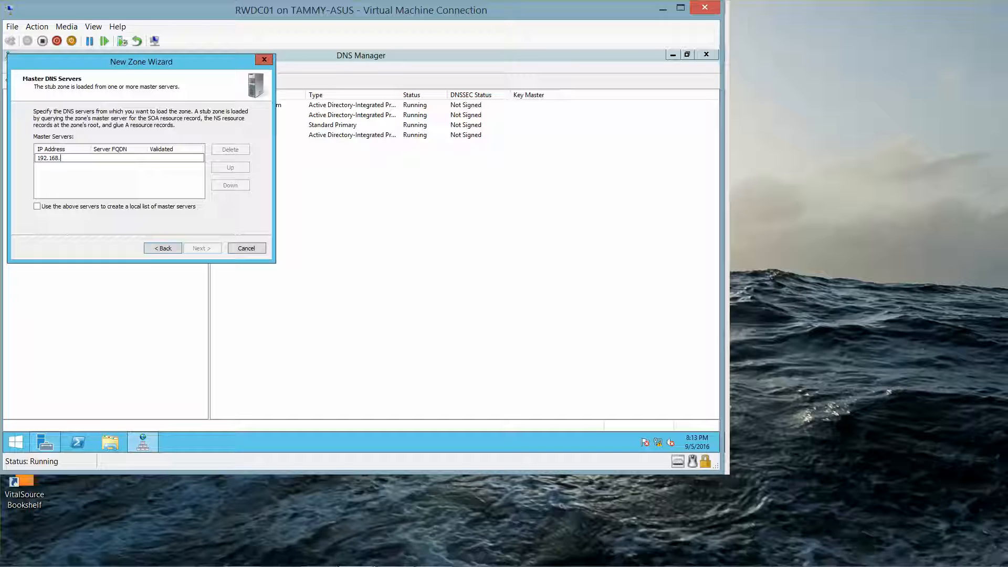
text(1.)
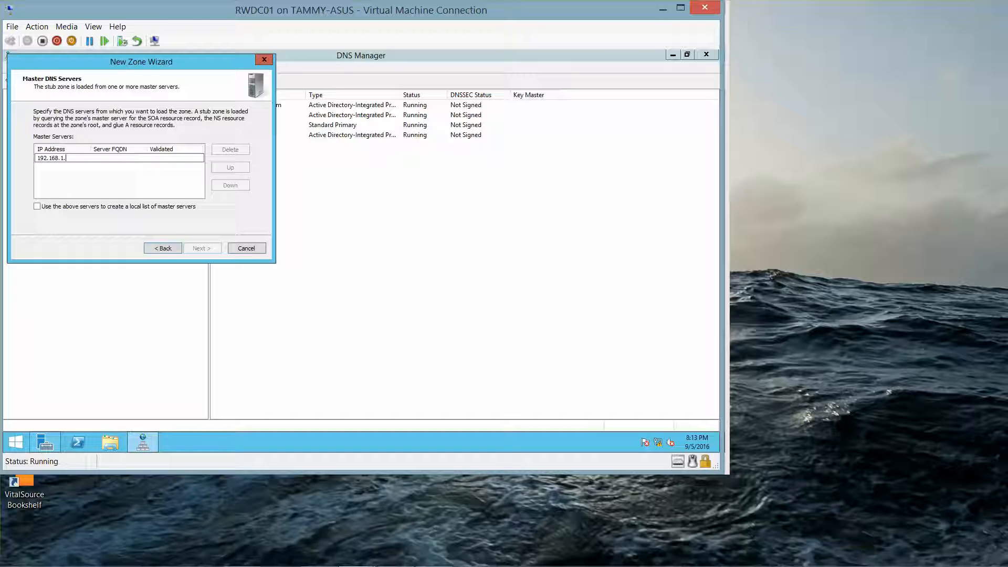
text(60)
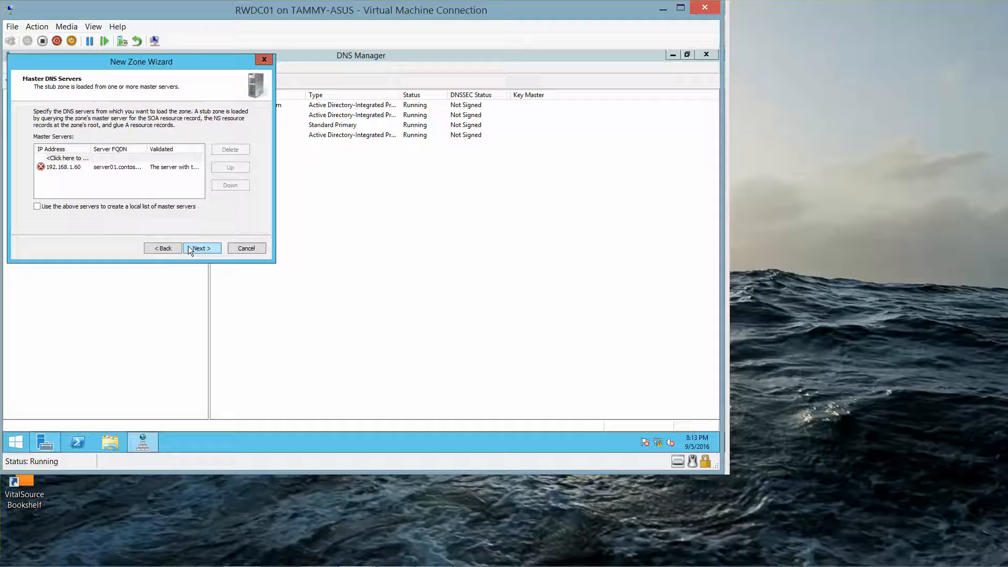
click(201, 248)
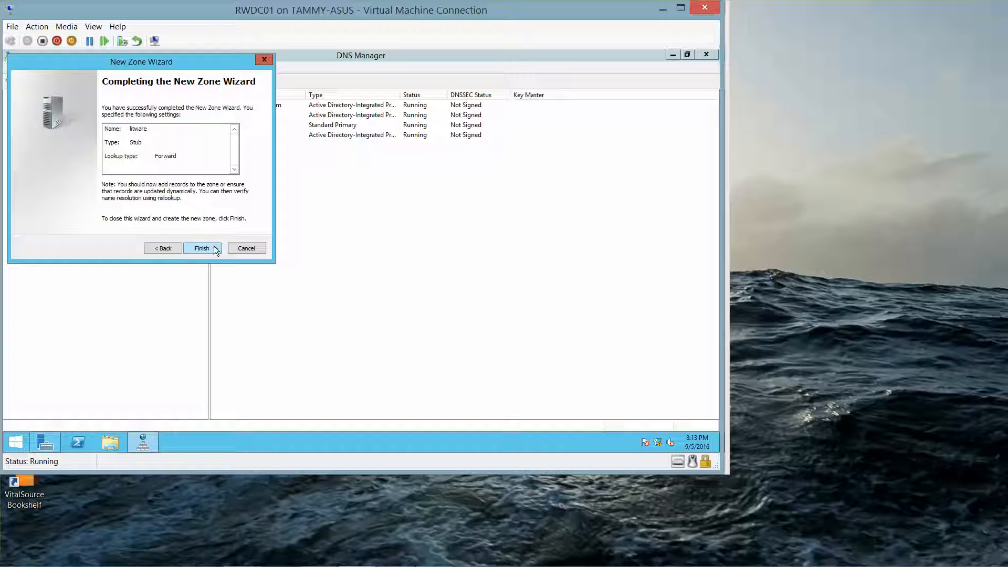
click(201, 247)
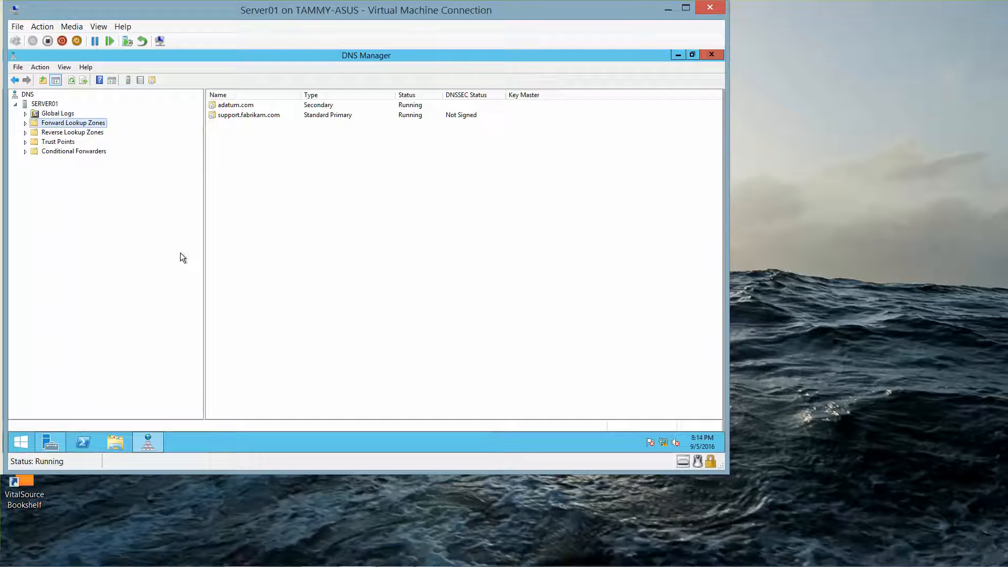
mouse_move(130, 158)
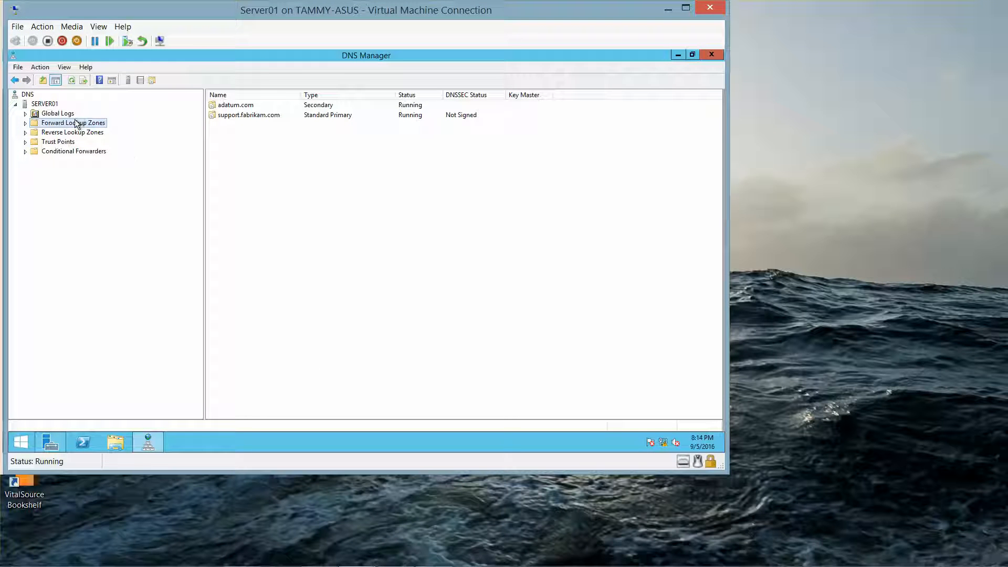
- Start a new primary forward zone on Server01 named litware.com
right_click(73, 123)
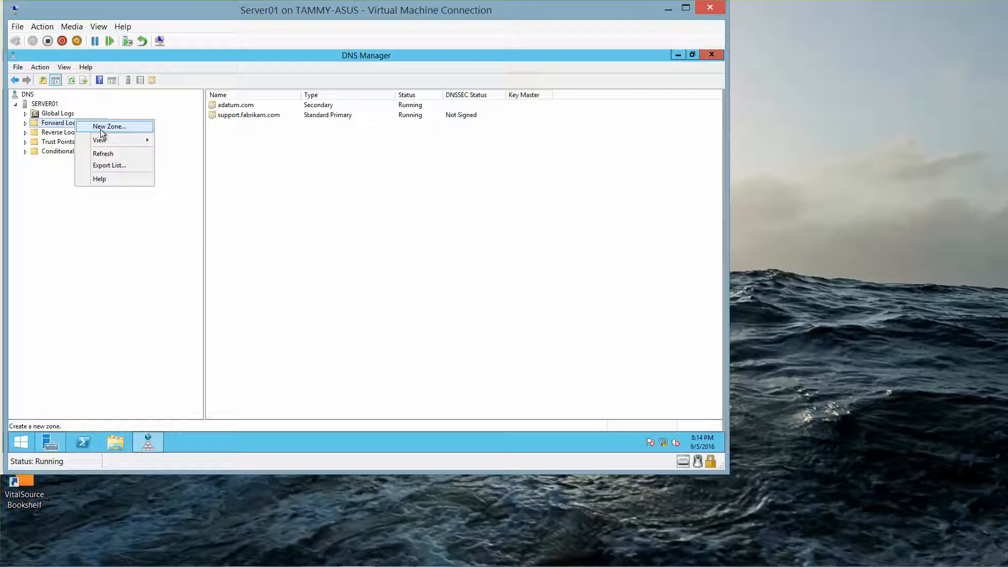
click(108, 126)
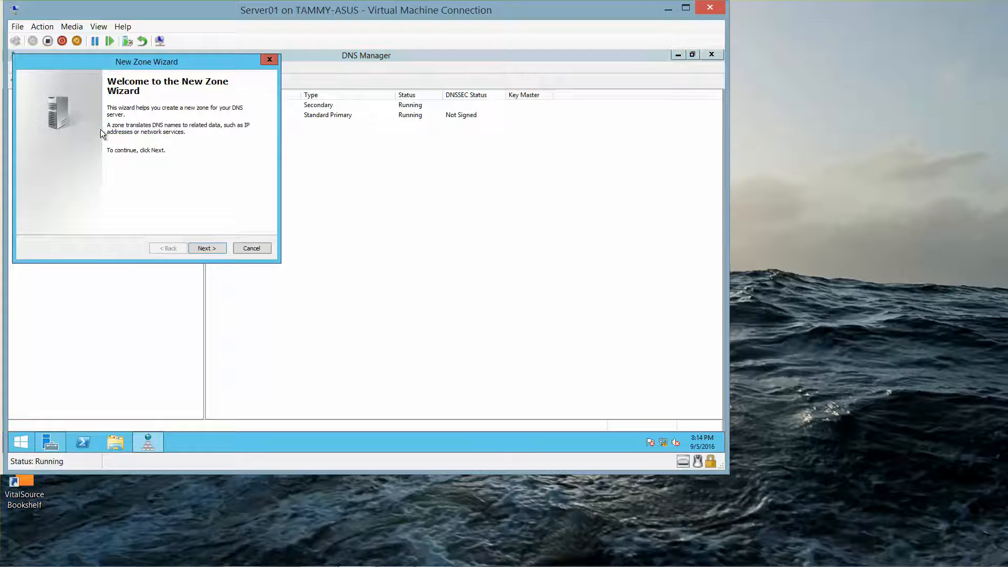
click(207, 247)
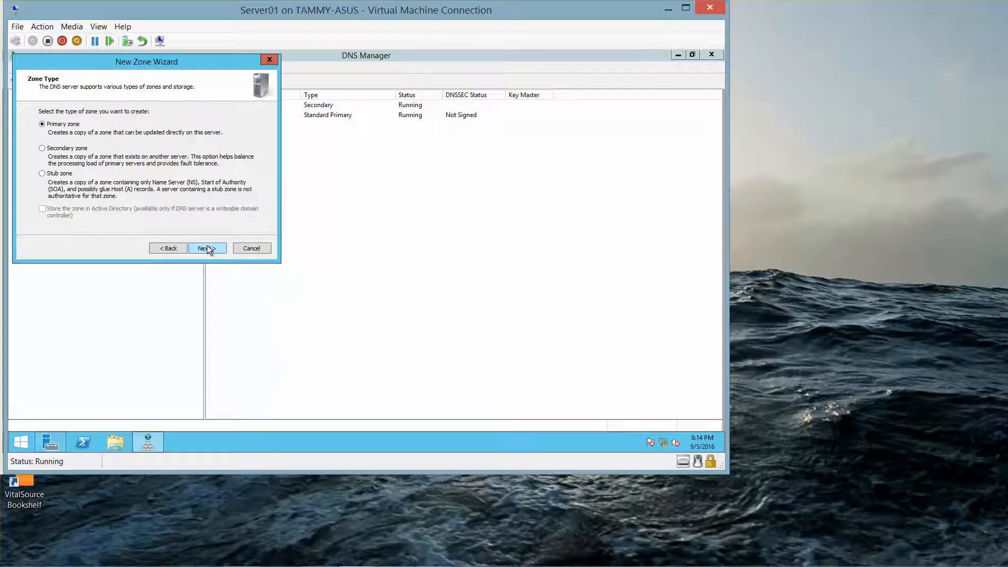
click(204, 247)
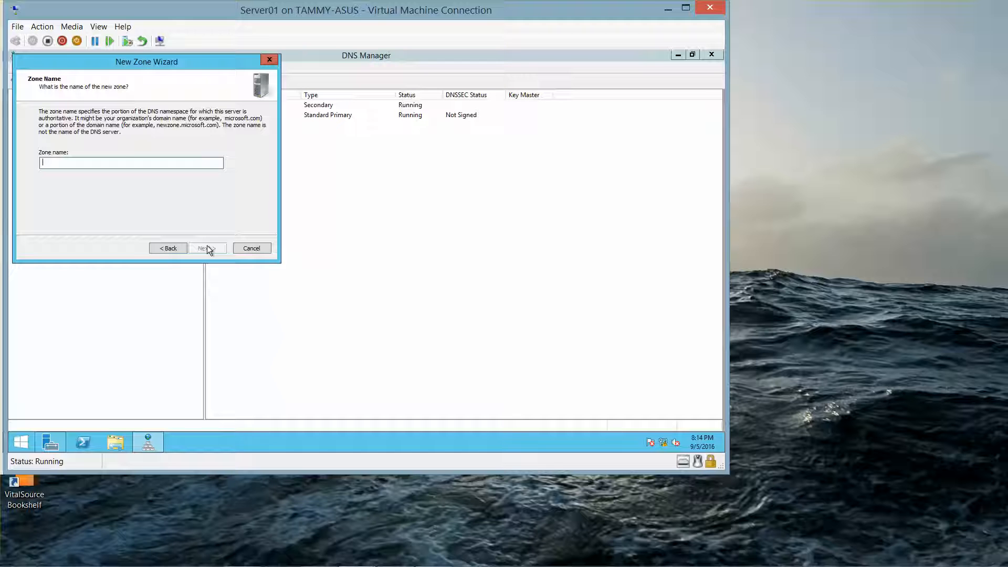
mouse_move(124, 158)
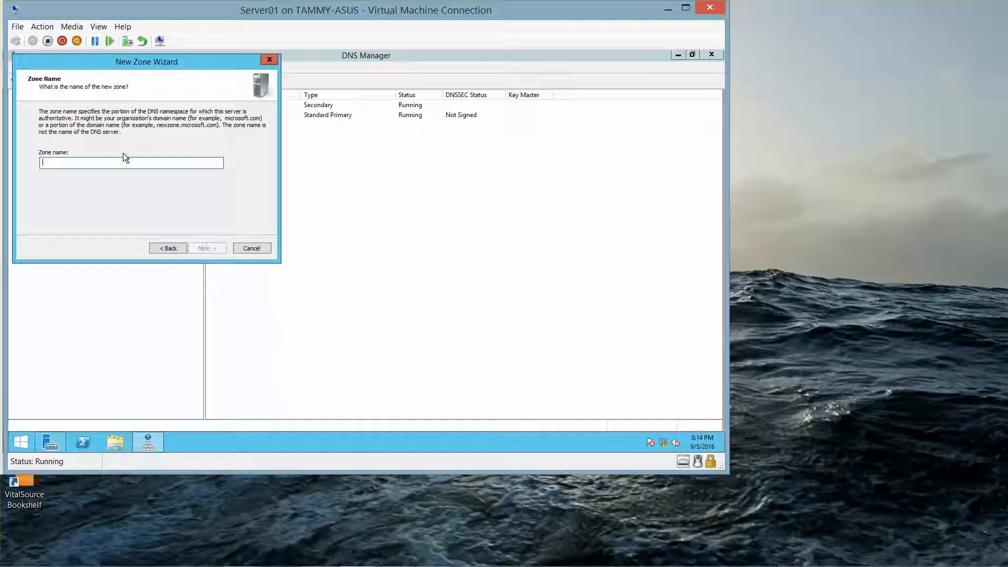
text(litware.com)
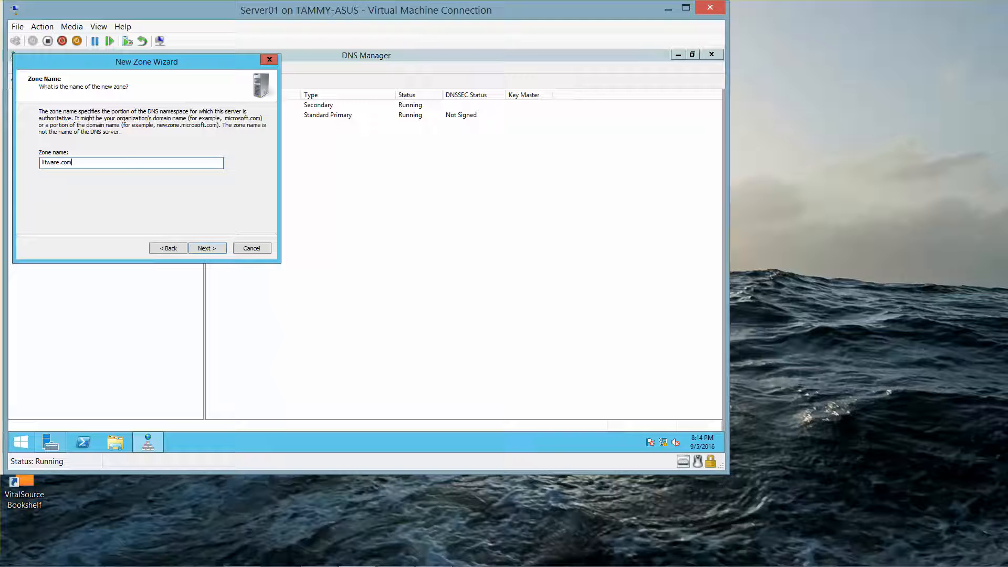
click(206, 248)
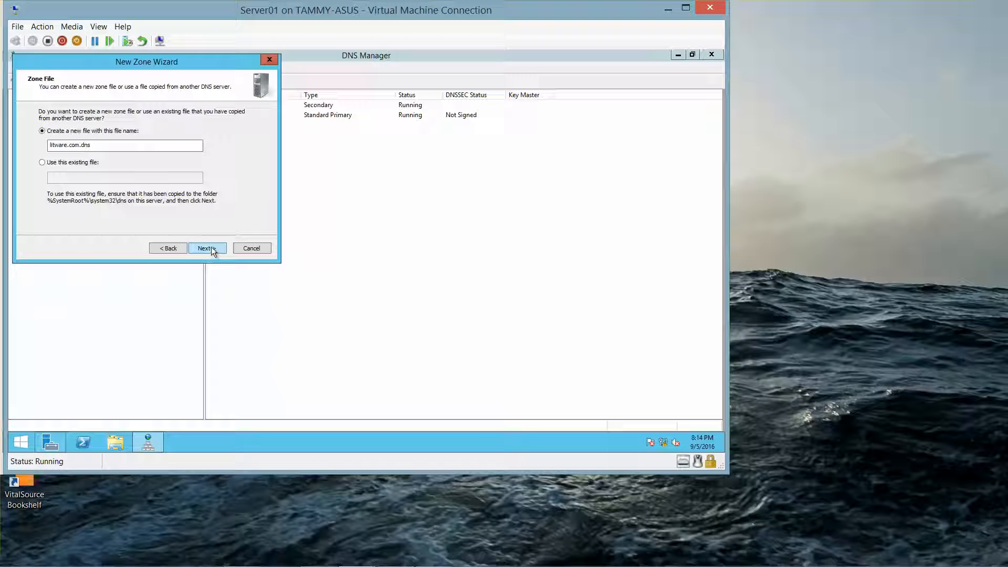
- Keep the new litware.com.dns zone file, disallow dynamic updates, and create the zone
click(205, 247)
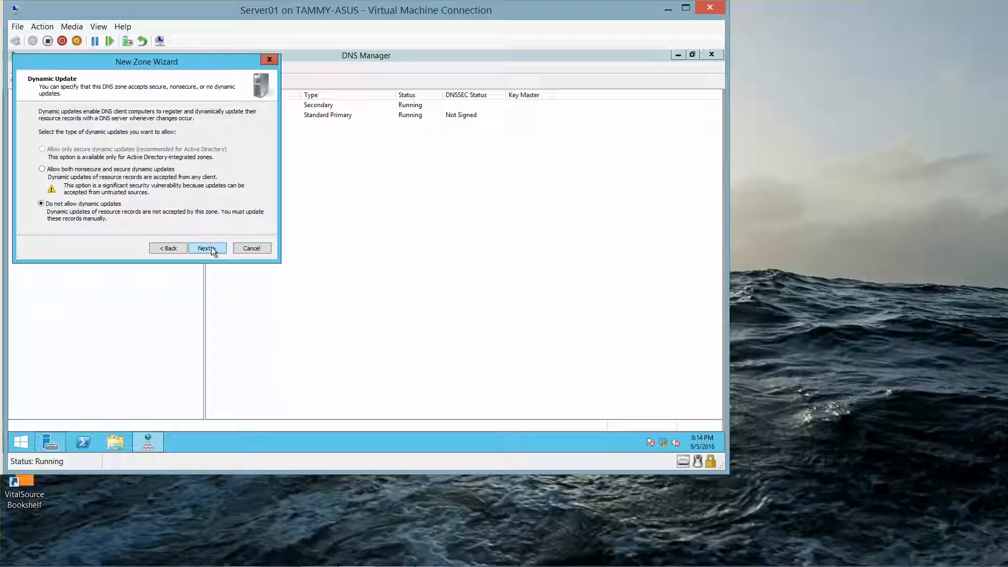
click(206, 248)
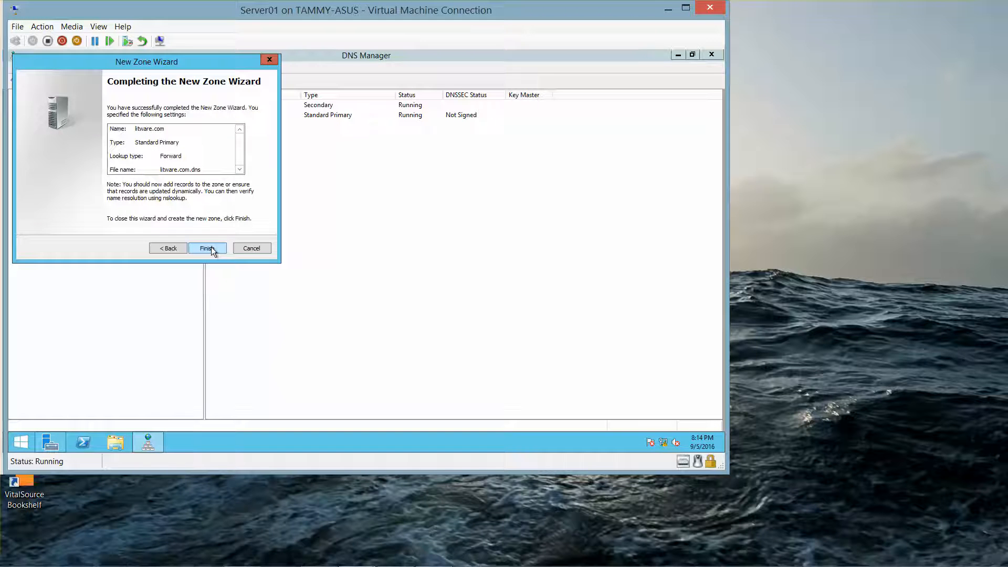
click(207, 247)
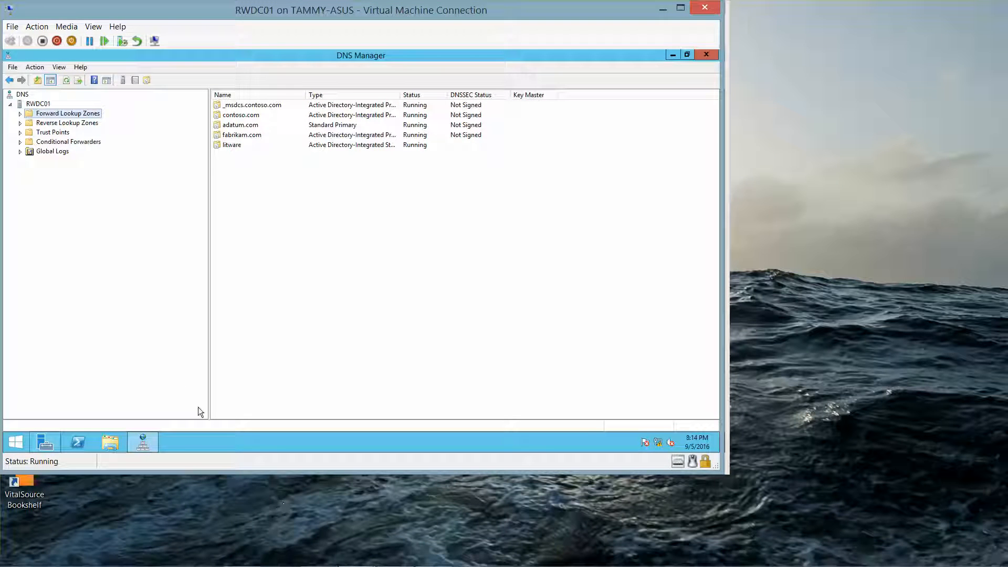
mouse_move(108, 265)
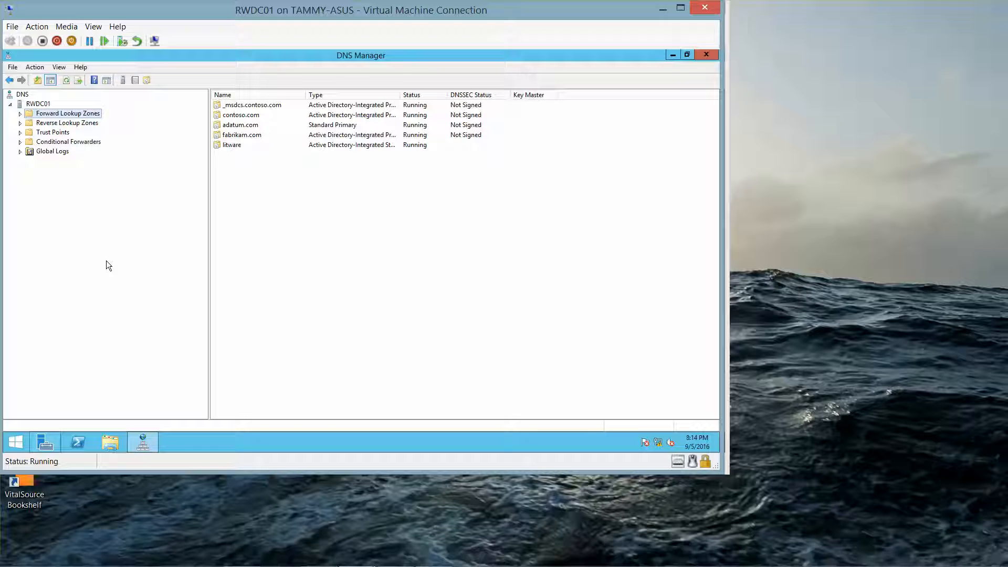
mouse_move(19, 113)
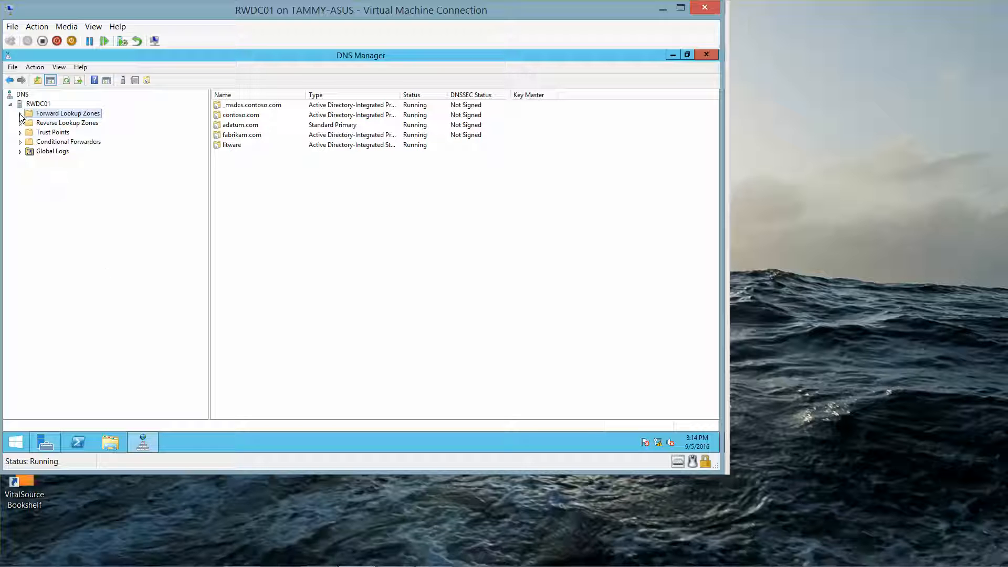
- Check the litware stub zone's failed transfer status and reload it from its master
click(20, 114)
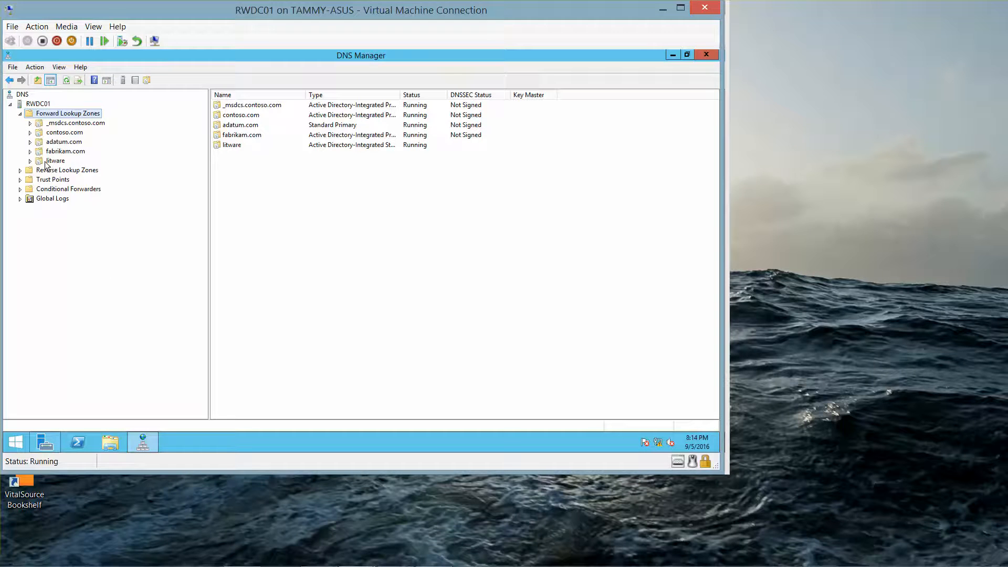
click(56, 159)
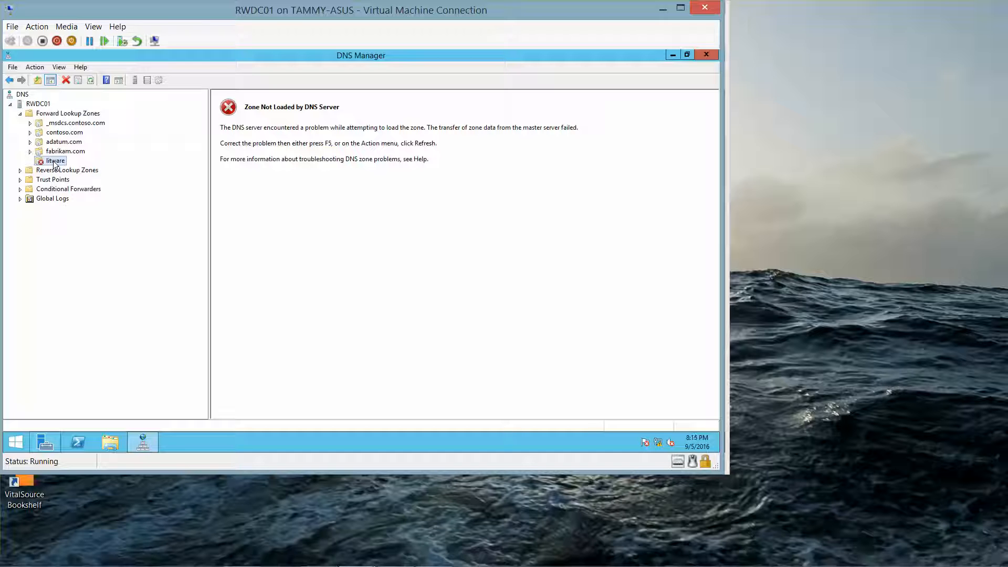
right_click(55, 160)
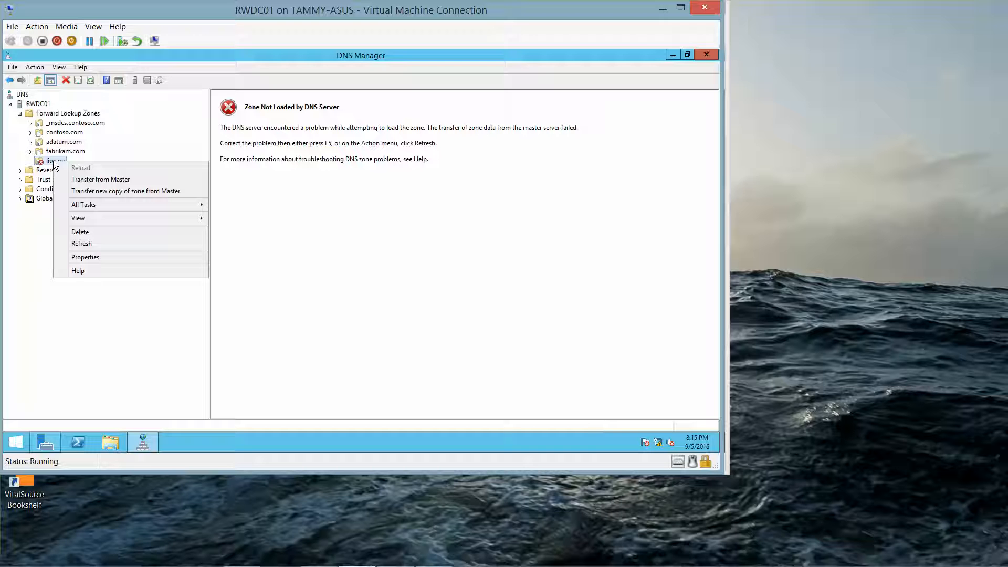
mouse_move(126, 191)
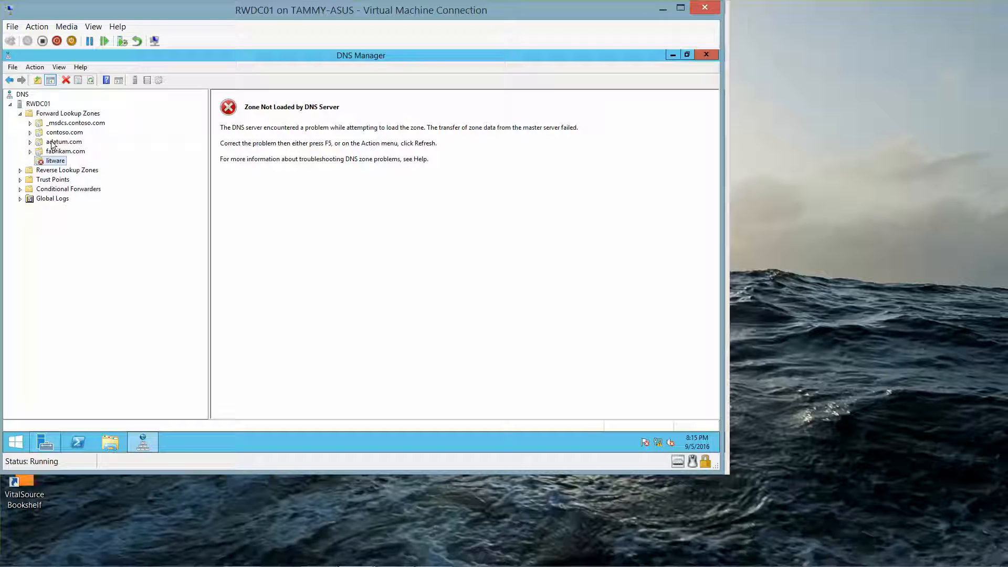
click(66, 150)
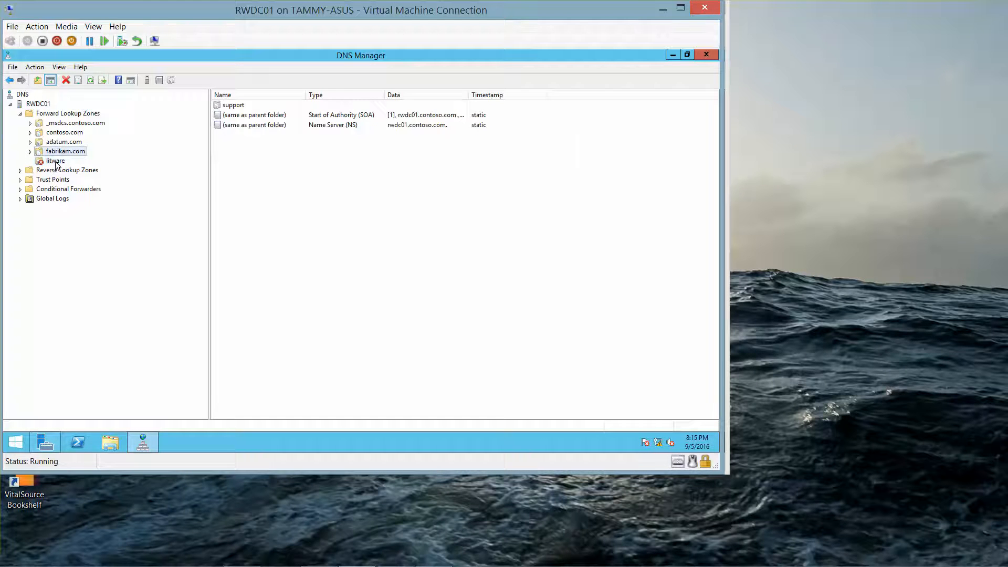
click(56, 160)
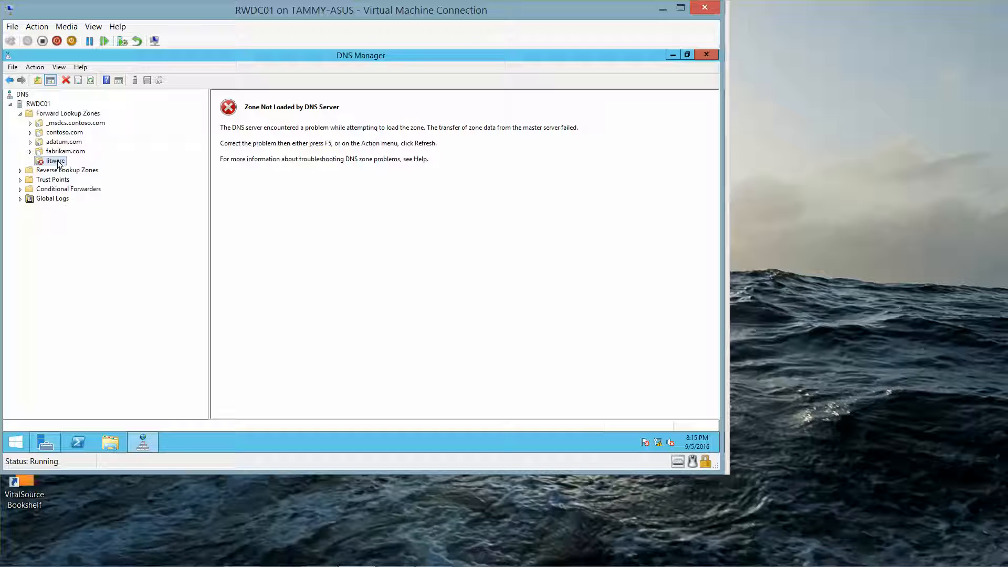
right_click(55, 160)
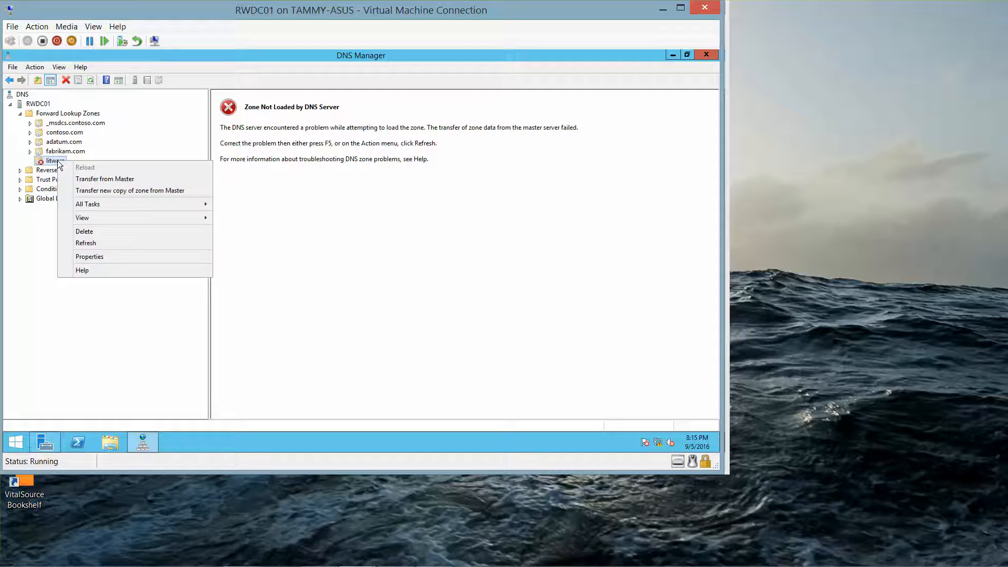
mouse_move(85, 242)
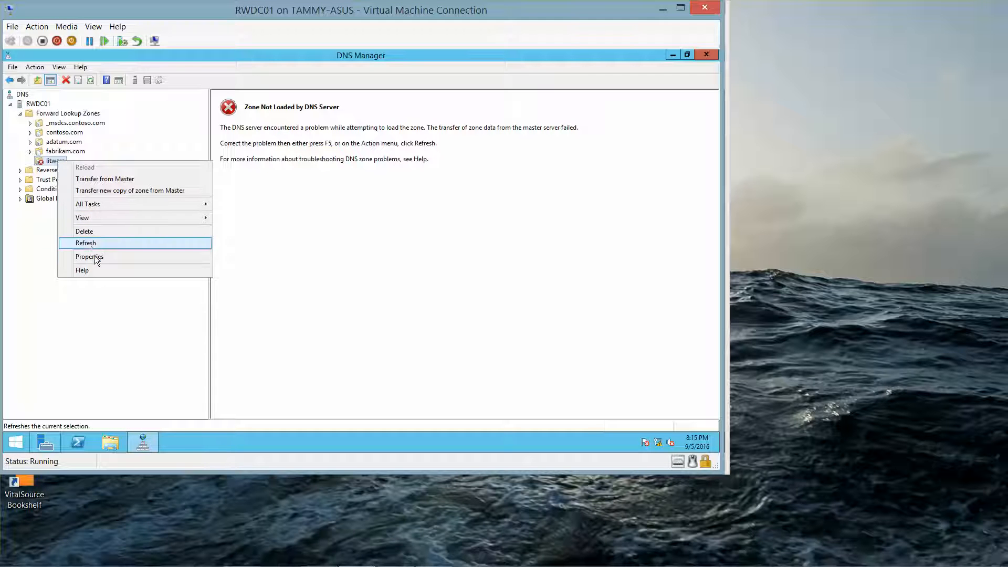
click(90, 256)
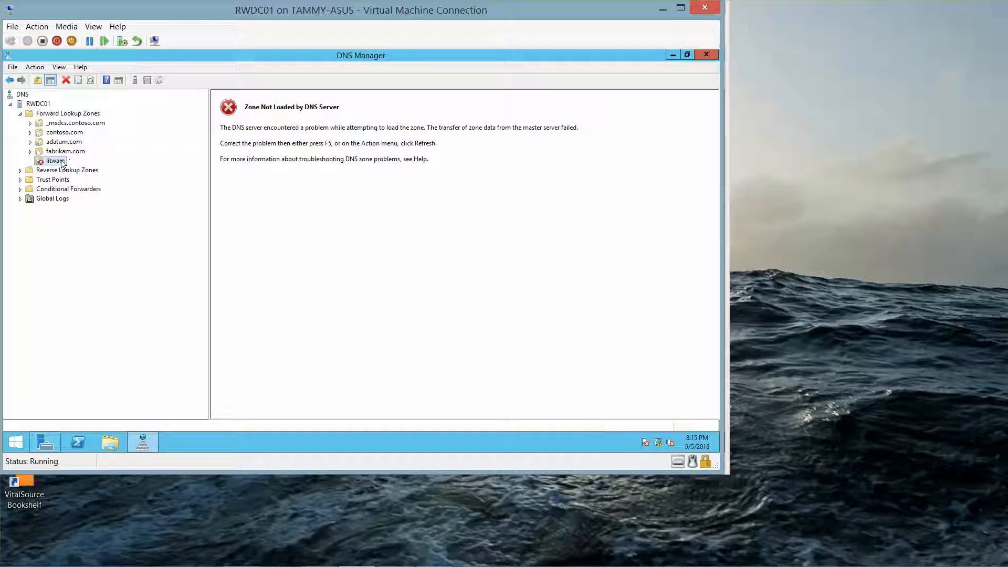
- Delete the litware zone from RWDC01, also removing it from Active Directory
right_click(55, 159)
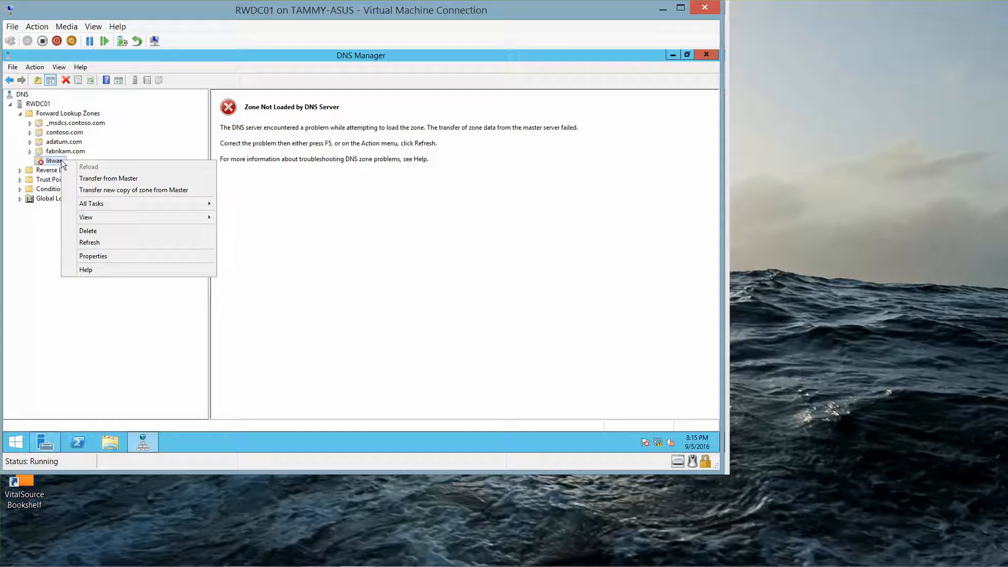
click(88, 230)
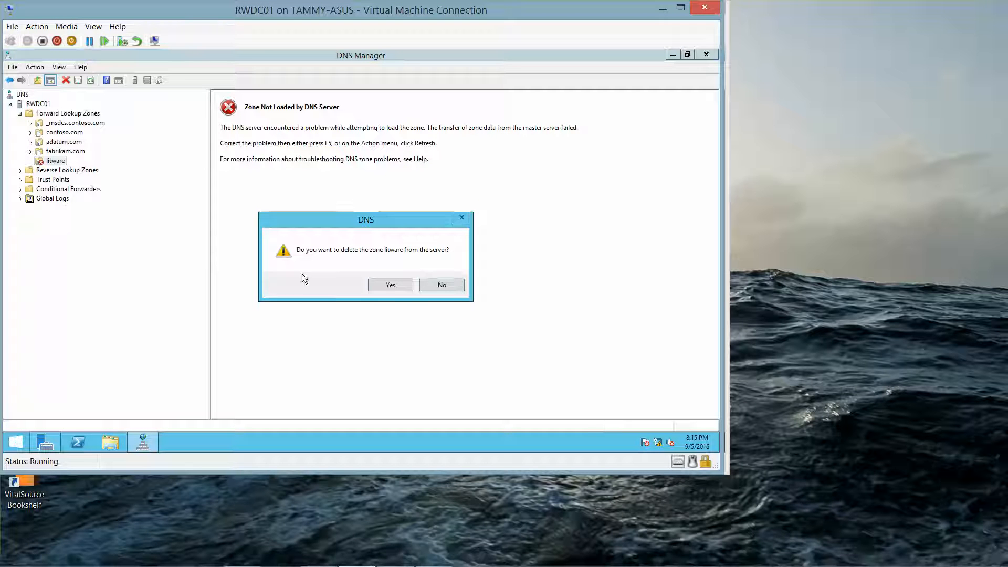
click(389, 285)
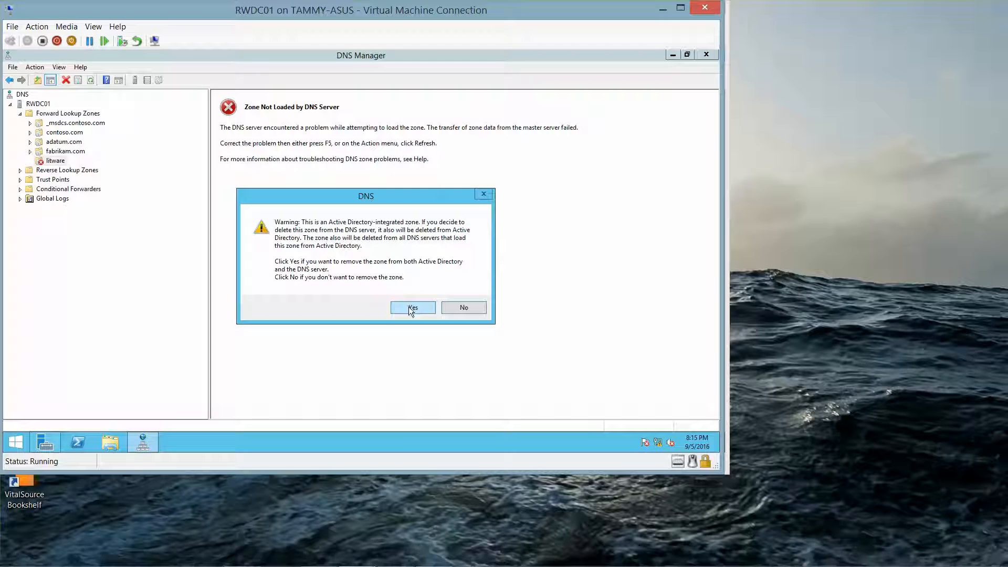
click(411, 308)
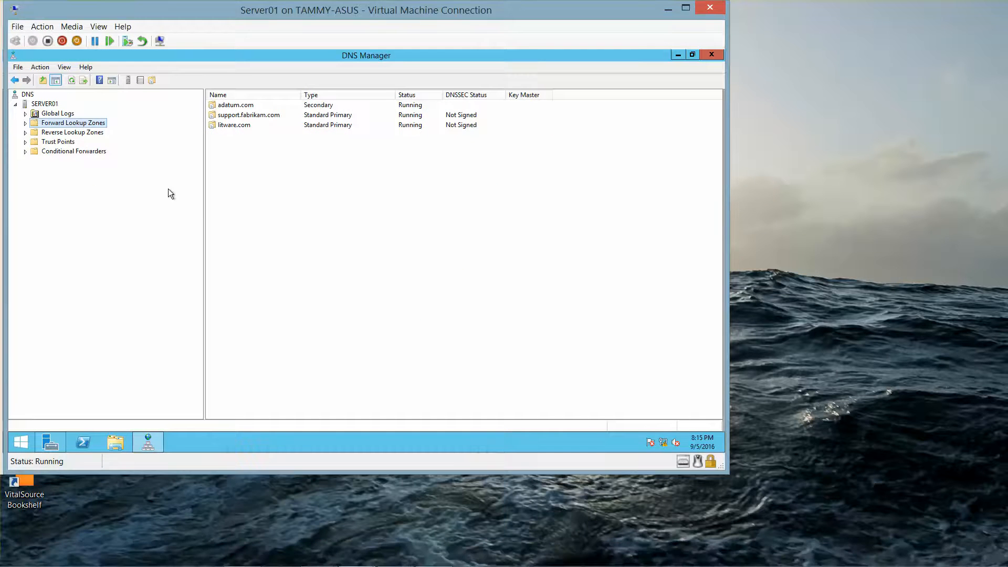
mouse_move(111, 133)
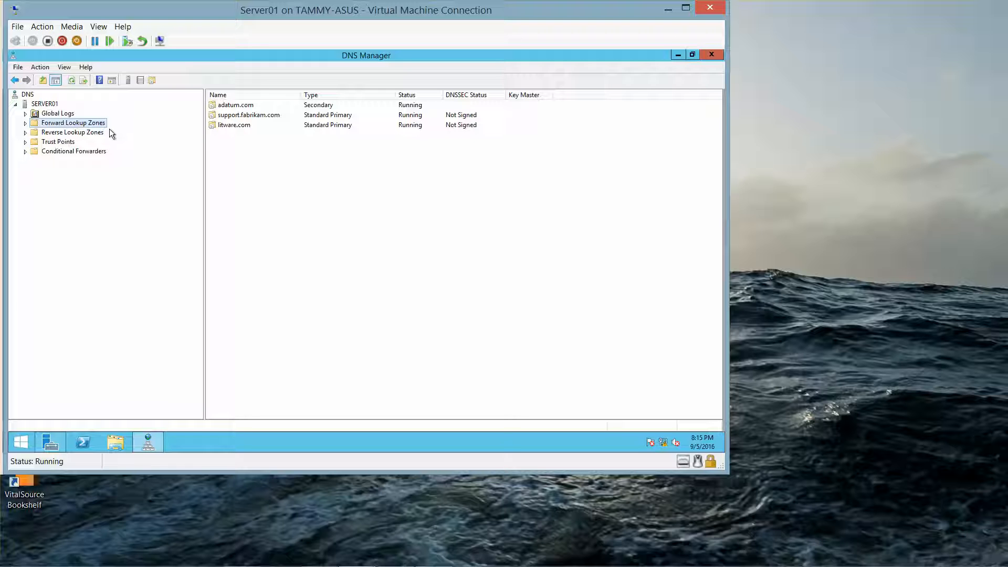
mouse_move(236, 133)
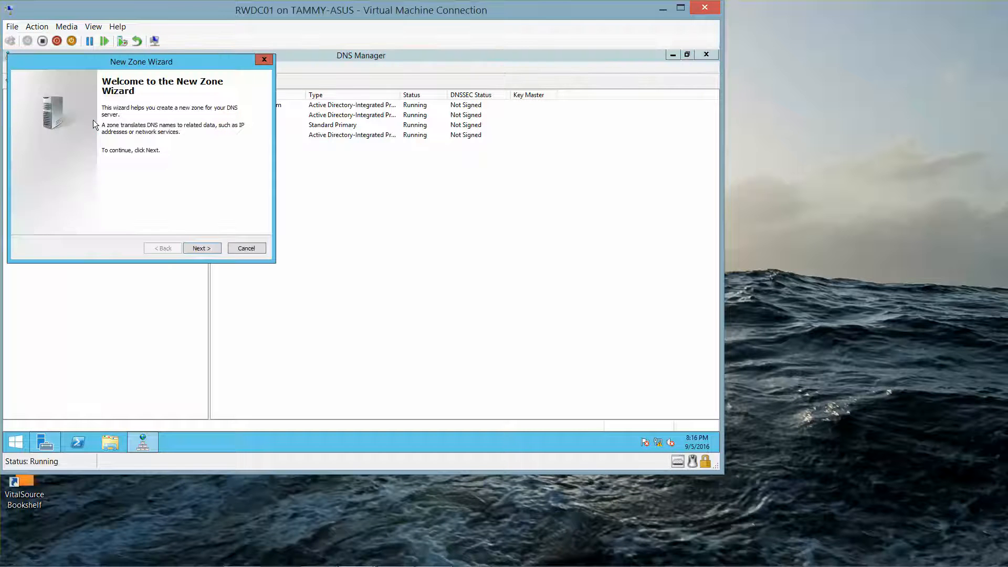
- Choose an AD-integrated stub zone with domain replication scope named litware.com
click(201, 248)
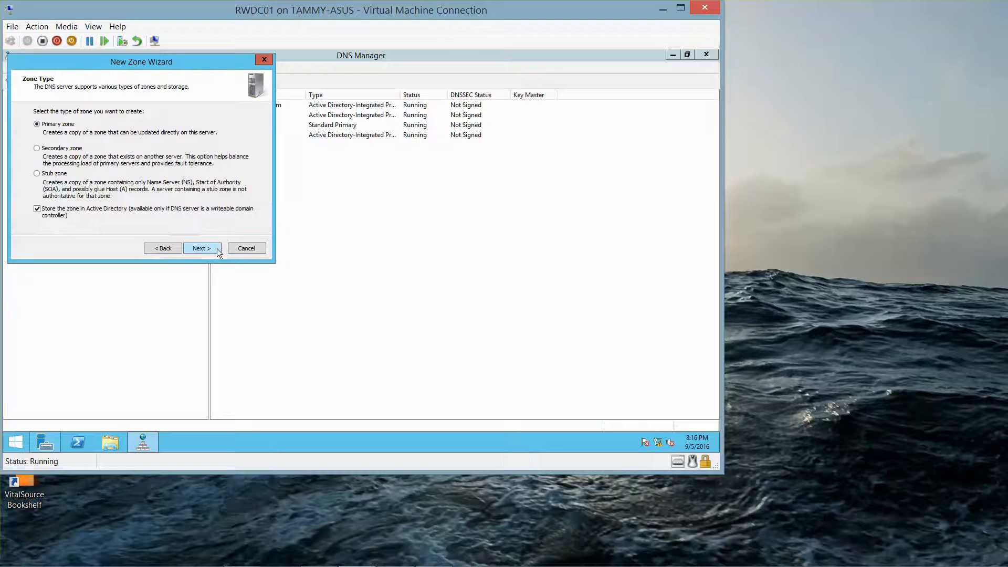
mouse_move(178, 248)
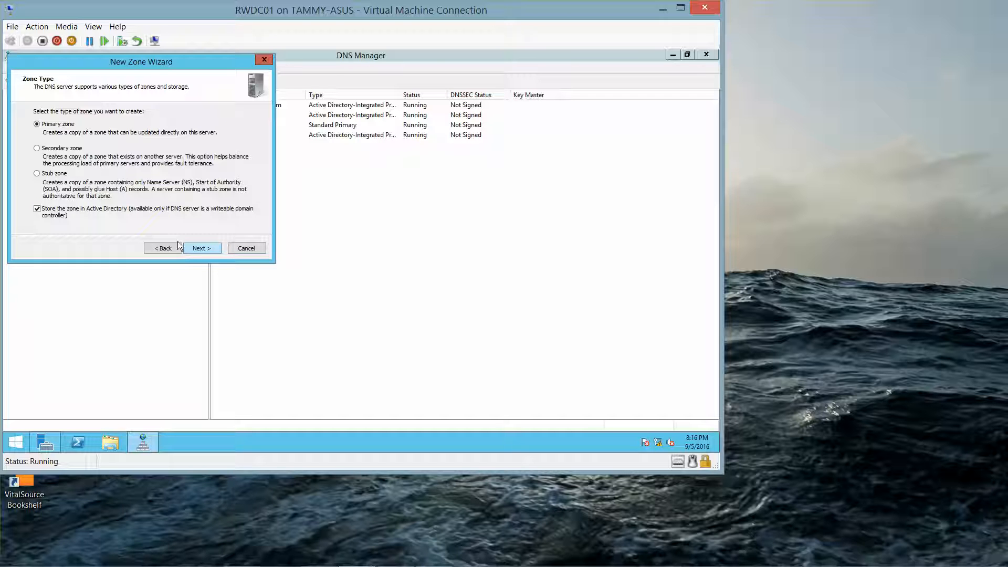
mouse_move(105, 222)
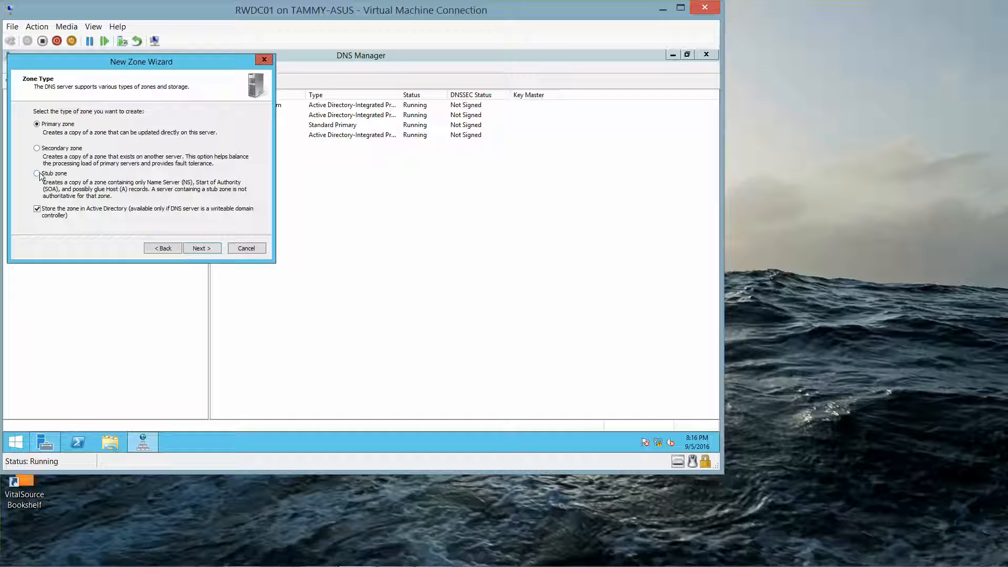
click(202, 248)
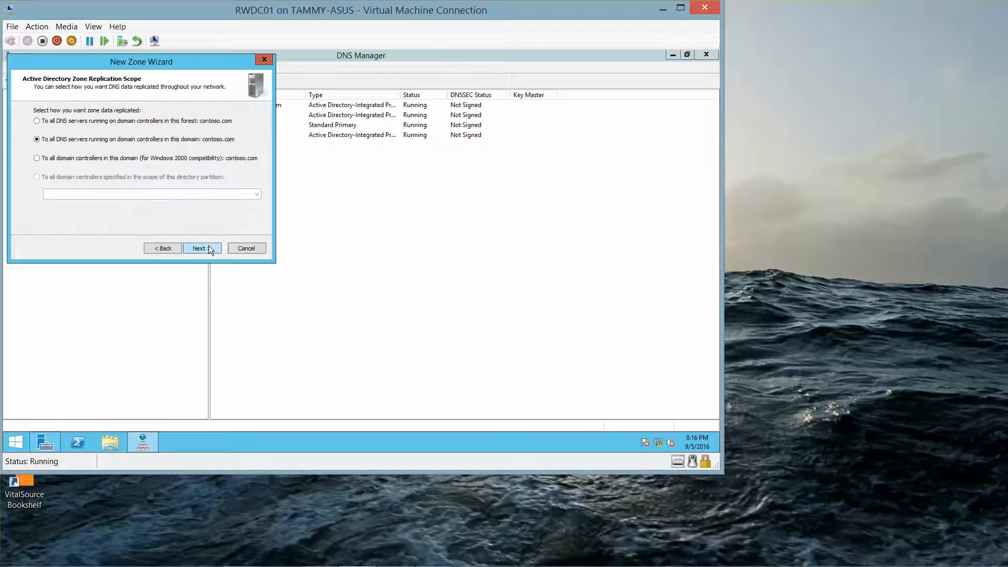
click(202, 247)
text(lit)
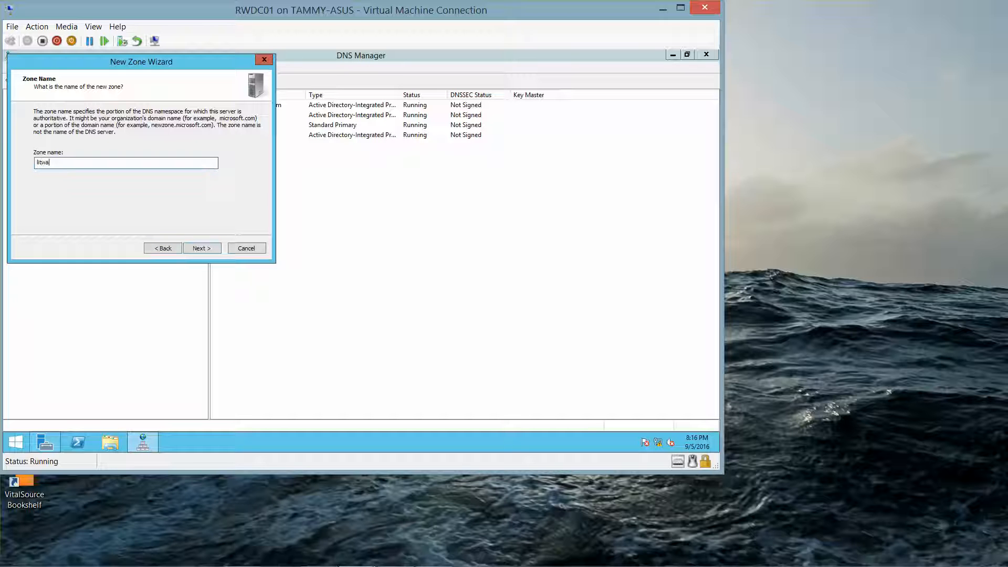
text(ware.com)
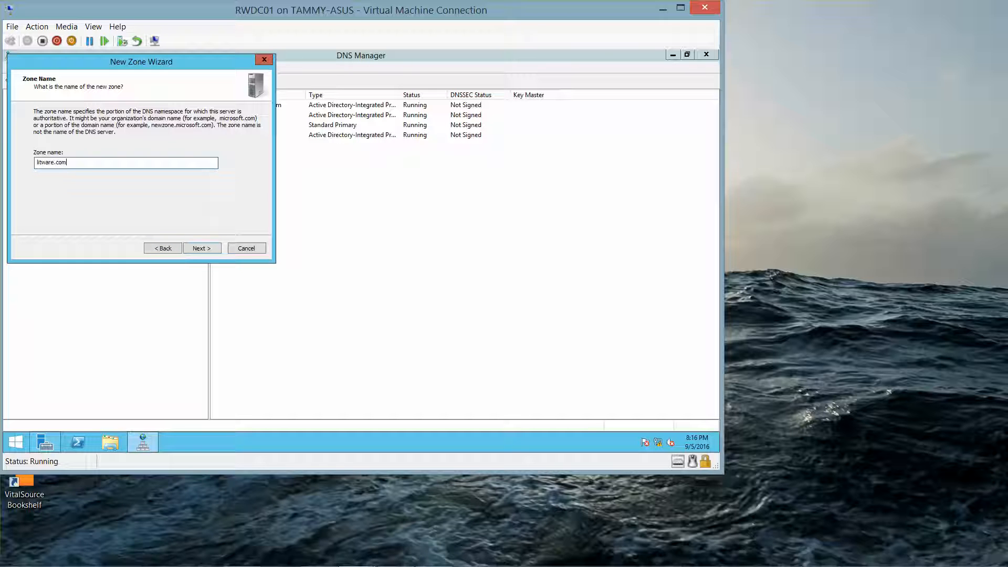
click(201, 248)
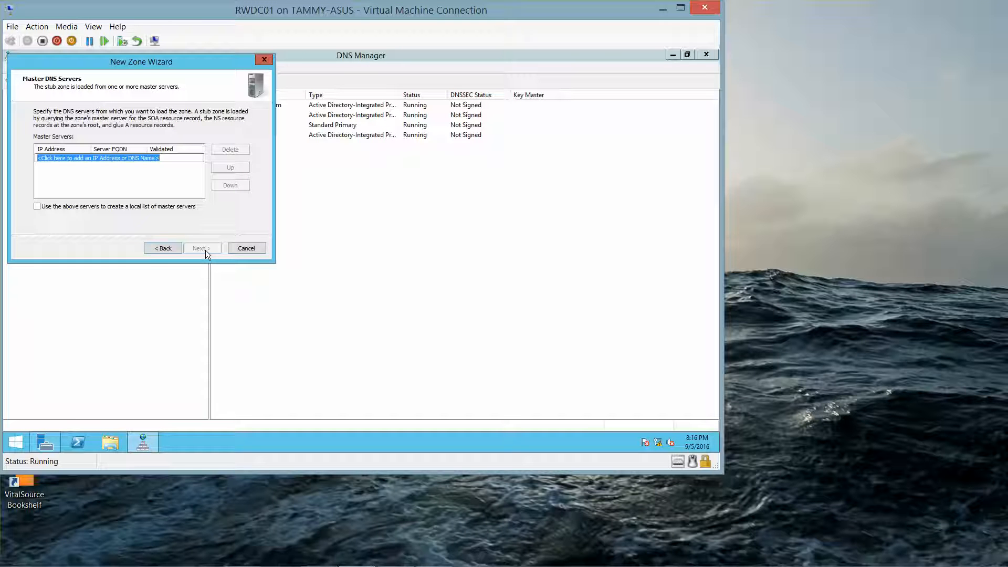
- Add and validate master server 192.168.1.60, then finish creating the litware.com stub zone
text(1)
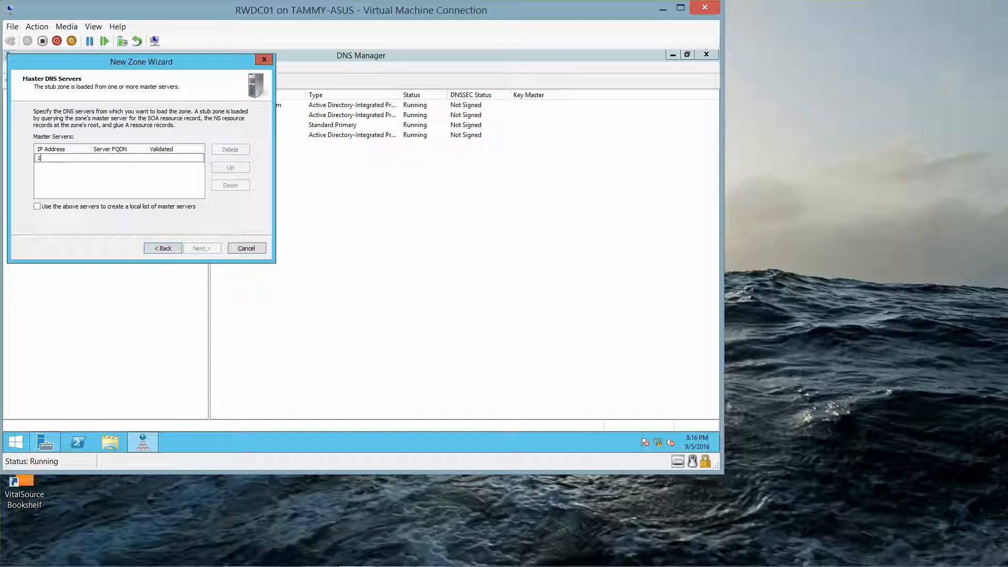
text(923)
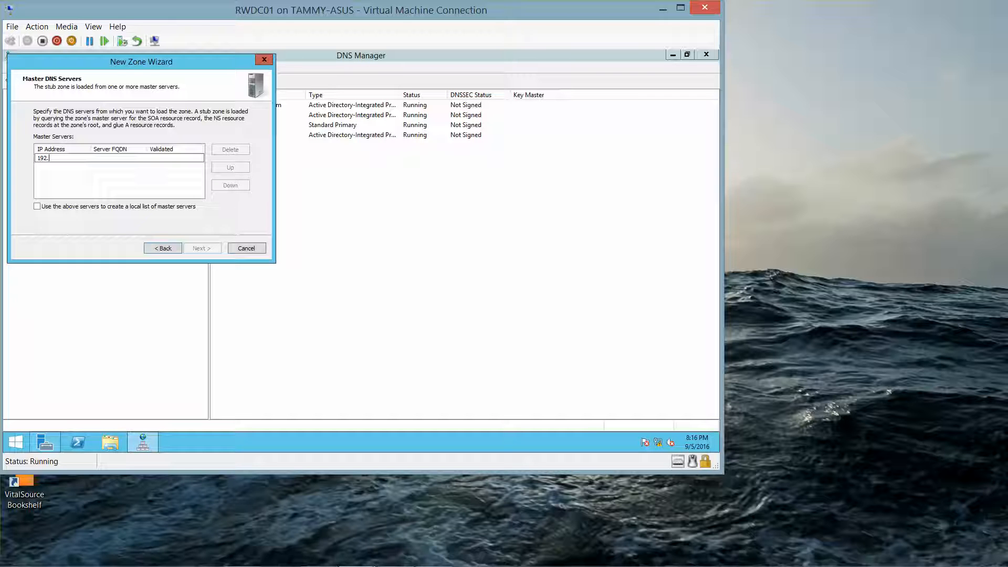
text(168)
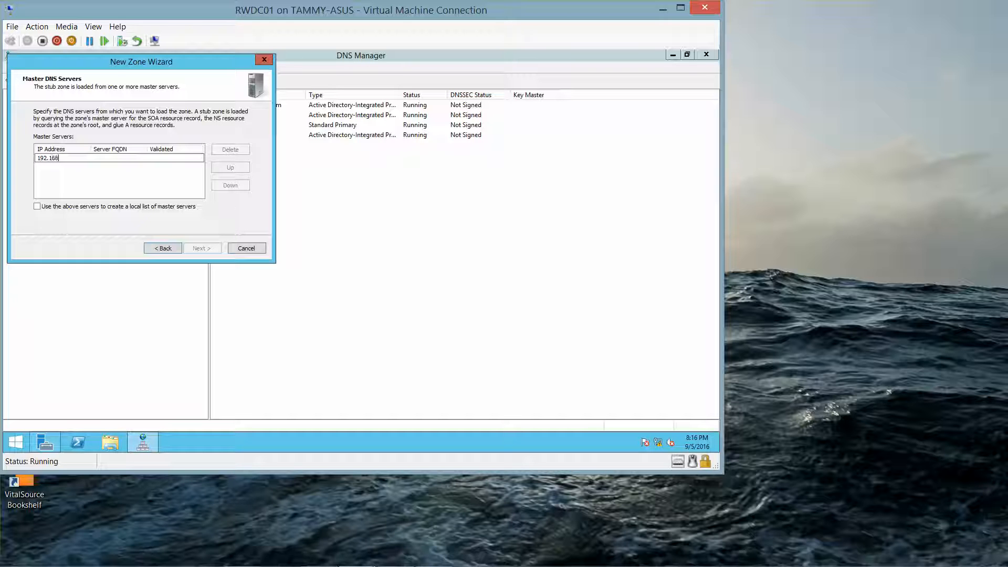
text(.)
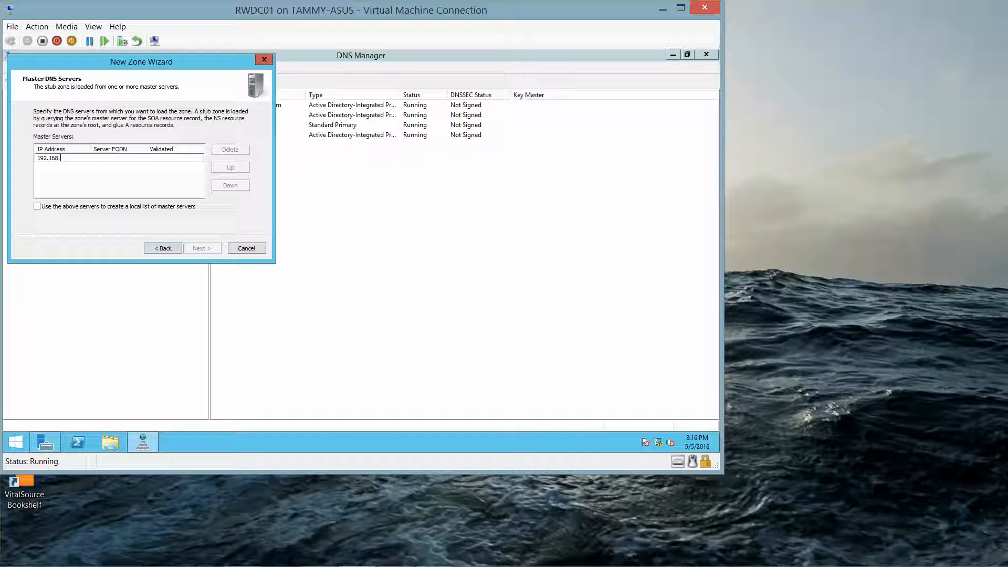
text(1.6)
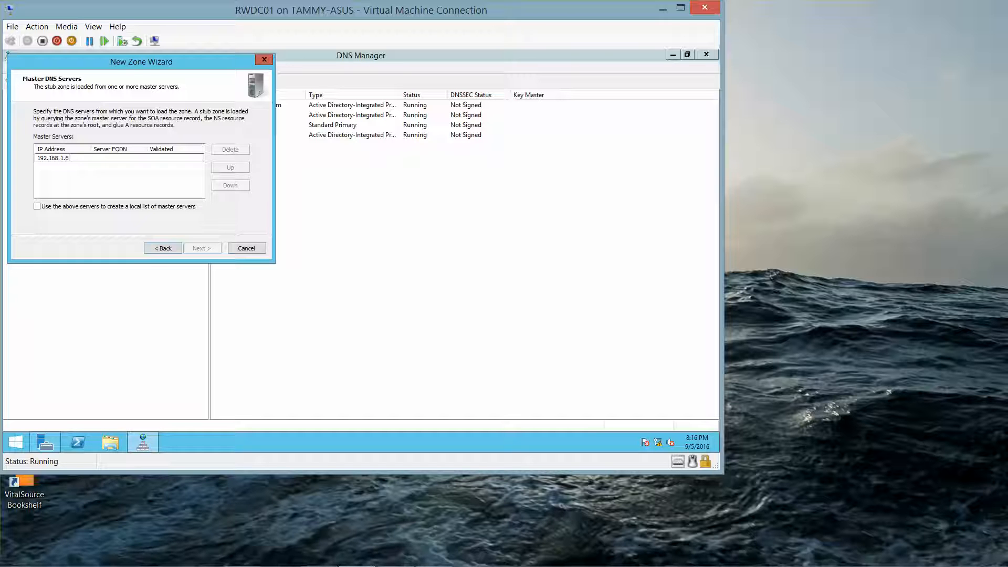
text(0)
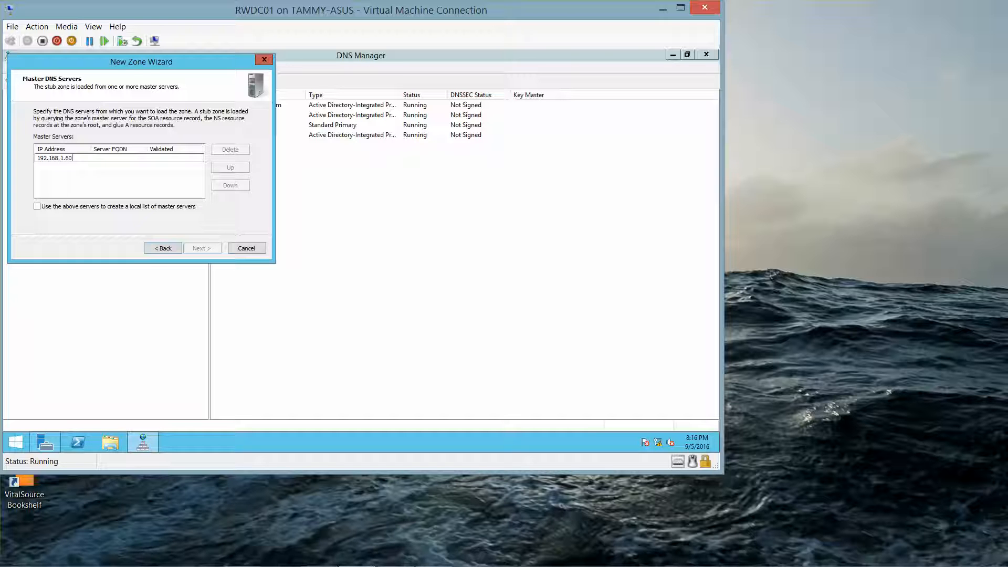
key(Return)
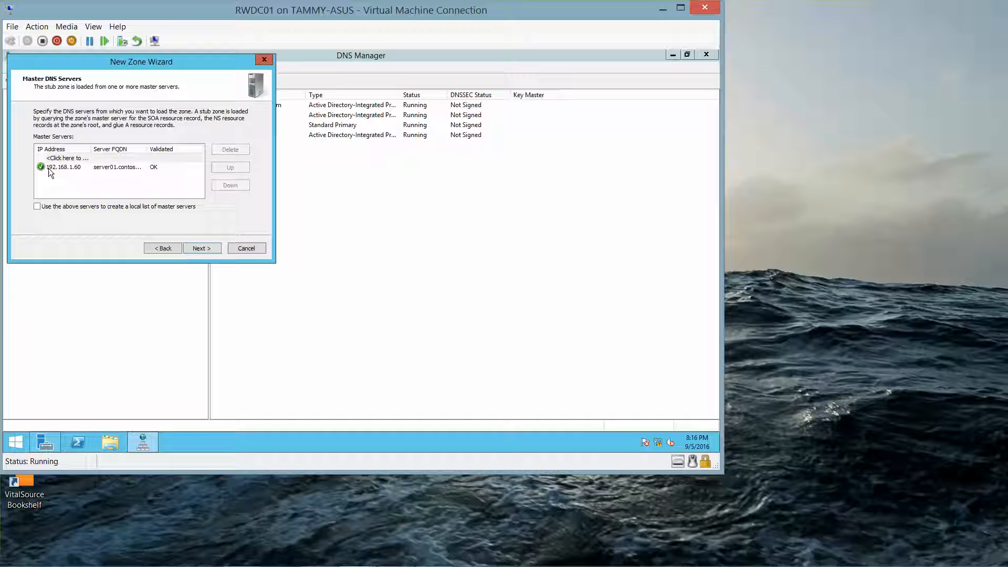
mouse_move(97, 170)
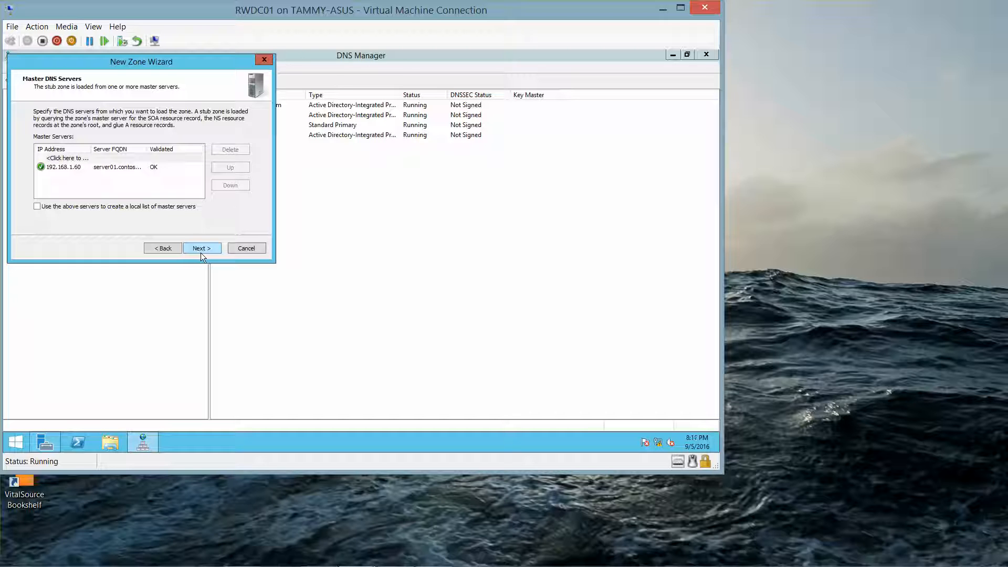
click(202, 248)
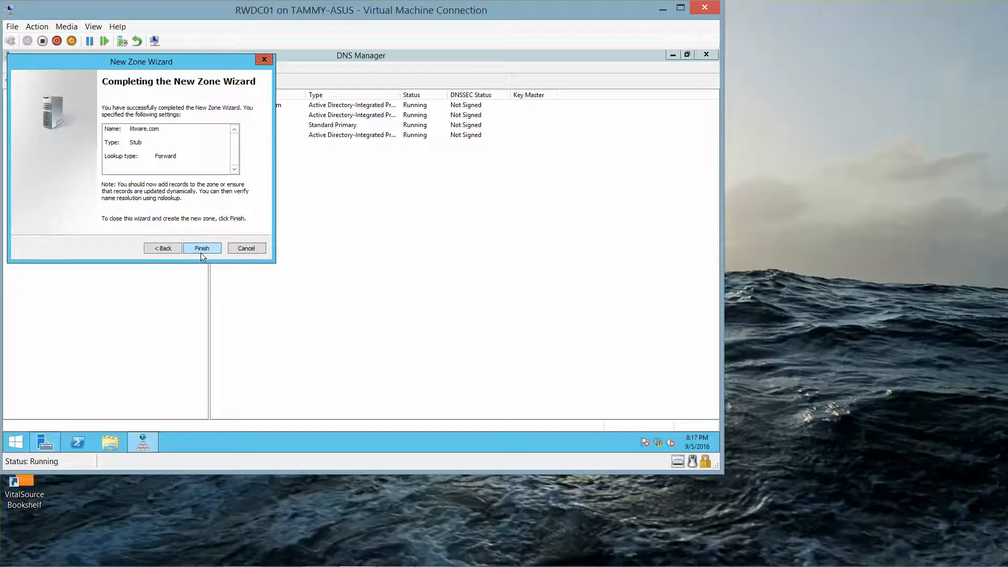
click(202, 248)
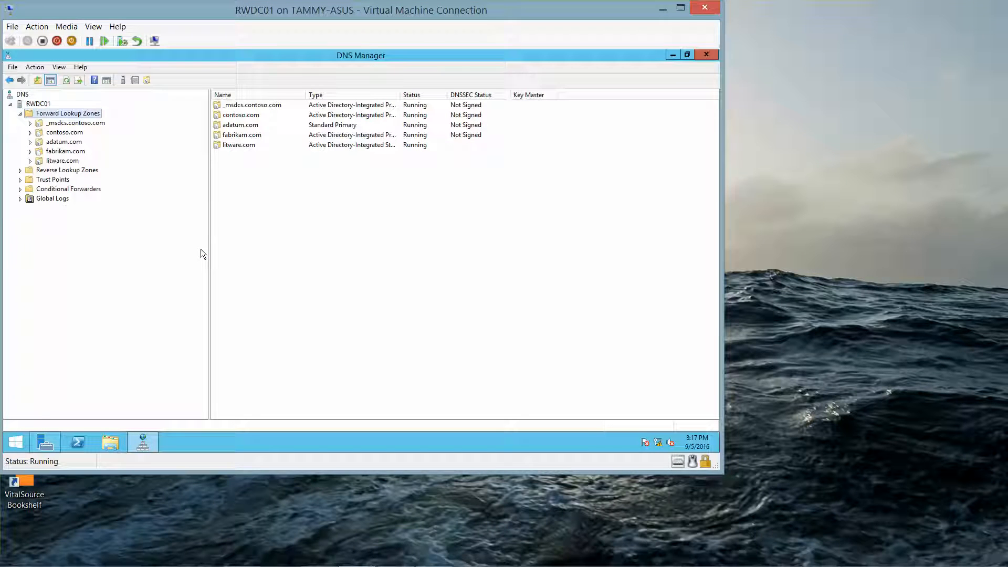
mouse_move(197, 249)
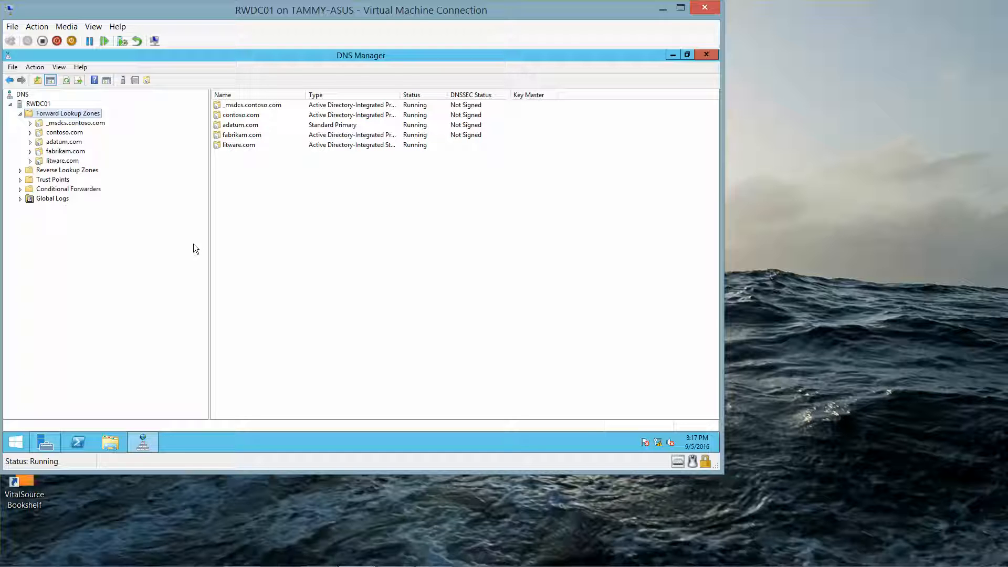
mouse_move(194, 239)
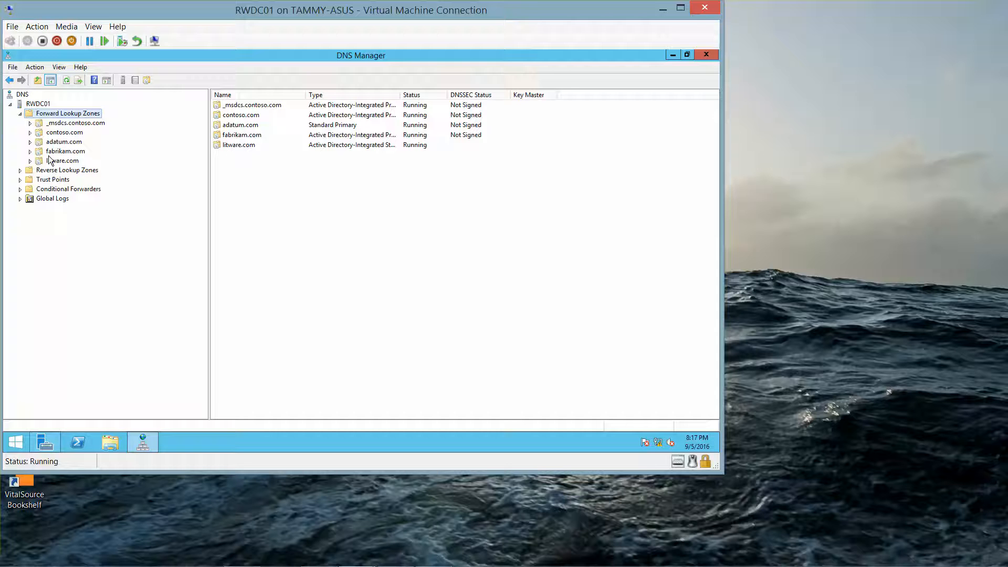
- Check the litware.com zone's not-loaded status and reload it from the master
click(63, 160)
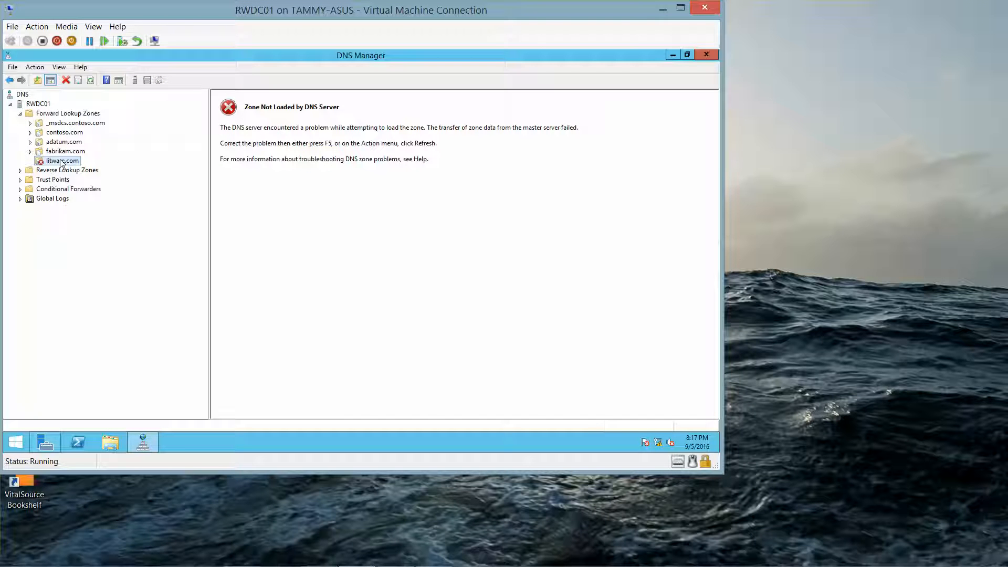
right_click(62, 159)
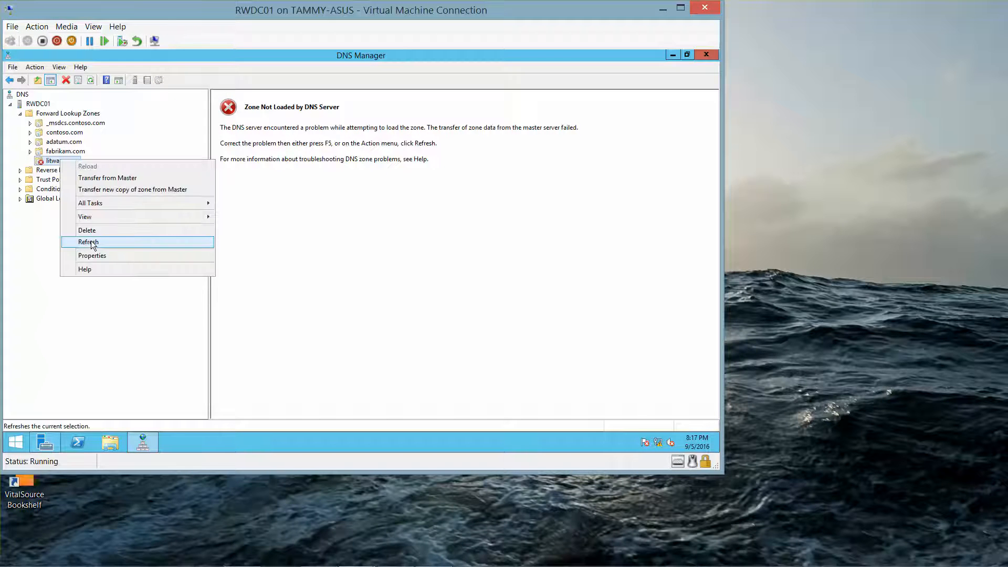
click(89, 241)
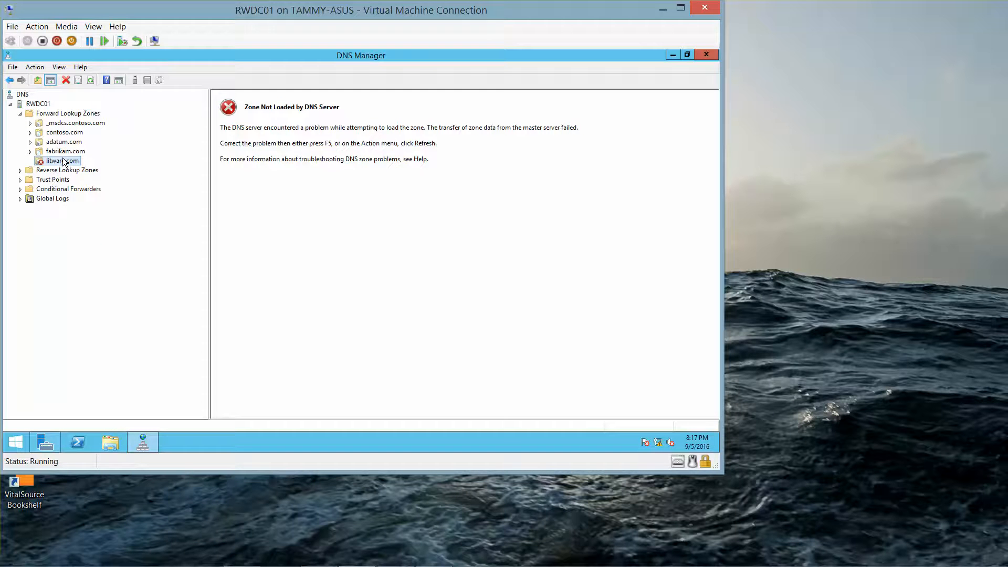
click(65, 151)
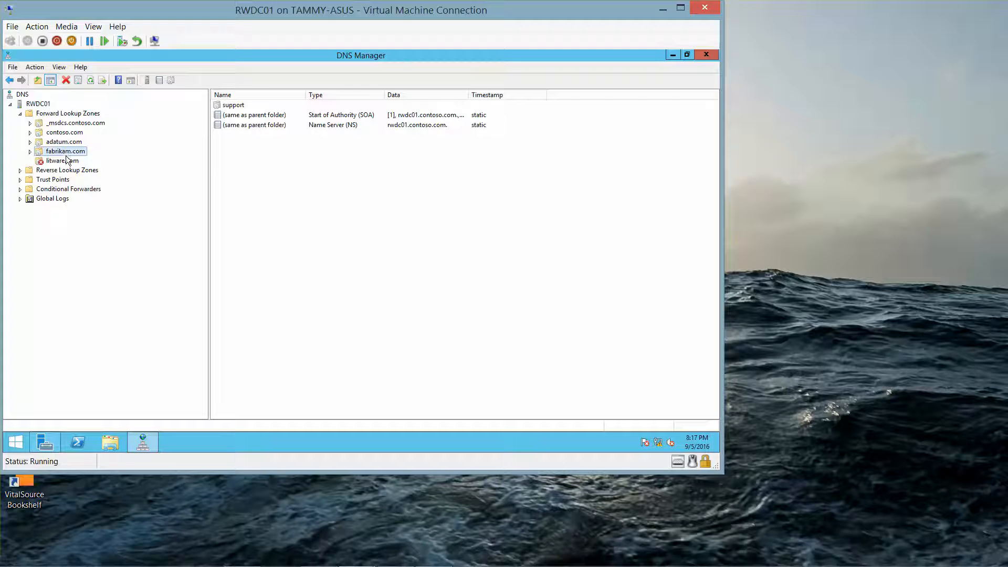
right_click(60, 161)
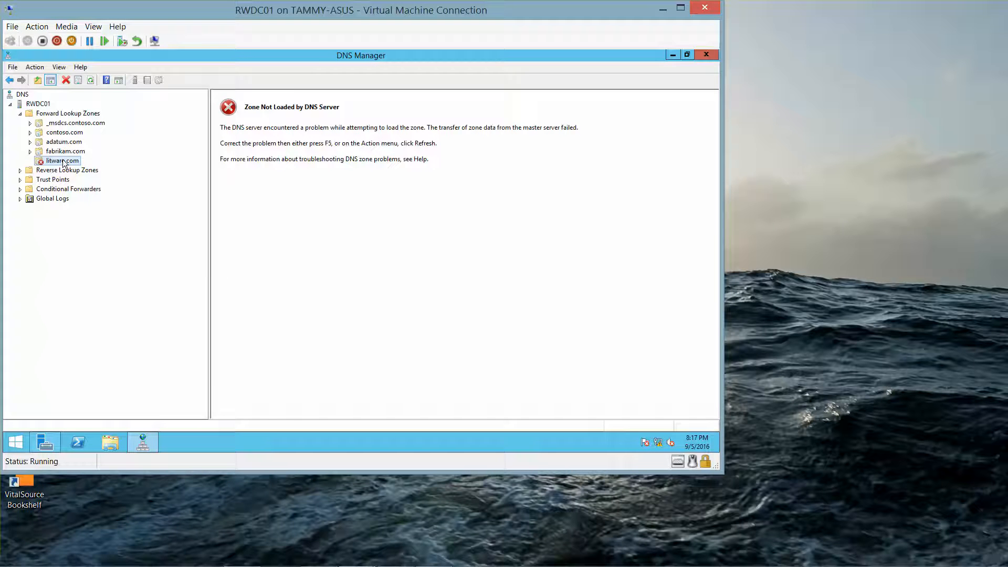
- Review the litware.com zone properties' General, Start of Authority and Name Servers details, then close them
right_click(58, 160)
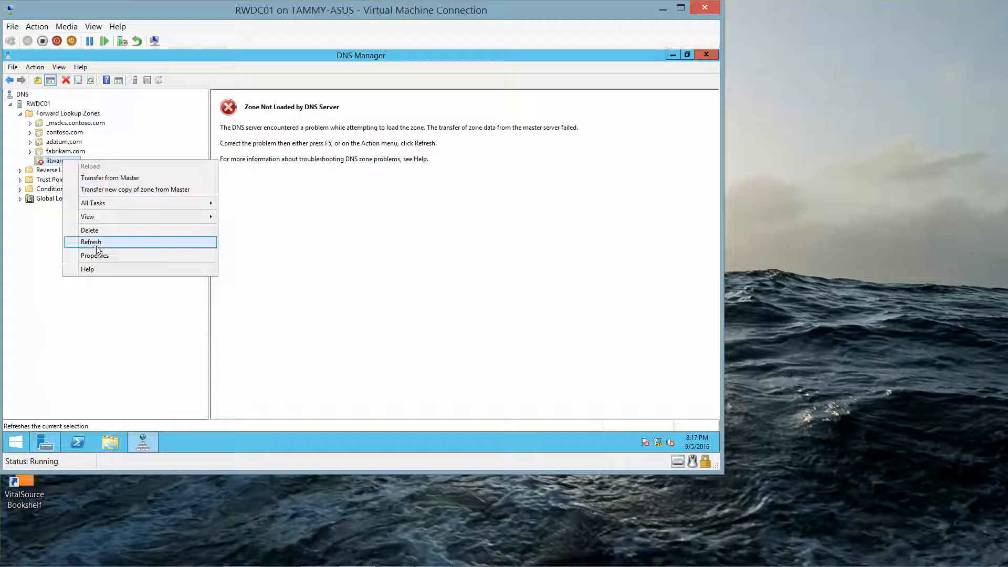
click(94, 255)
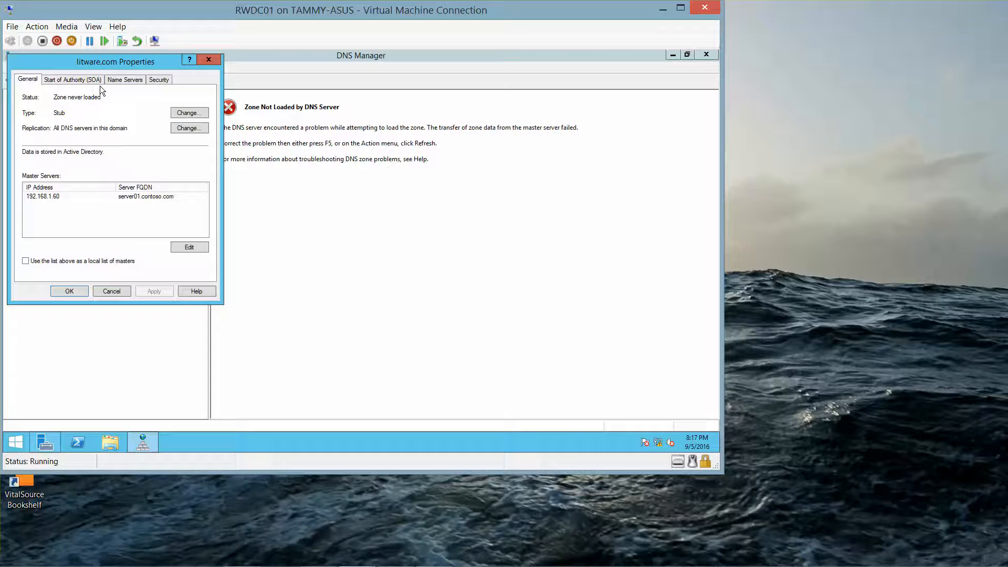
click(124, 78)
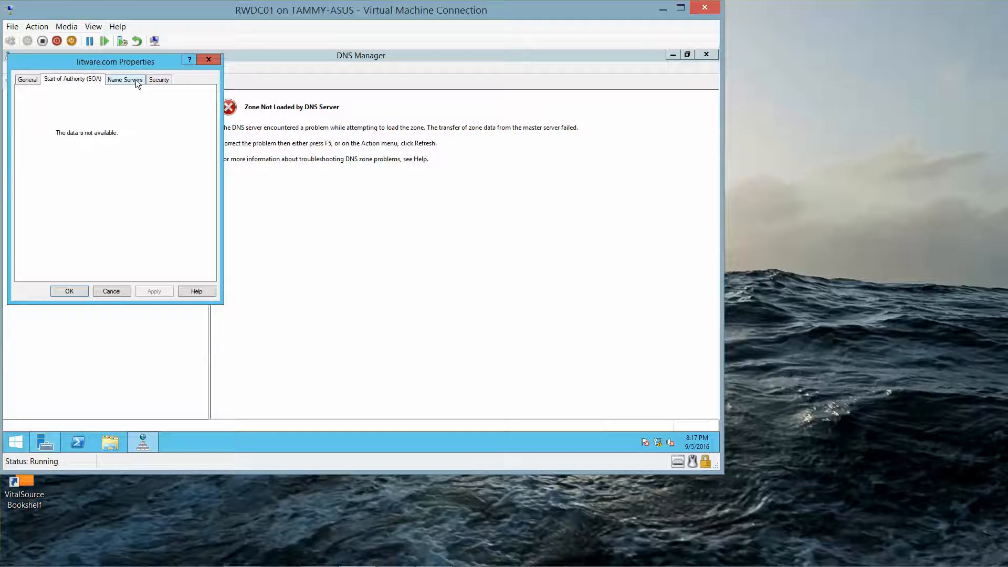
click(125, 79)
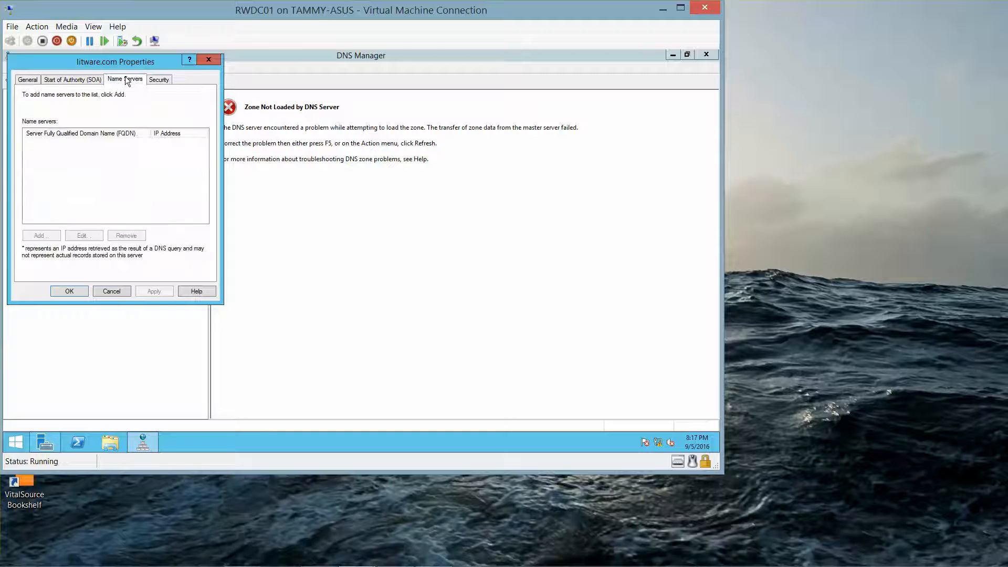
click(28, 79)
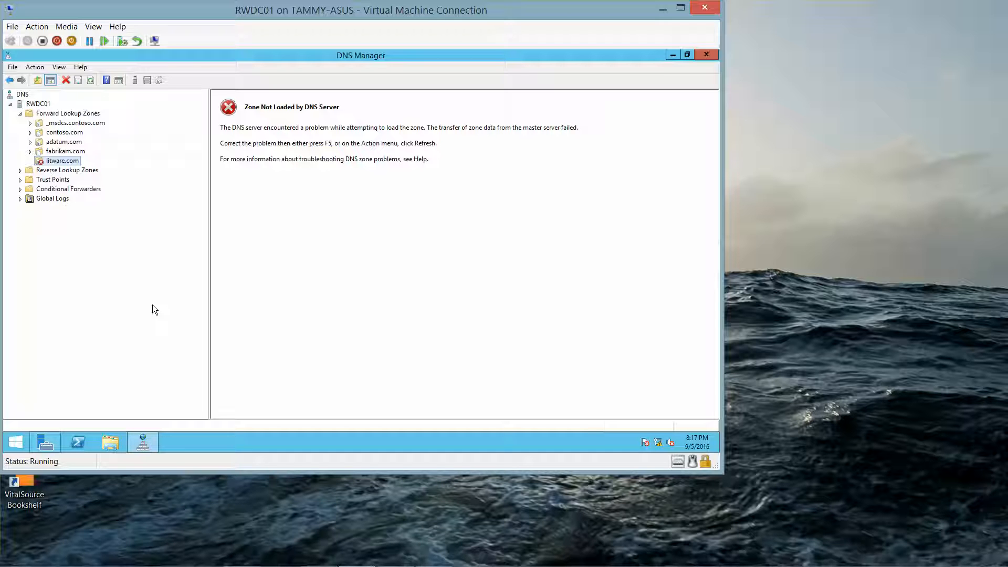
mouse_move(194, 338)
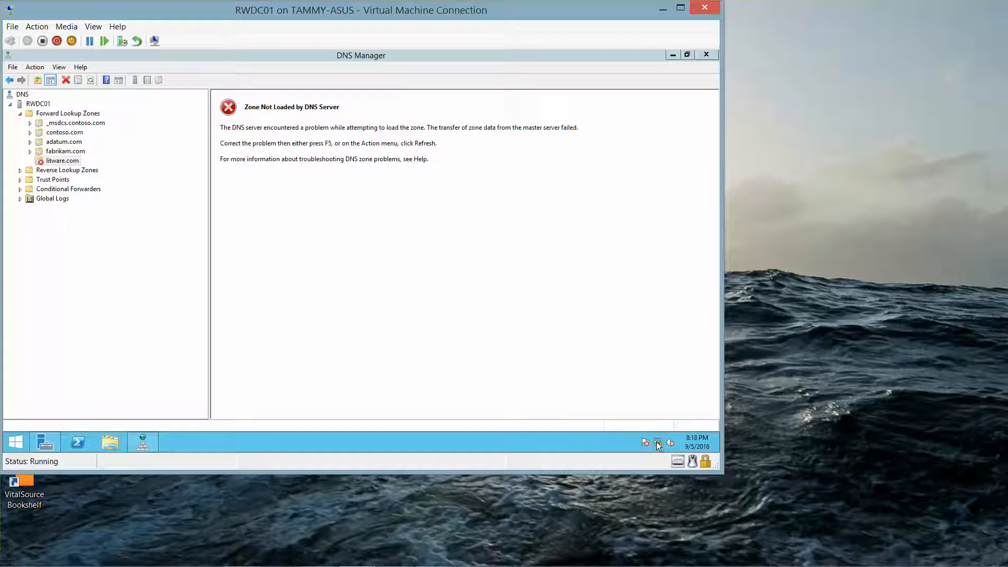
mouse_move(406, 280)
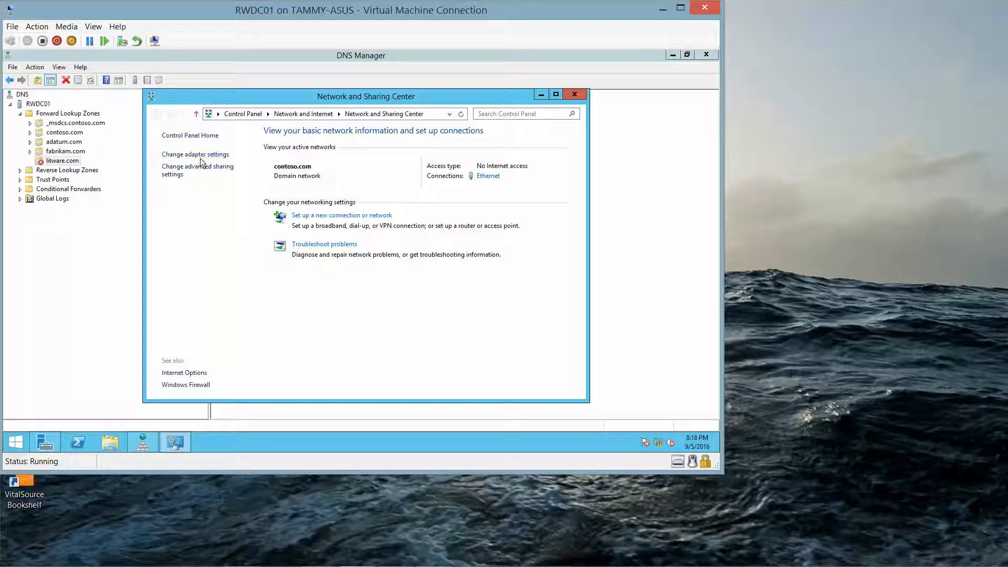
- Review RWDC01's Ethernet IPv4 settings (192.168.1.50, DNS 192.168.1.50) and close the network windows
click(195, 154)
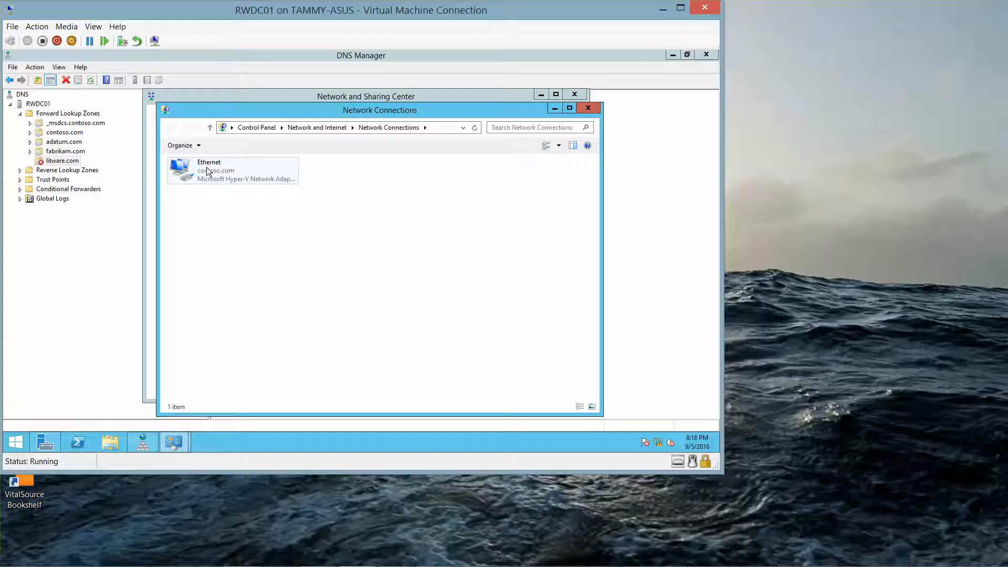
right_click(231, 170)
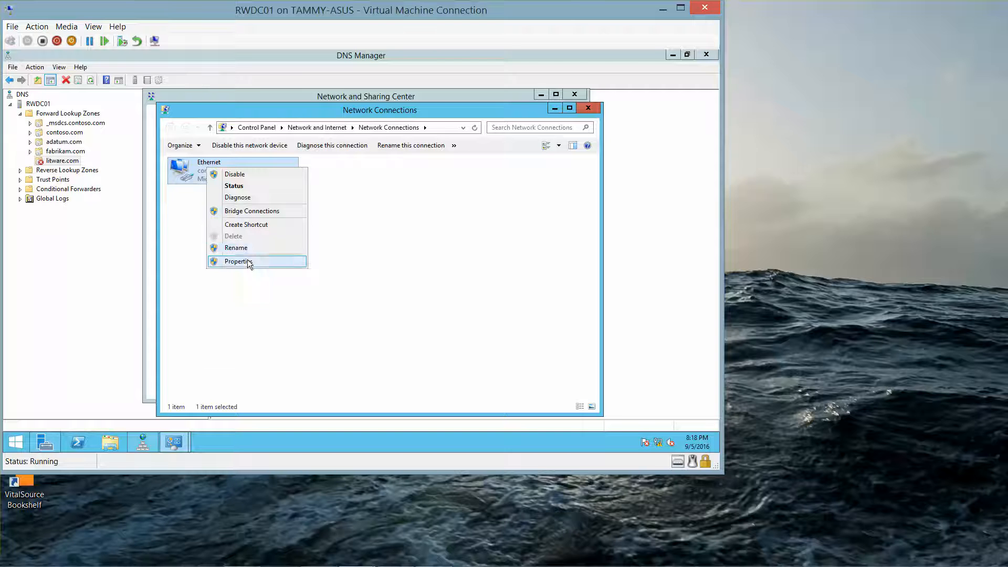
click(237, 261)
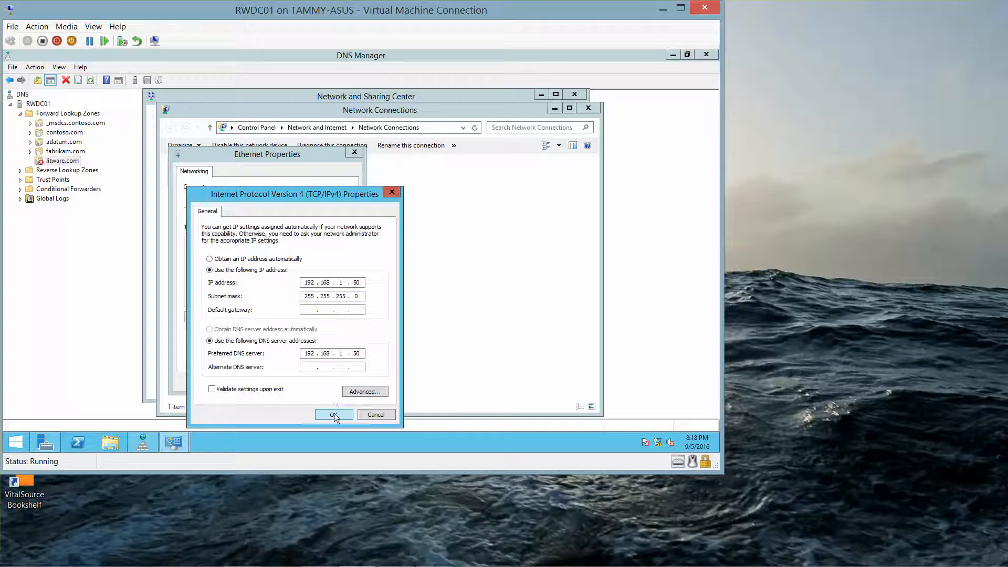
click(334, 414)
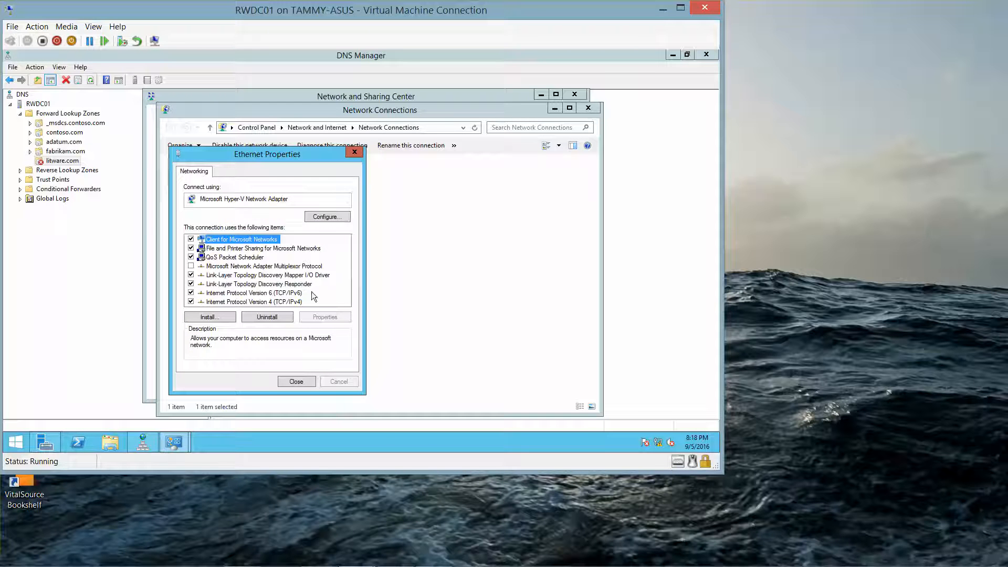
click(296, 381)
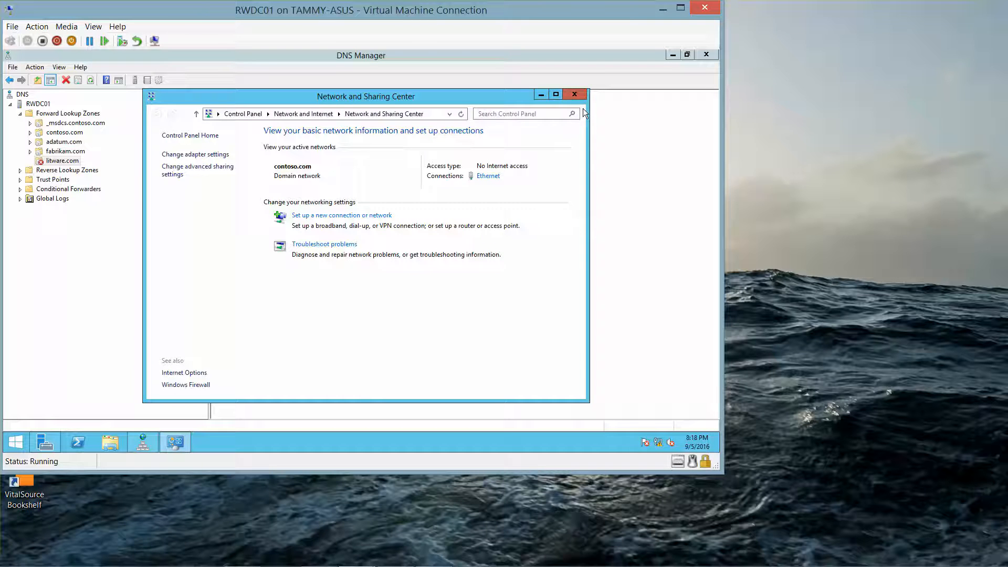
click(574, 95)
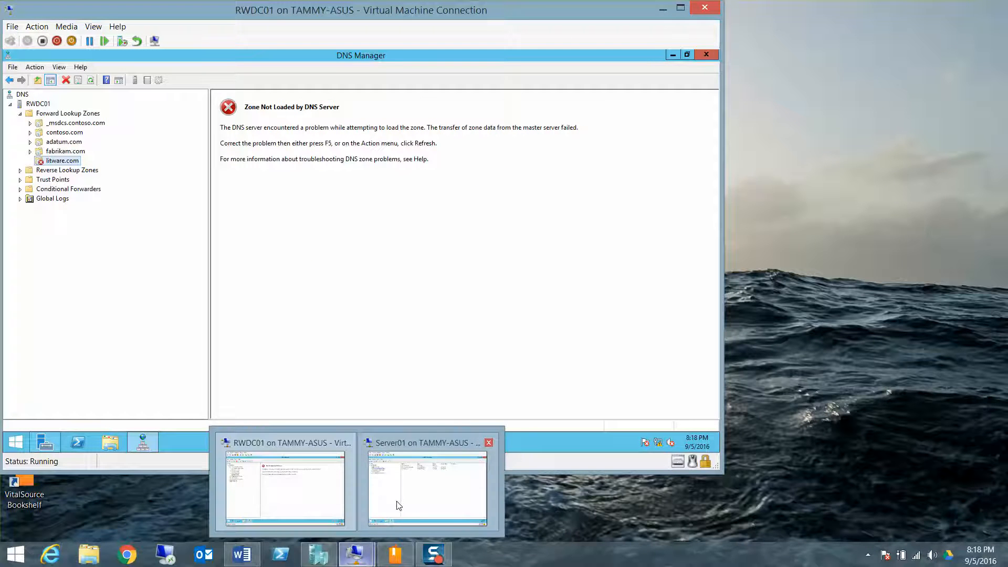
- Switch to Server01 and view its Ethernet adapter's IPv4 settings
click(426, 487)
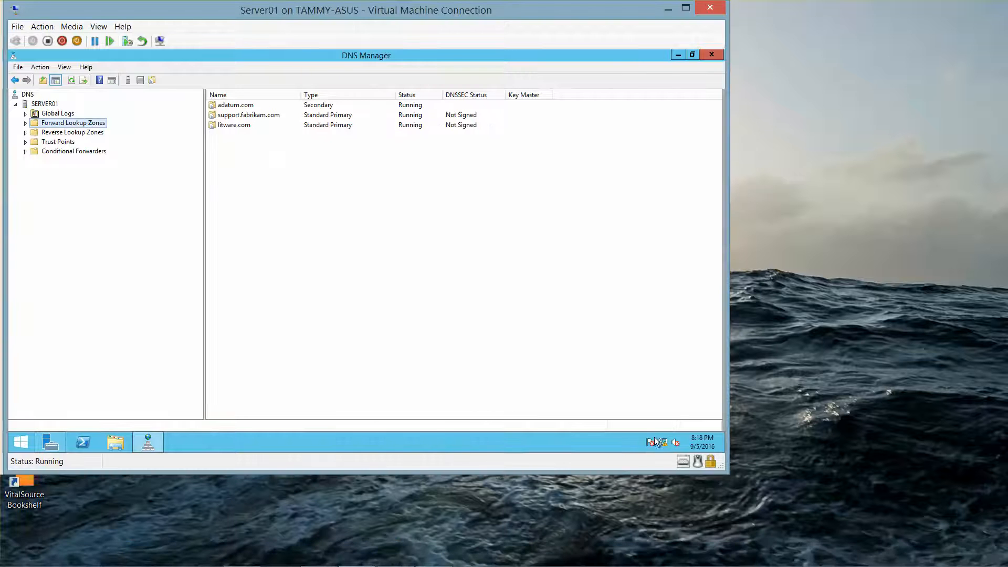
mouse_move(660, 442)
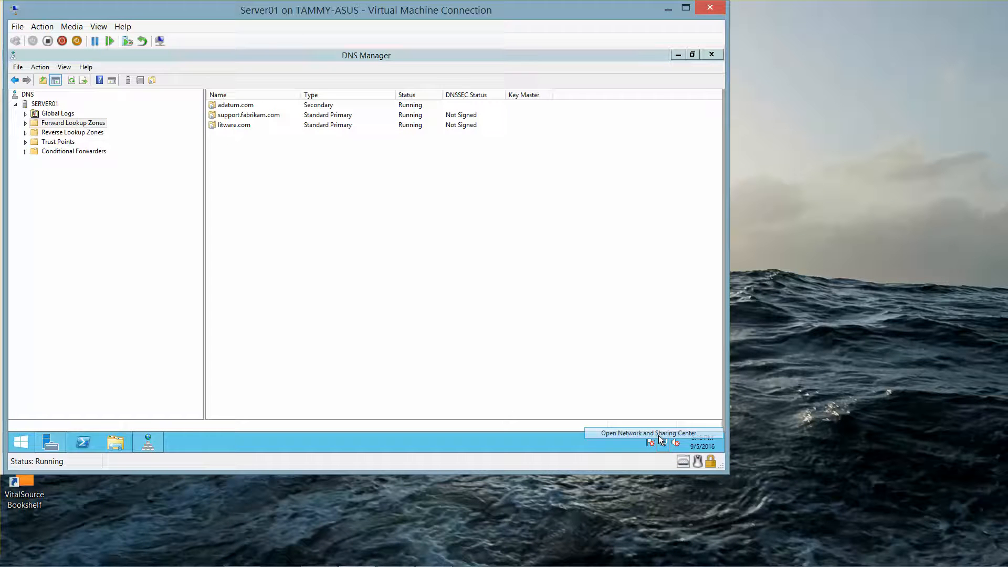
click(647, 433)
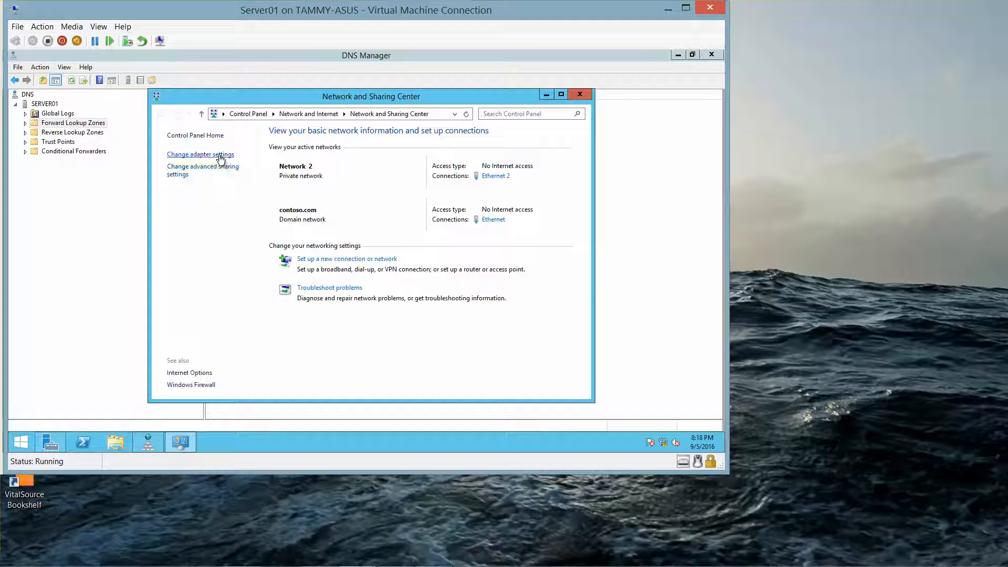
click(201, 155)
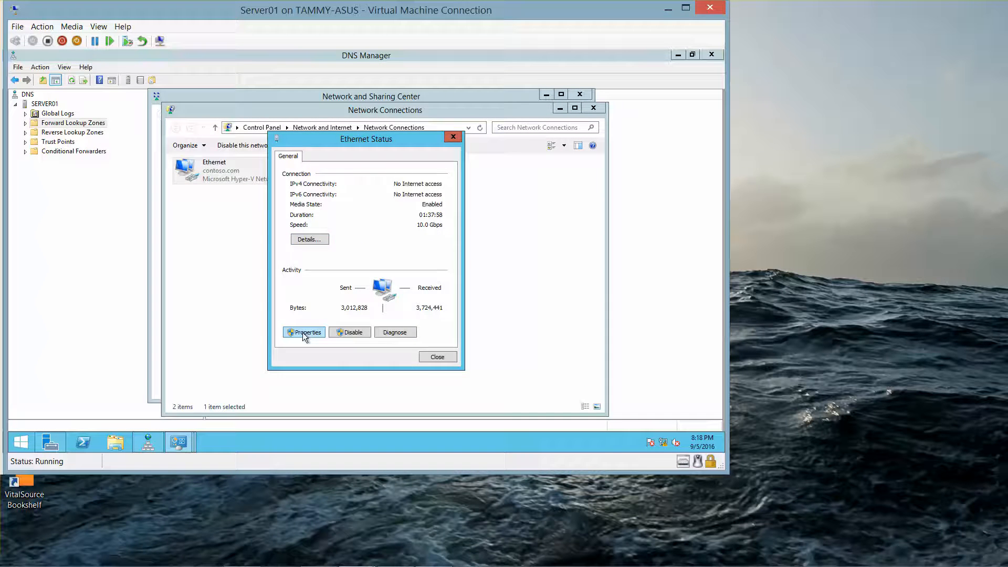
click(303, 332)
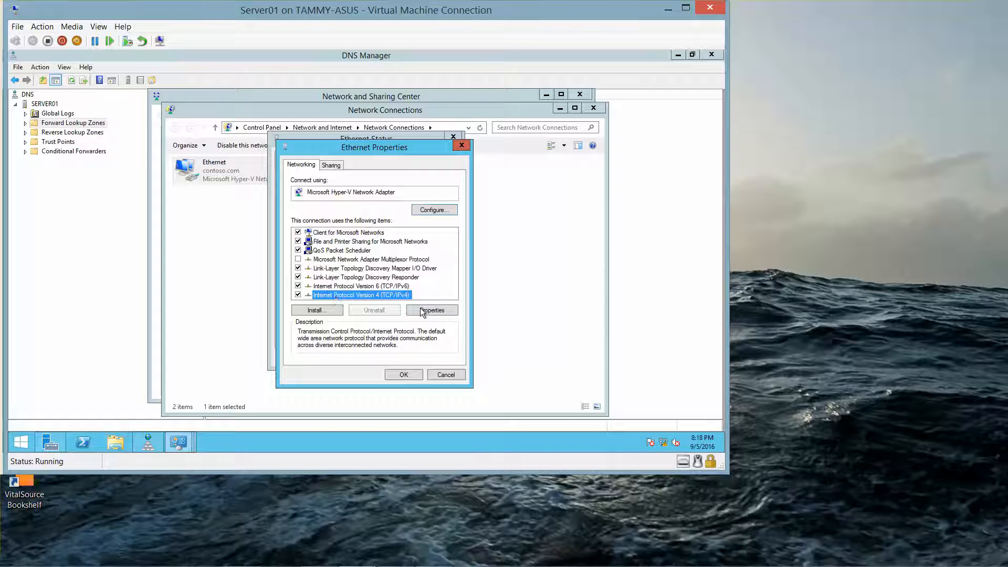
click(432, 311)
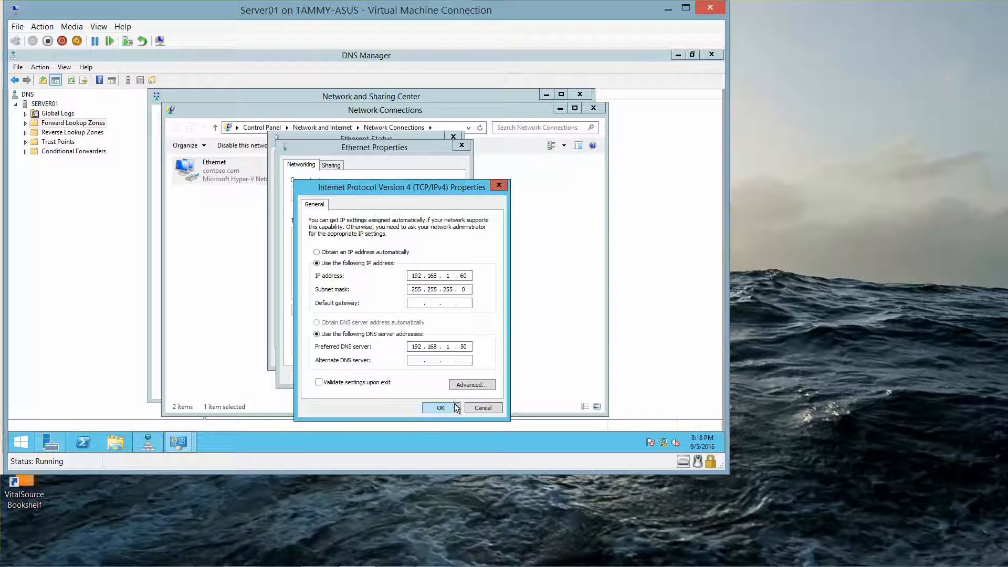
- Confirm IP 192.168.1.60 with DNS 192.168.1.50 and close all network windows
click(440, 407)
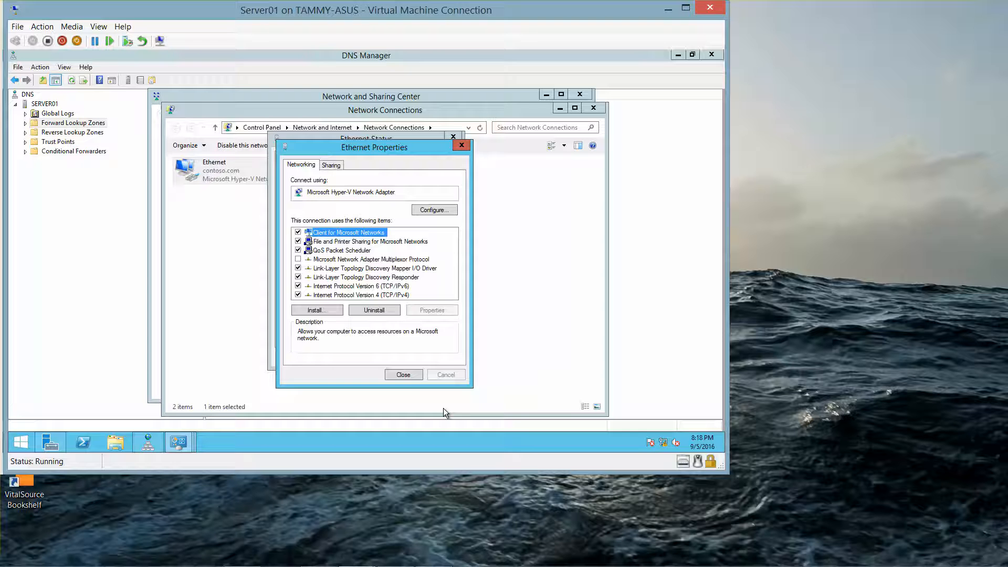
click(403, 373)
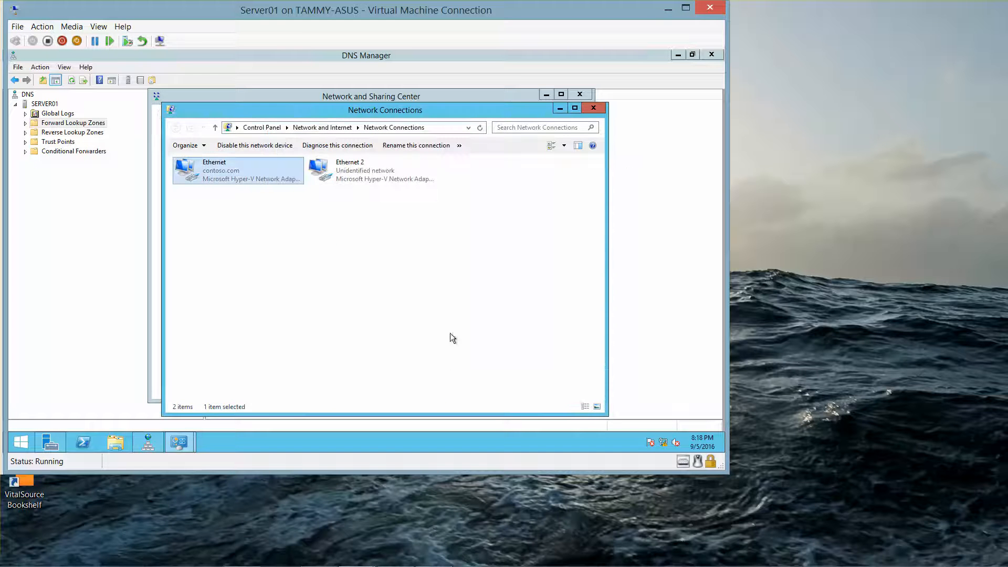
click(592, 107)
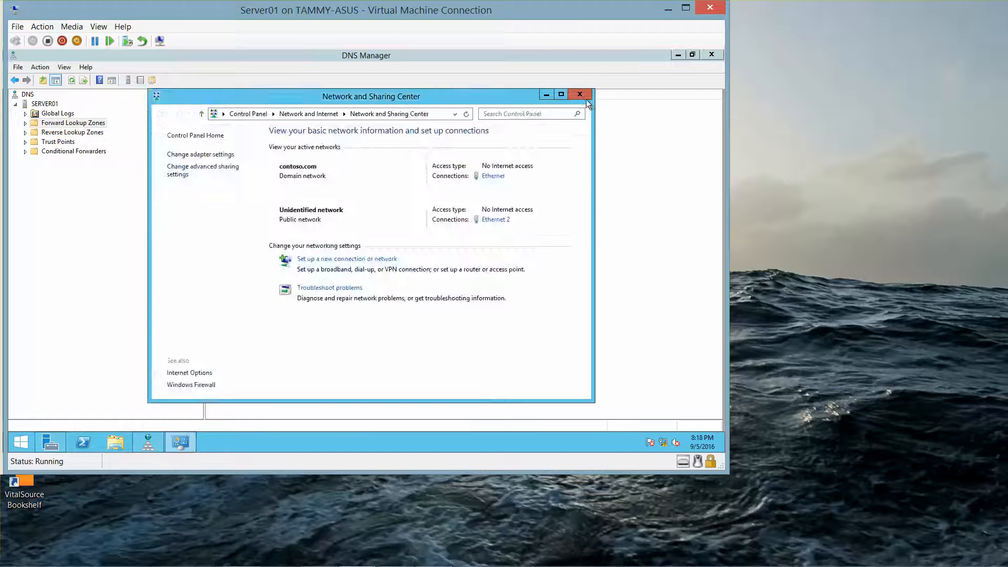
click(579, 93)
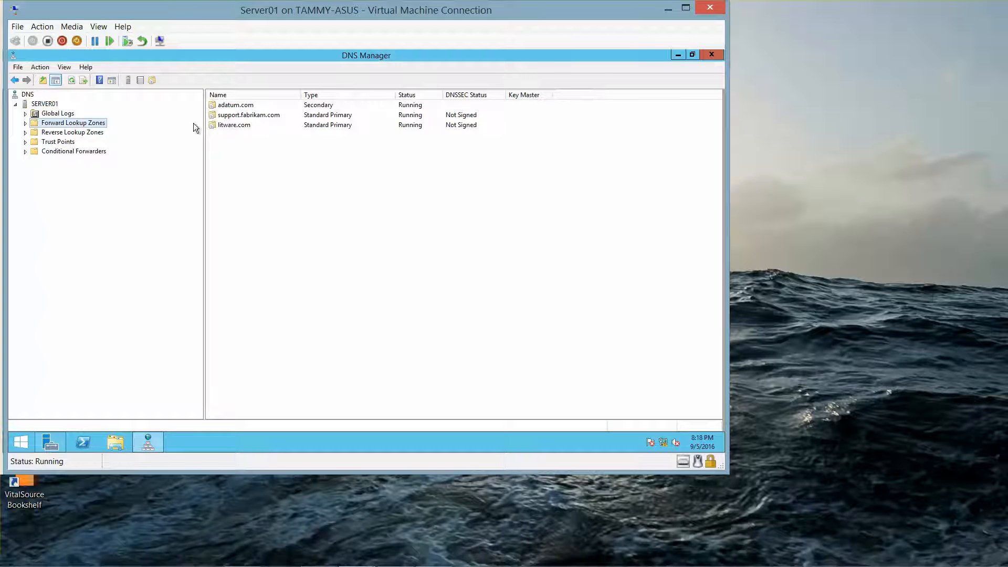
mouse_move(231, 131)
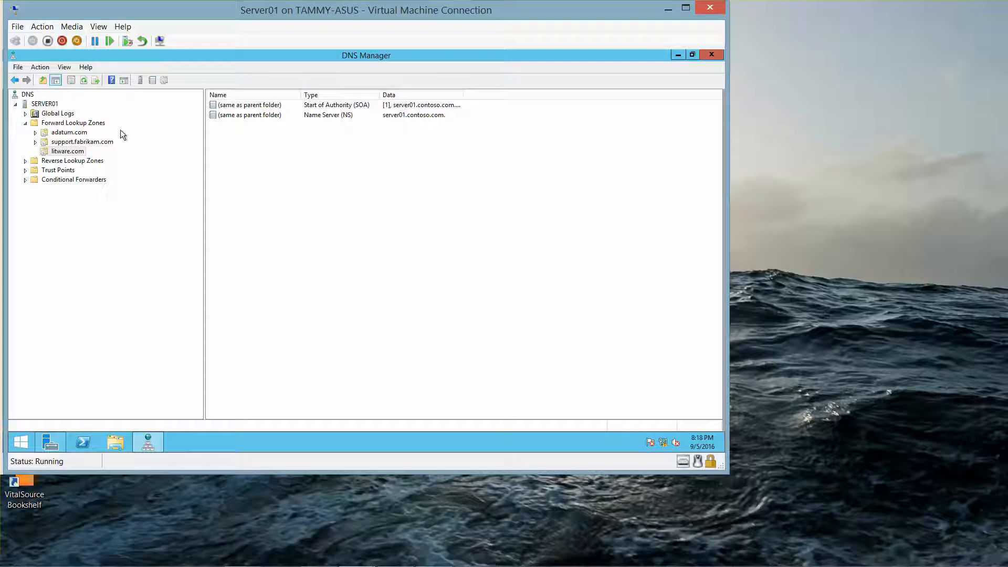
- Bring up the properties of Server01's litware.com forward lookup zone from its context menu
click(67, 151)
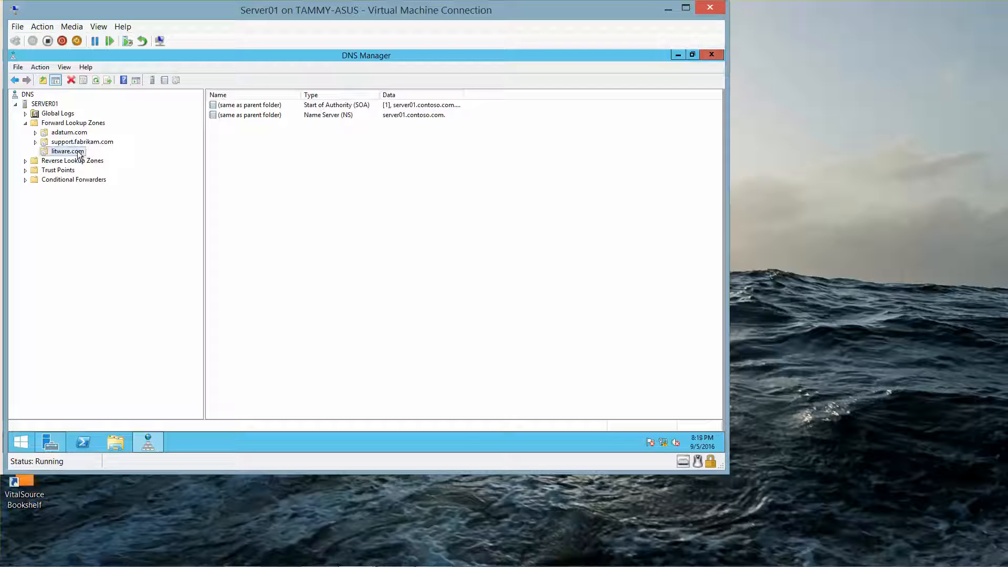
right_click(64, 151)
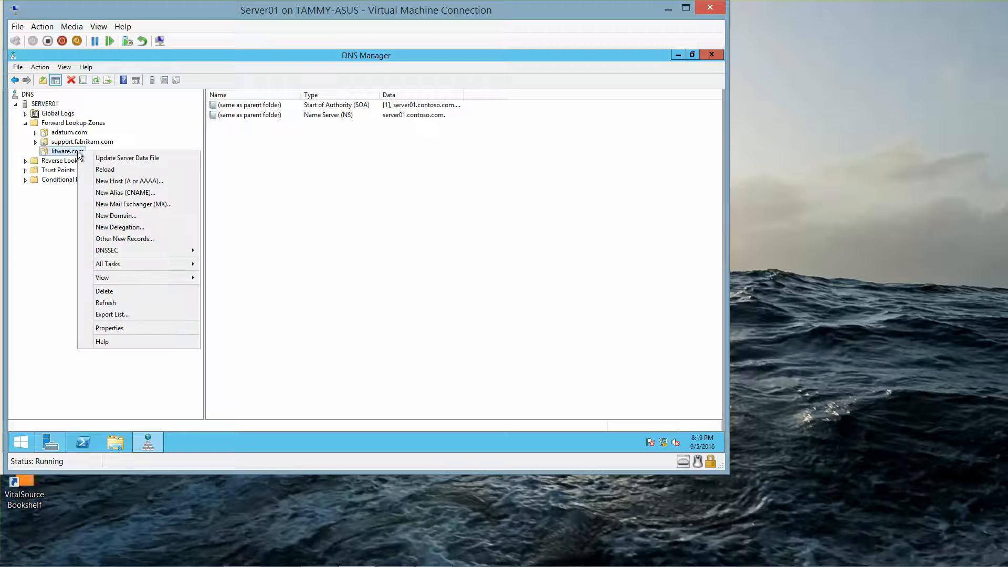
mouse_move(127, 158)
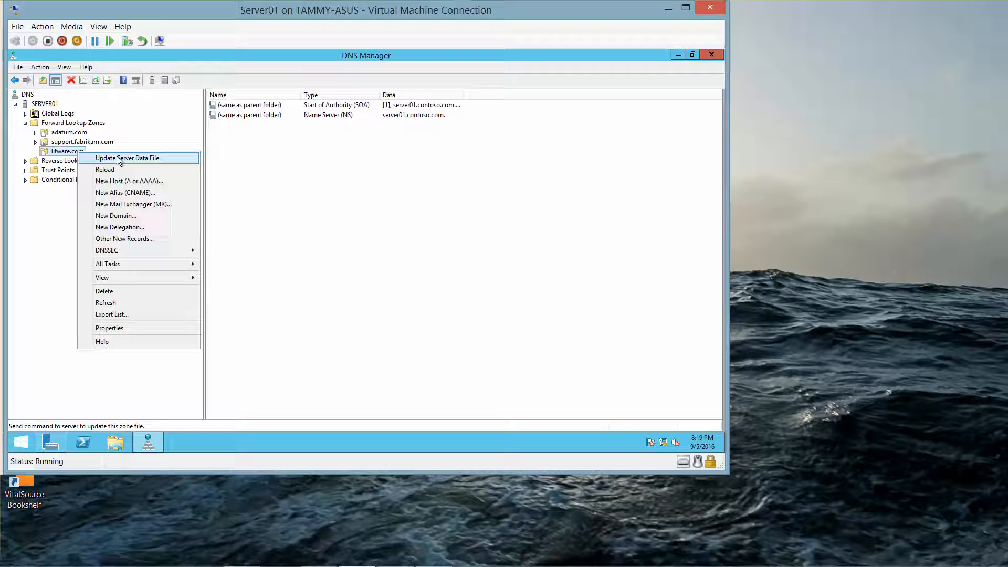
mouse_move(106, 249)
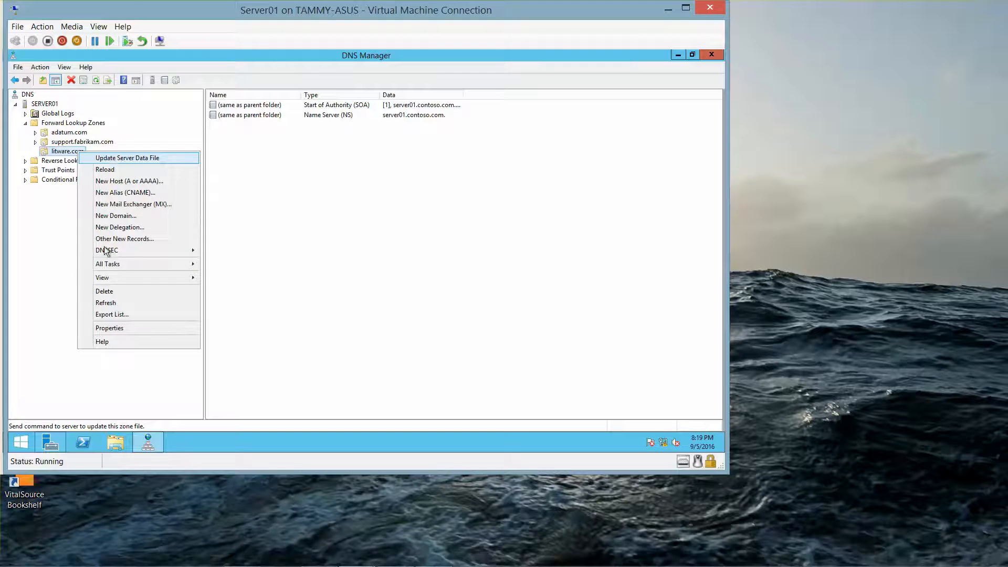
click(110, 306)
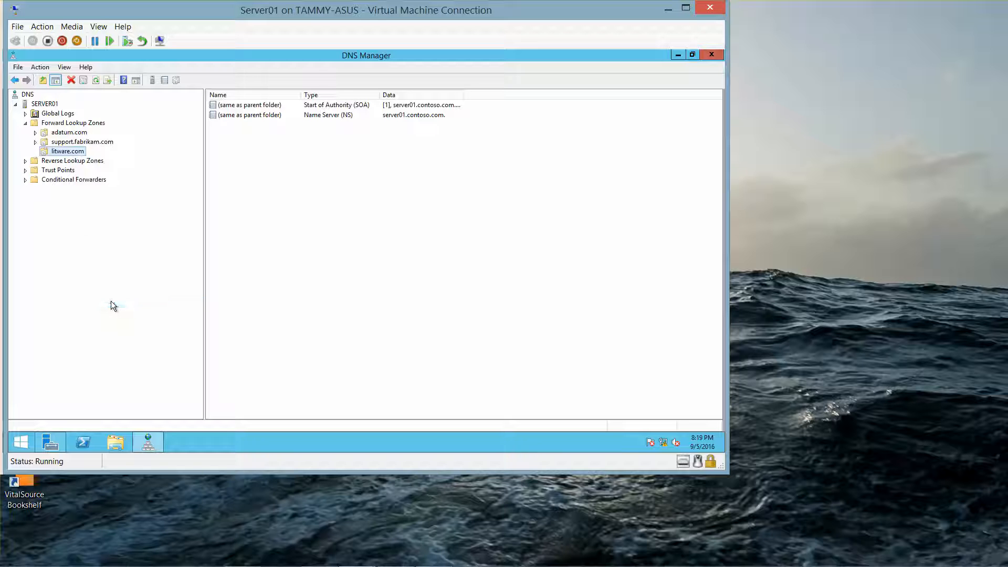
right_click(67, 151)
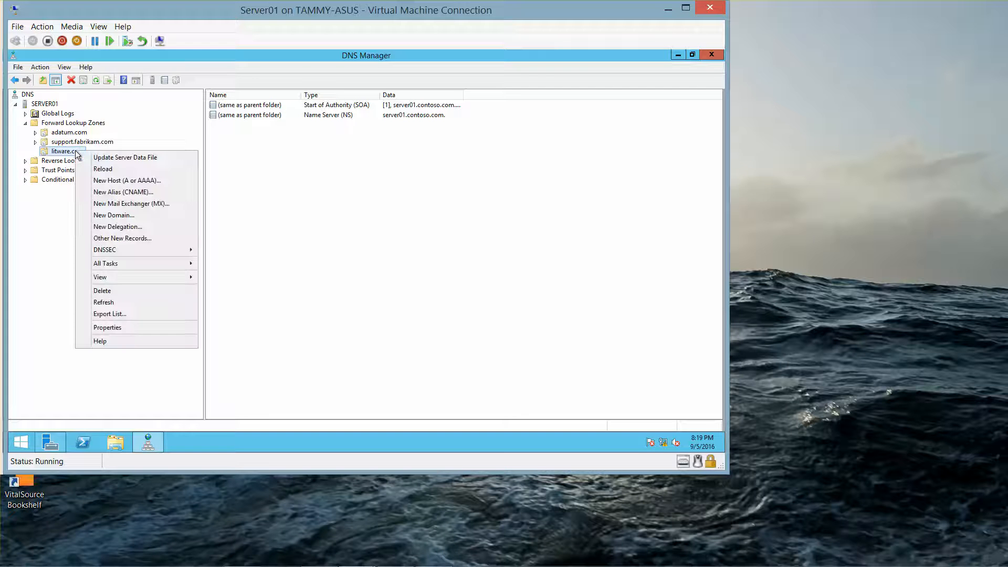
mouse_move(124, 156)
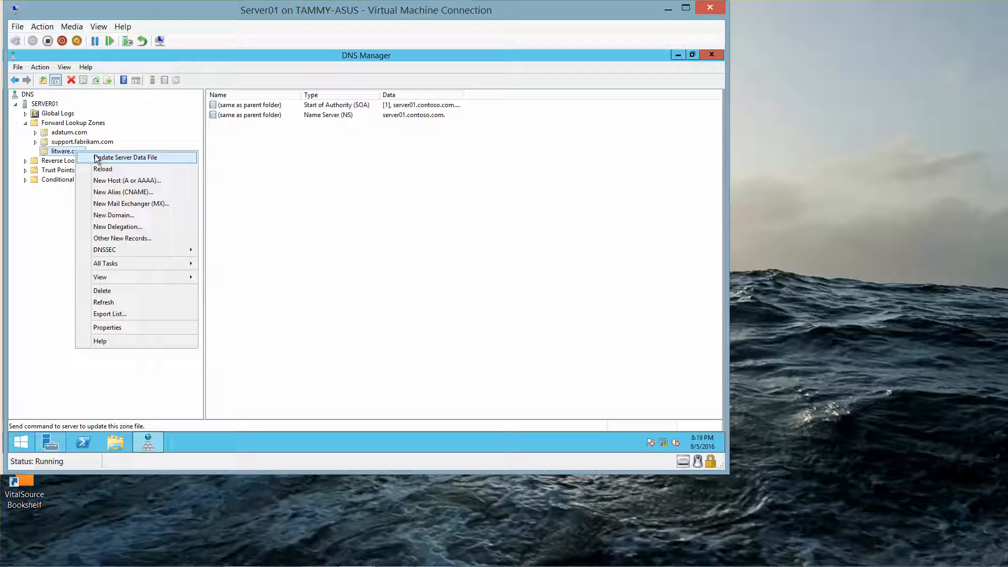
mouse_move(99, 182)
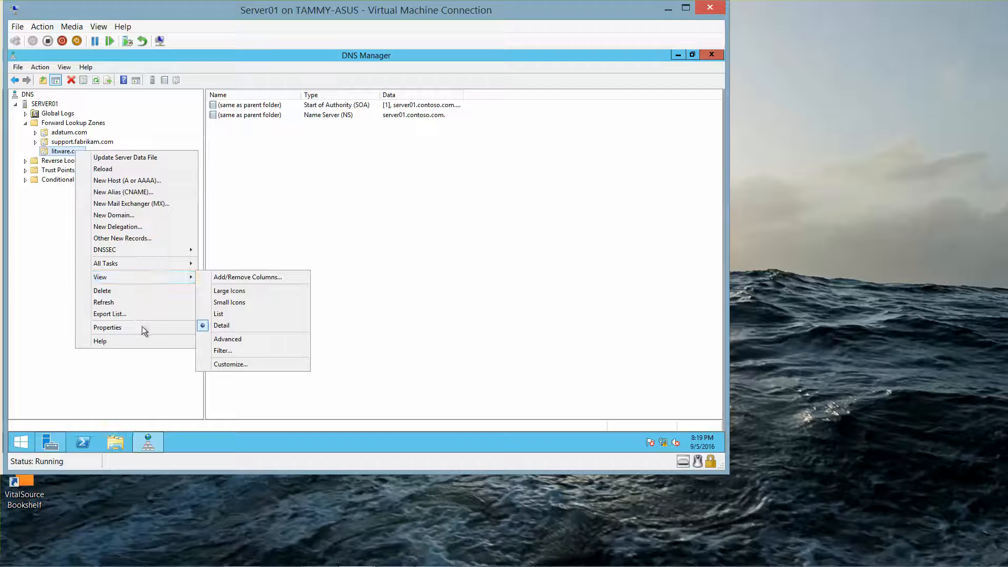
click(107, 328)
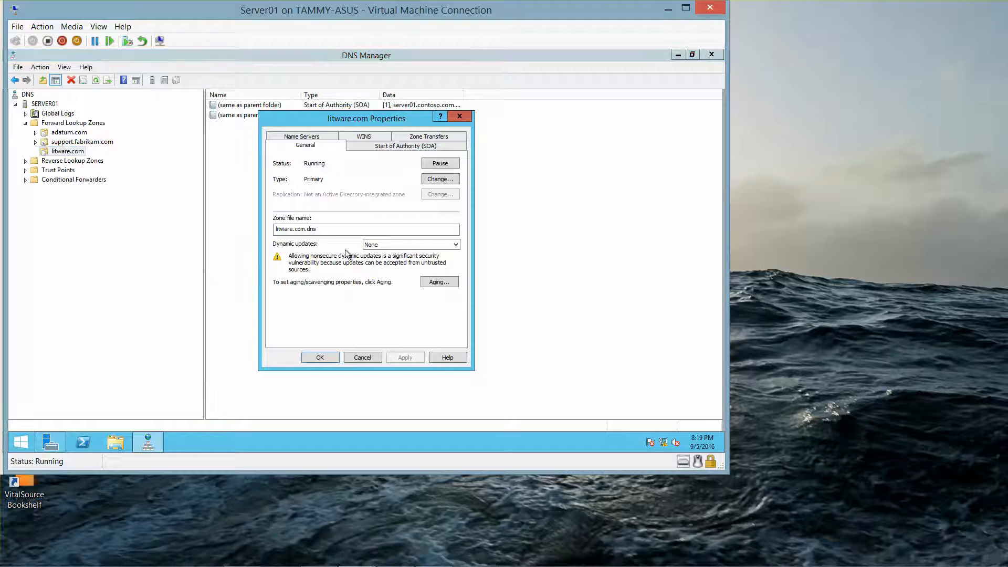
mouse_move(382, 258)
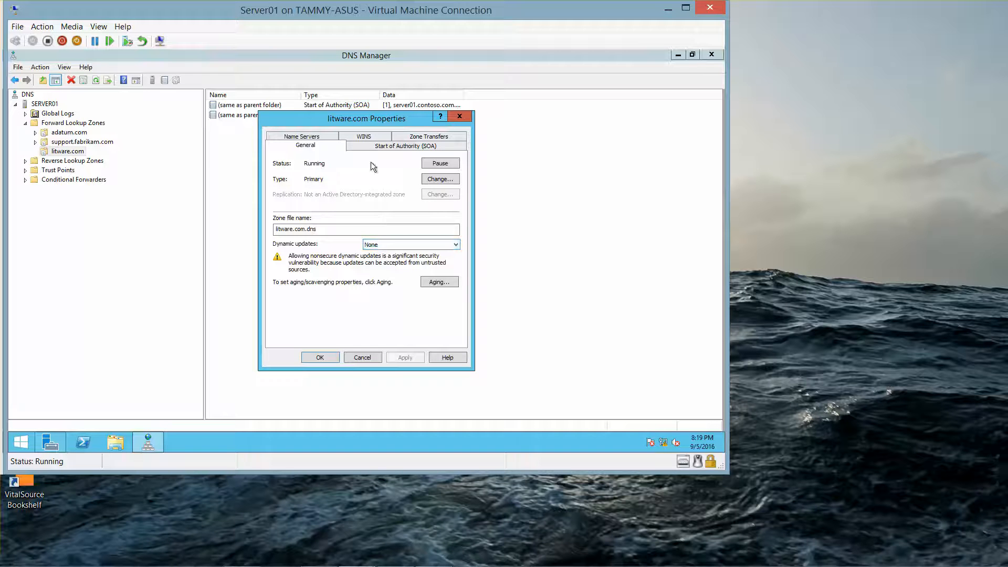
- Review the zone's Start of Authority settings, then its Name Servers list showing server01.contoso.com
click(406, 145)
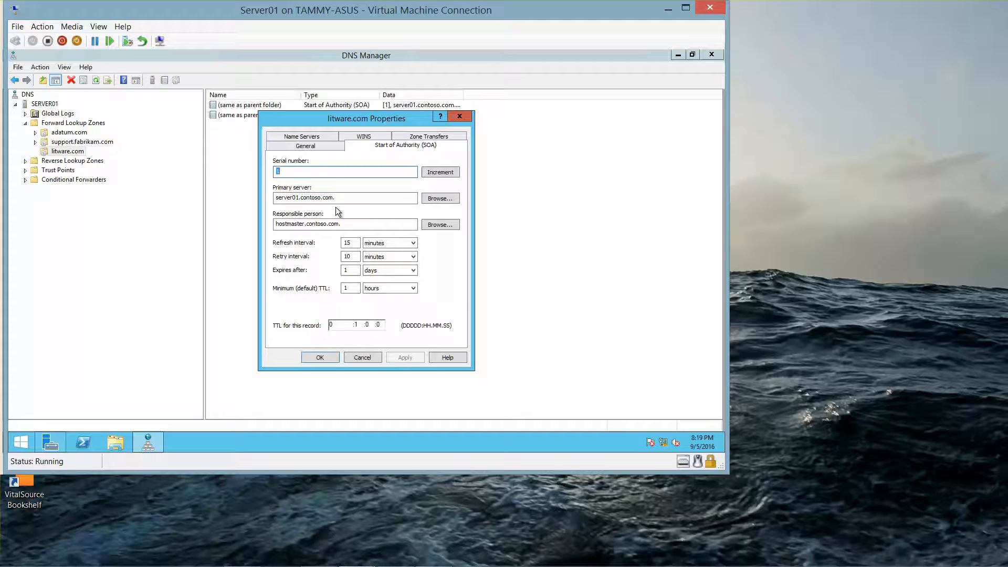
click(302, 145)
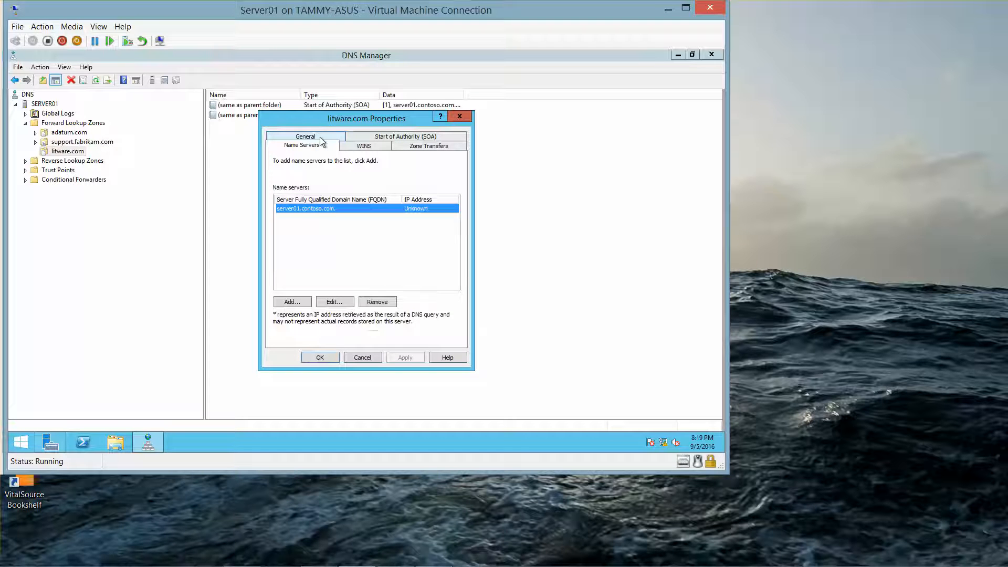
mouse_move(369, 219)
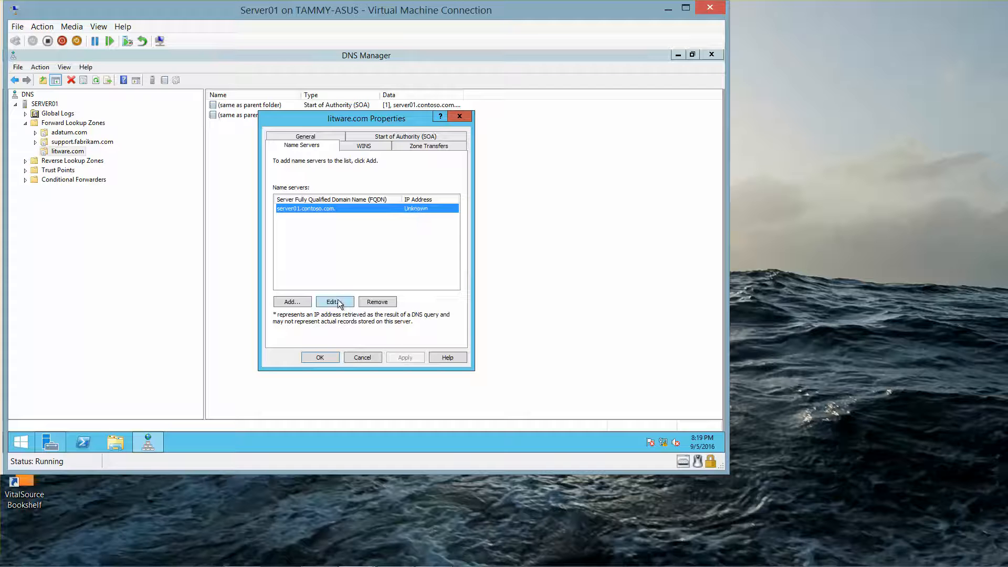
- Edit server01.contoso.com's name server record to add validated IP 192.168.1.60 and apply it to the zone
click(334, 301)
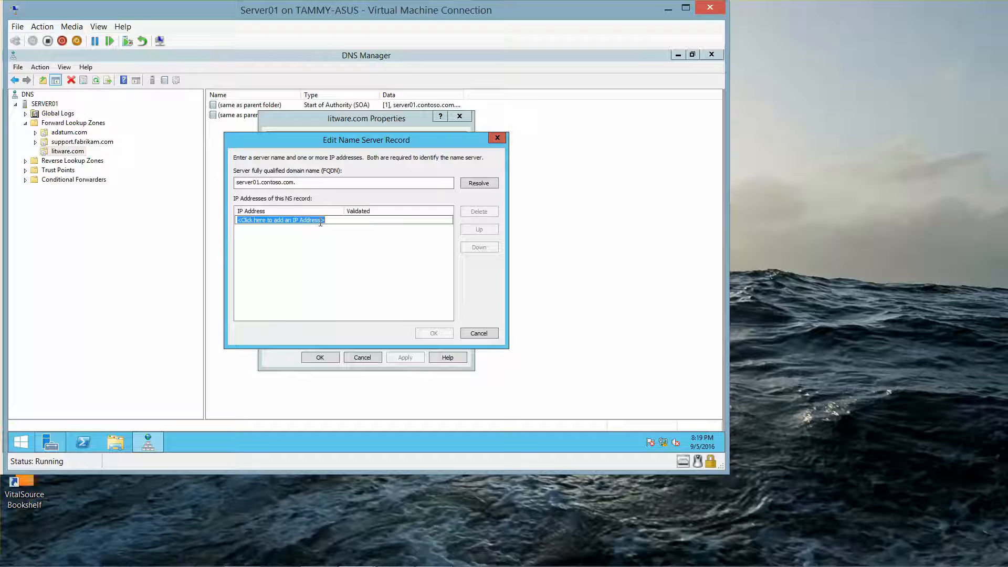
text(192.)
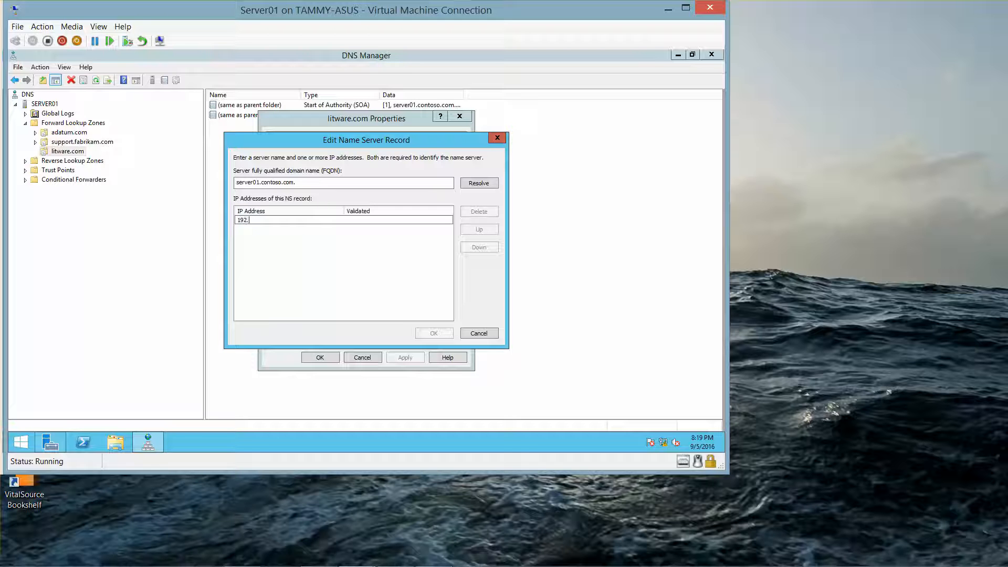
text(1)
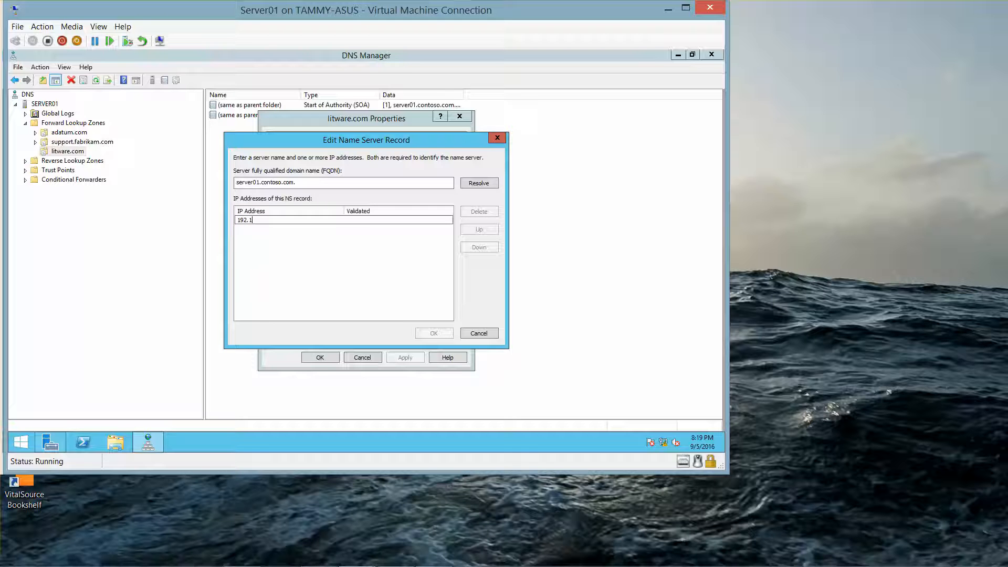
text(68)
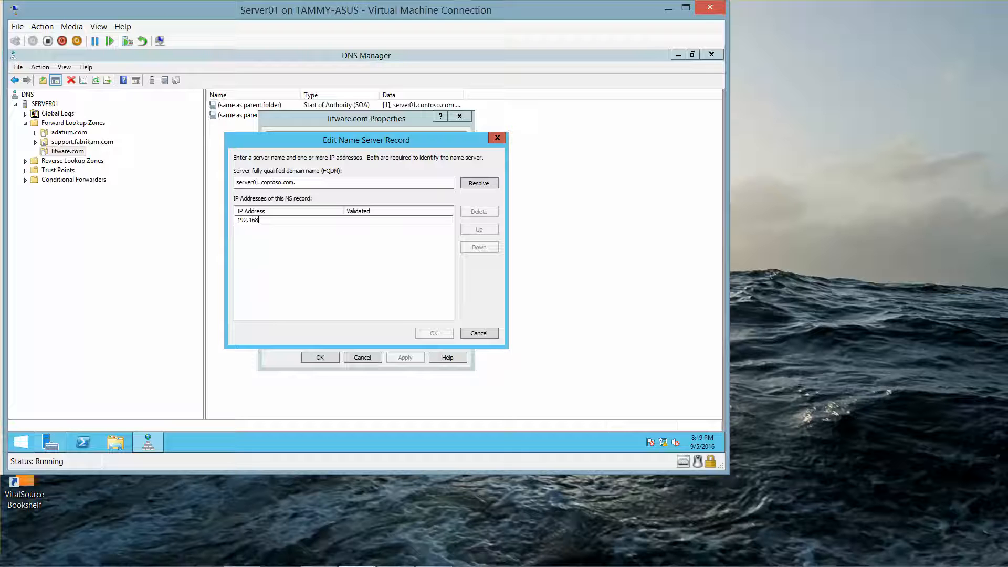
text(.1.)
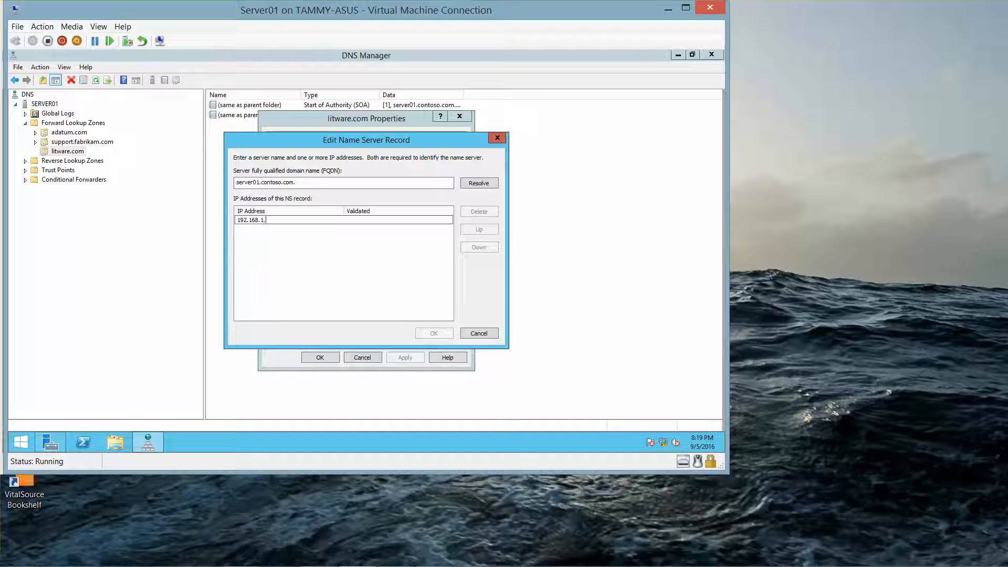
text(60)
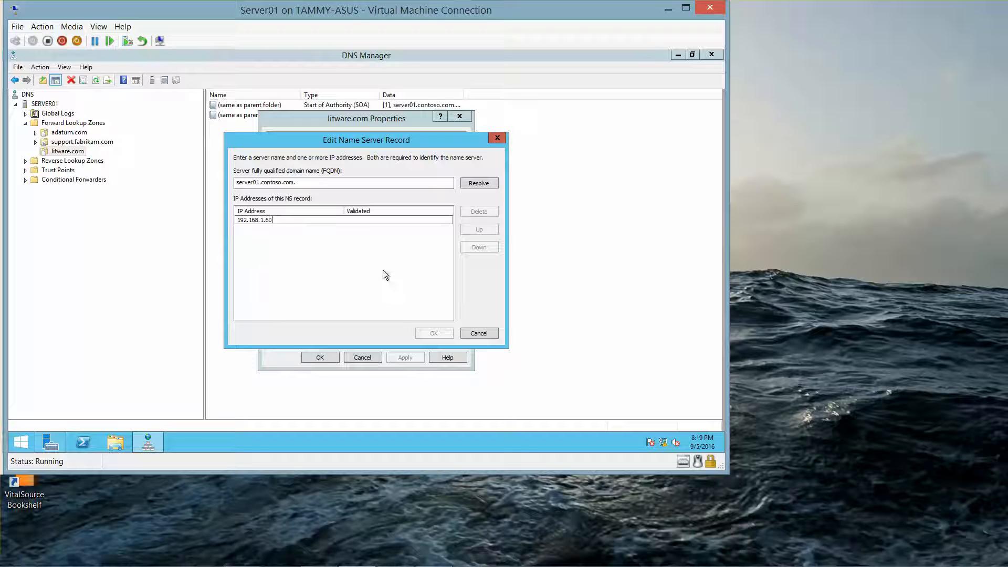
click(479, 183)
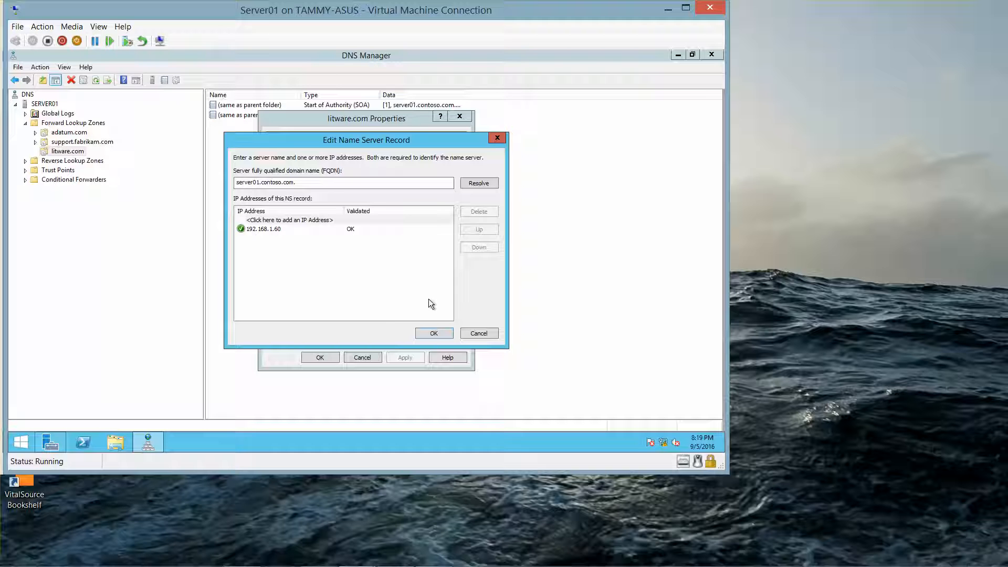
click(433, 333)
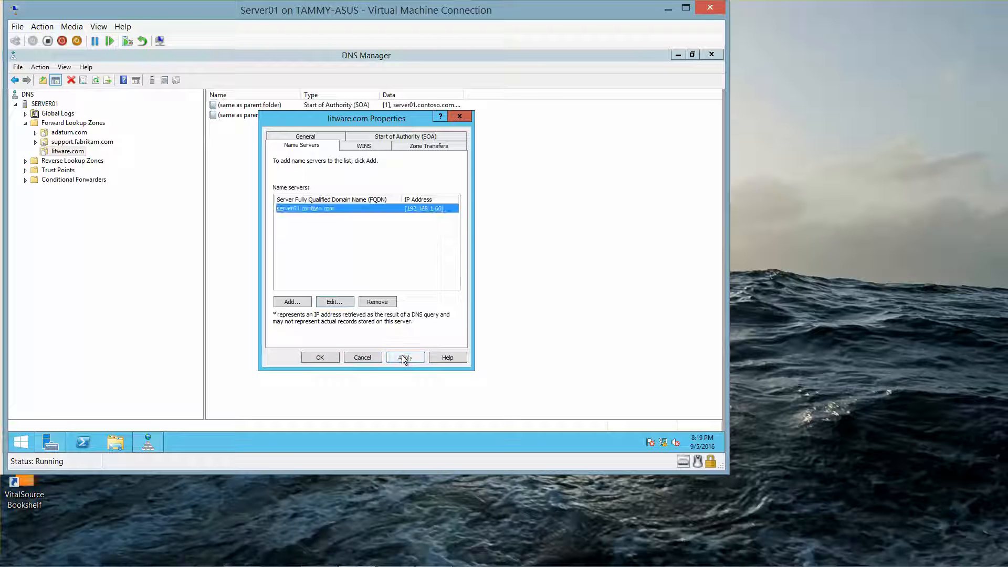
click(320, 357)
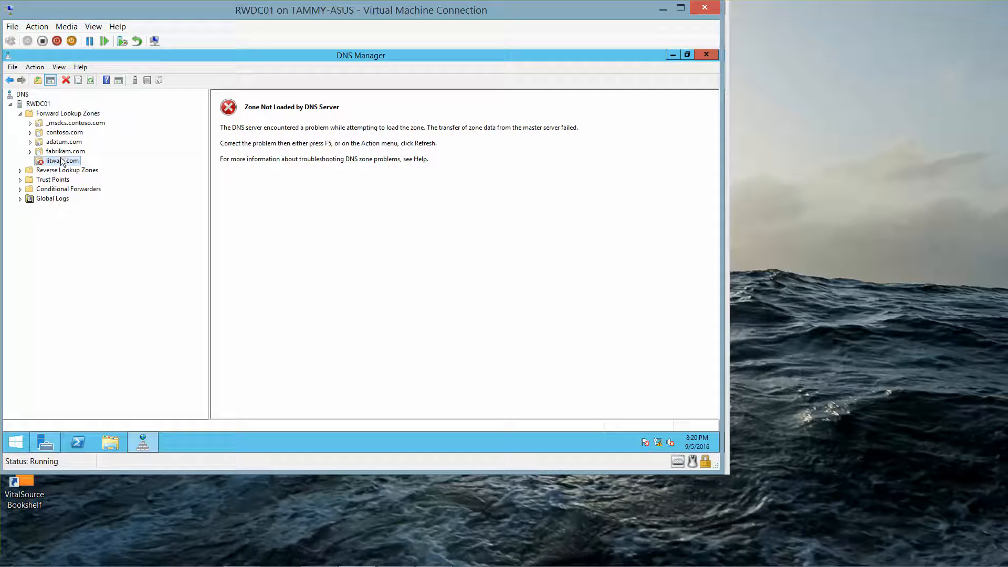
- Reload RWDC01's failed litware.com stub zone, then switch to the Word answer key
right_click(60, 160)
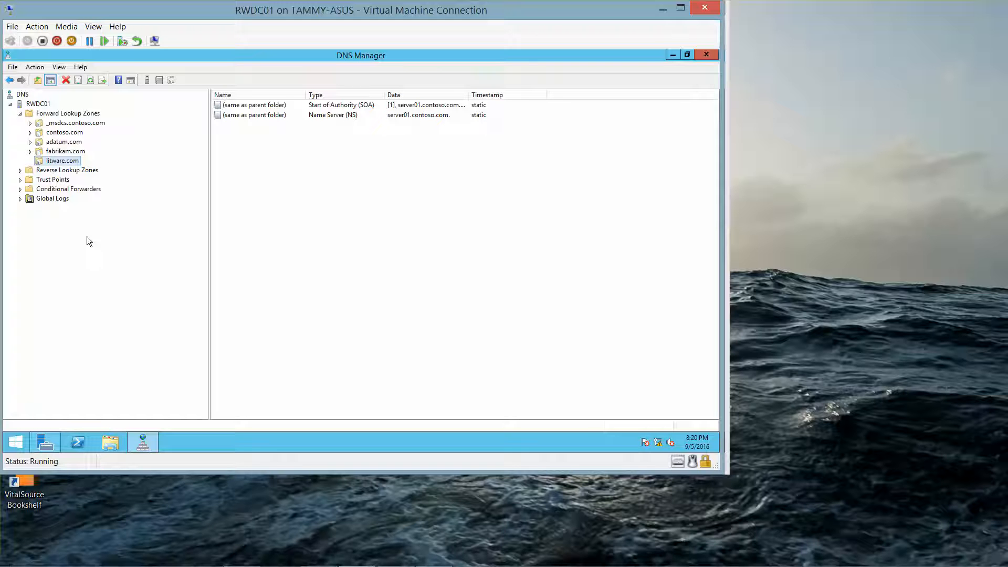
mouse_move(241, 213)
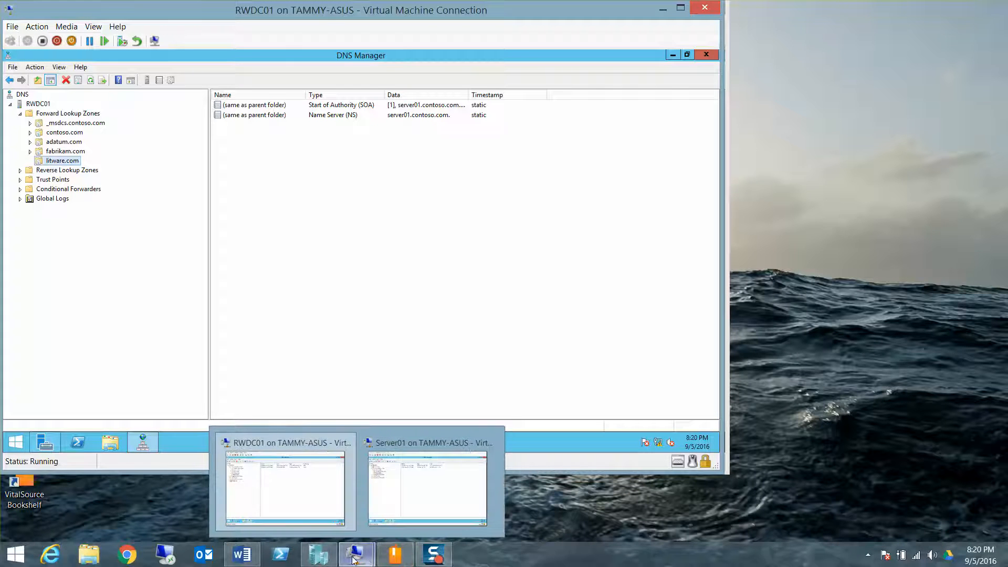
click(241, 554)
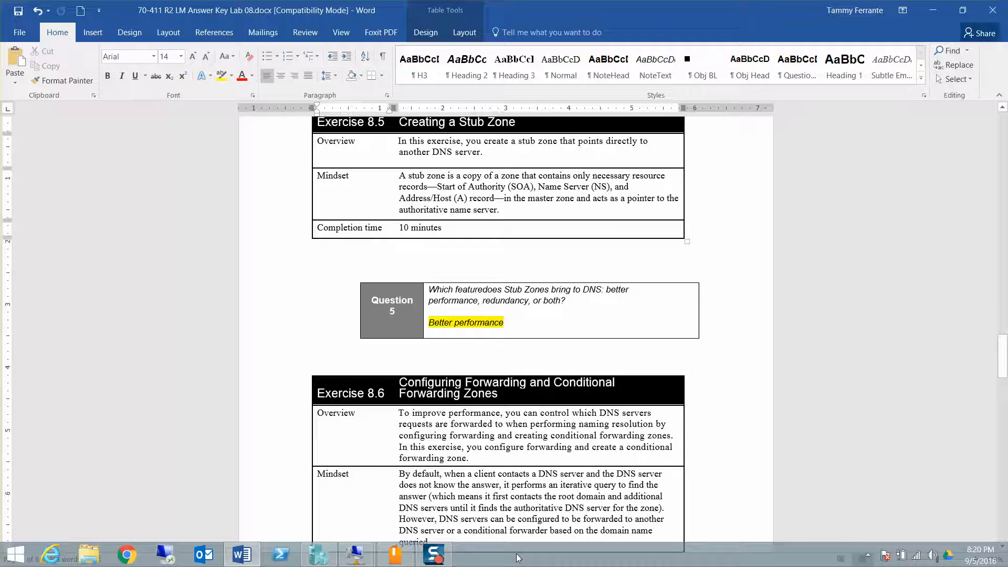
- Read through Exercise 8.6's forwarding and conditional forwarding overview in the answer key
click(433, 553)
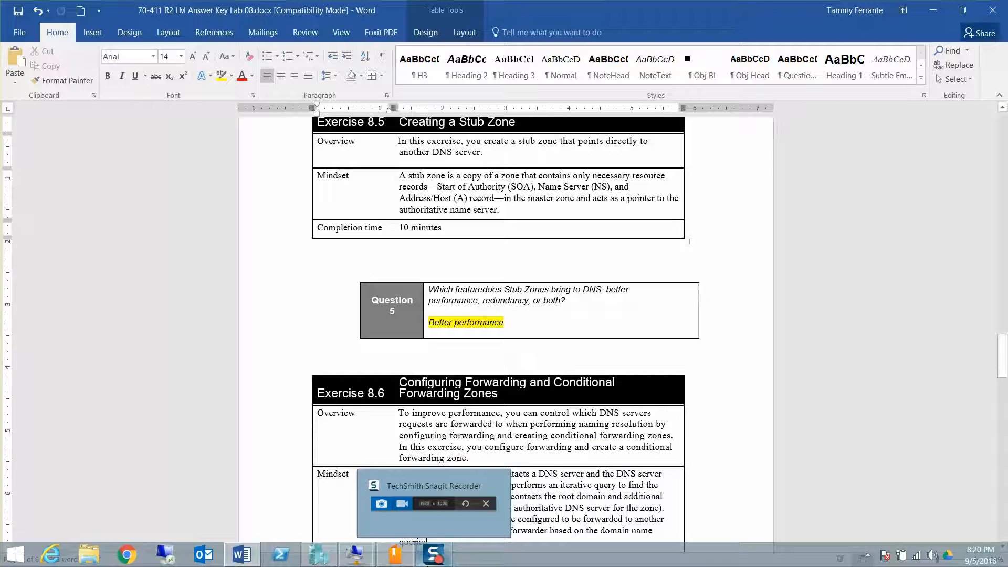
click(485, 503)
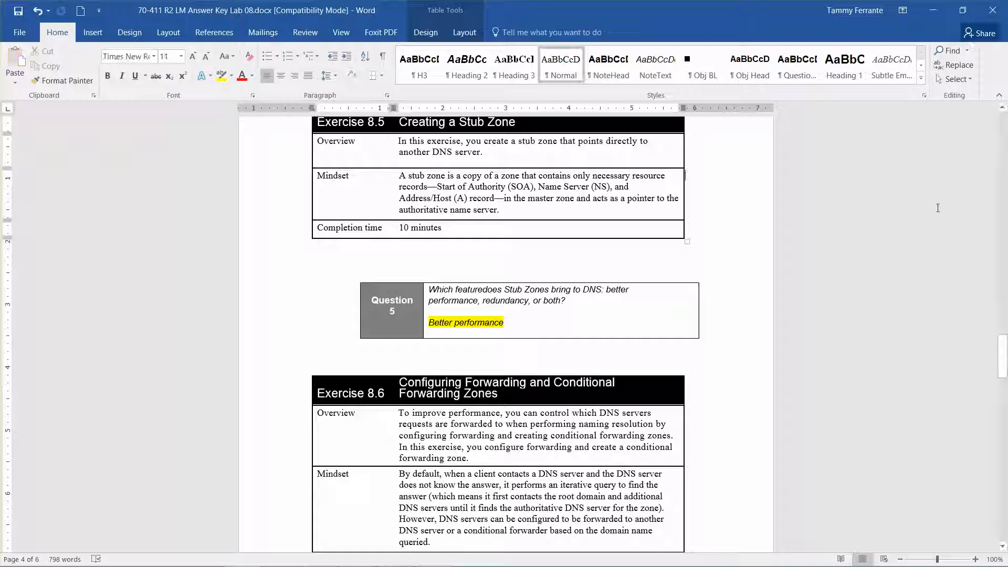
click(507, 394)
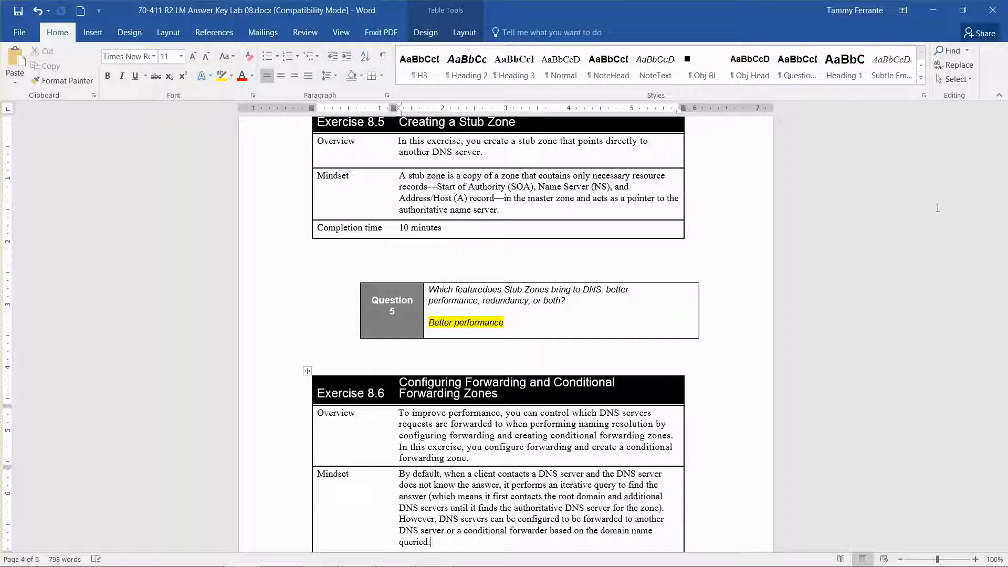
scroll(down, 3)
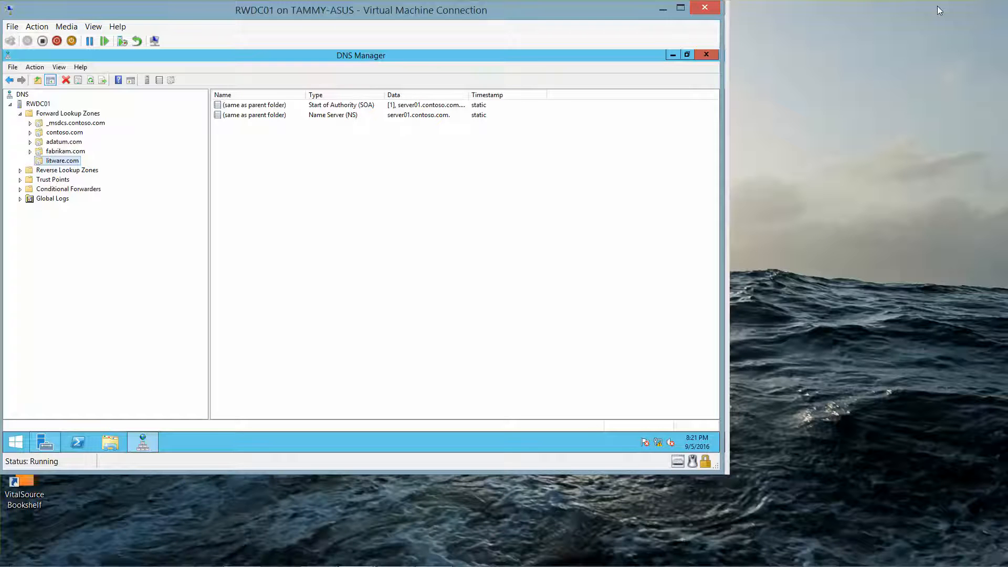
mouse_move(755, 11)
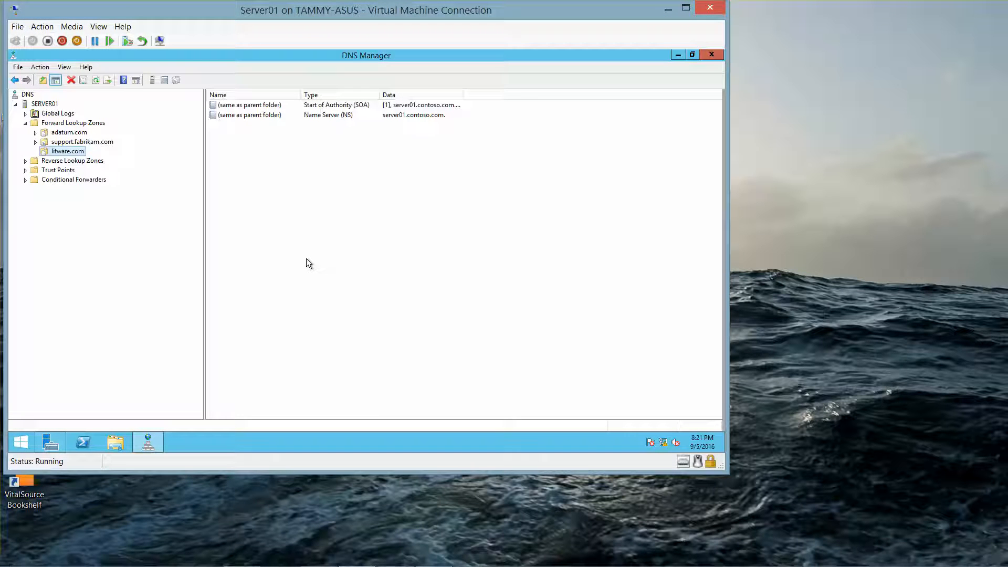
mouse_move(223, 175)
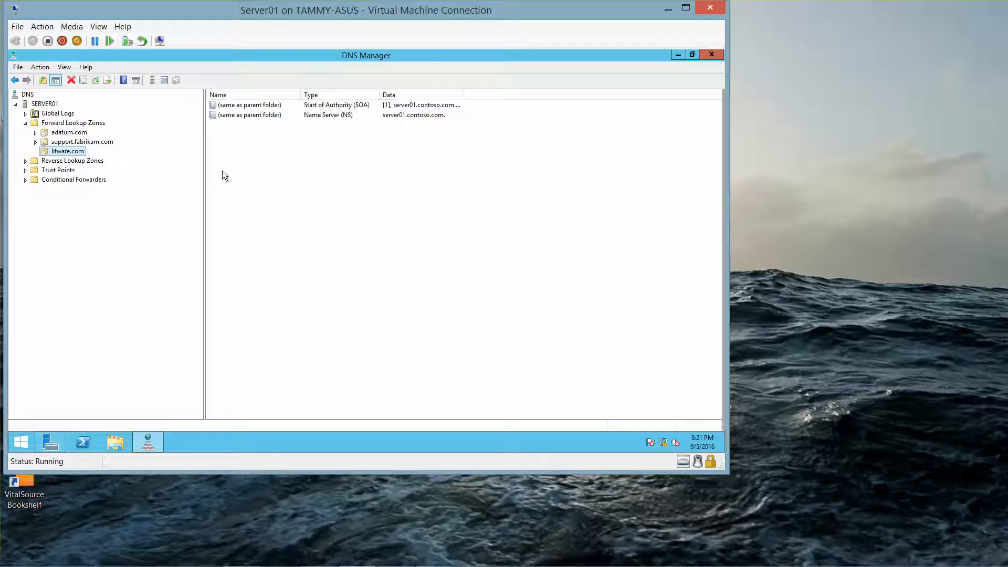
- List Server01's forward lookup zones, showing adatum.com as a secondary zone
click(73, 123)
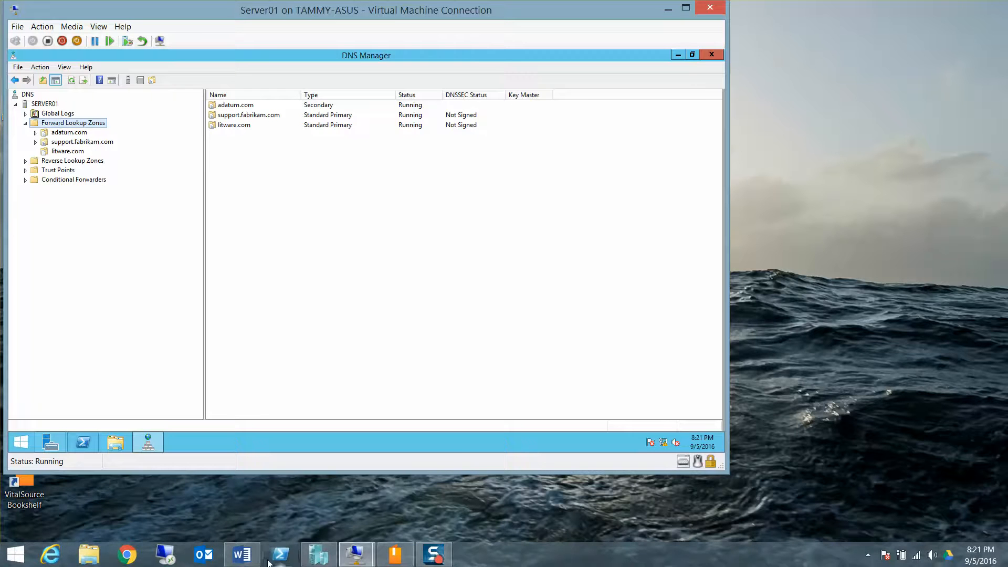
- Scroll the answer key to Configuring Forwarders and Question 6, then minimize Word
click(239, 553)
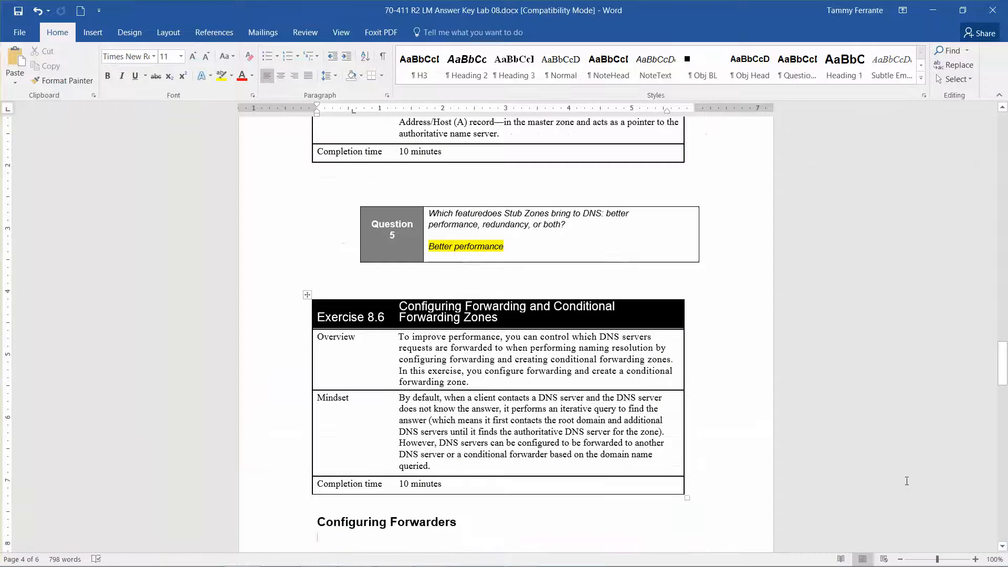
scroll(down, 3)
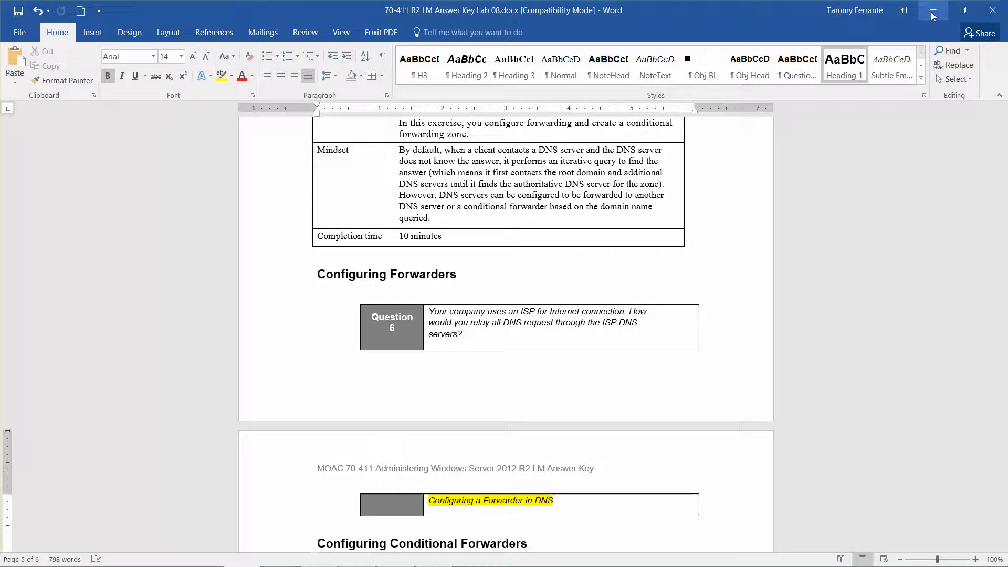
click(931, 10)
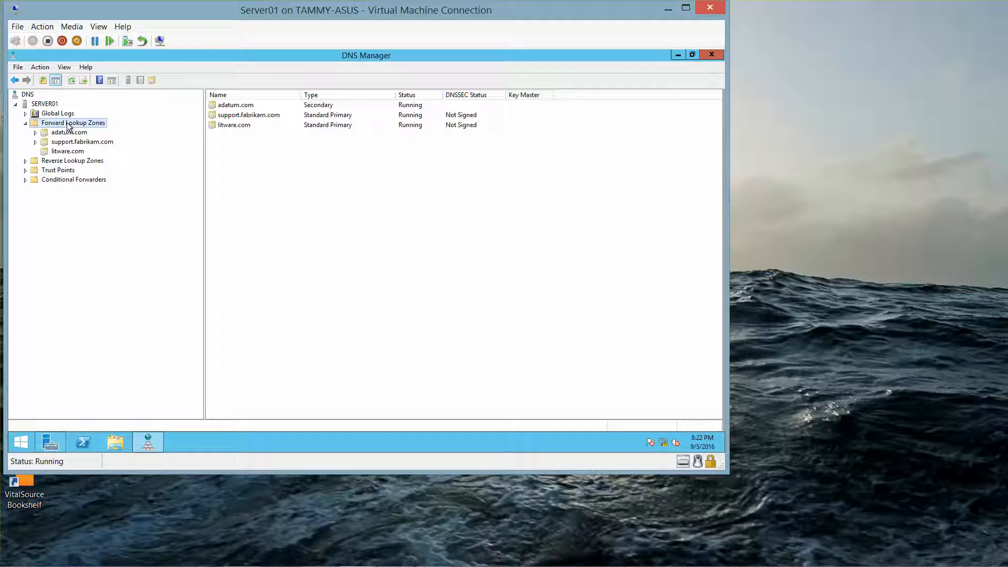
- Collapse the zone tree and bring up SERVER01's server properties on the empty Forwarders list
right_click(73, 123)
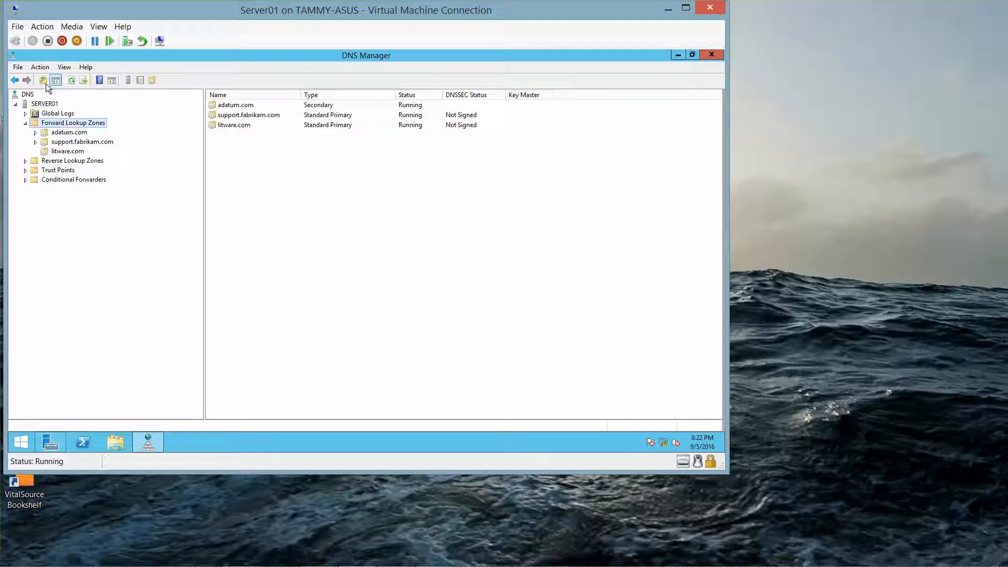
click(40, 68)
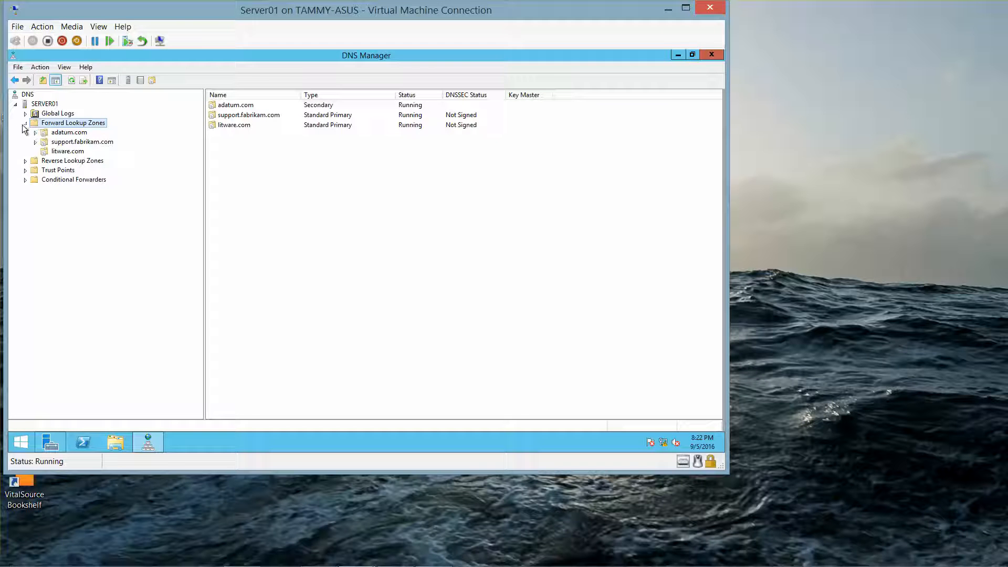
click(24, 123)
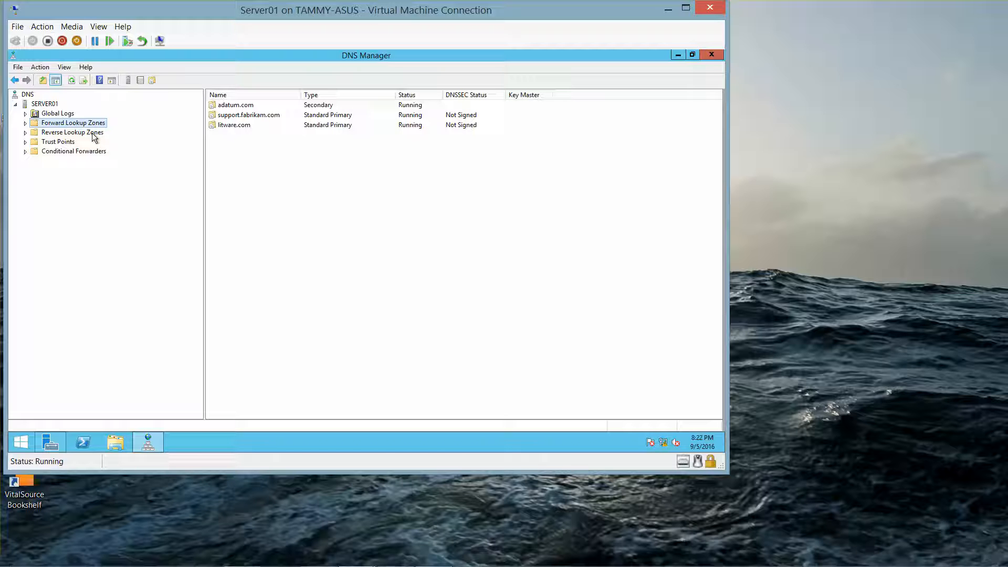
click(44, 104)
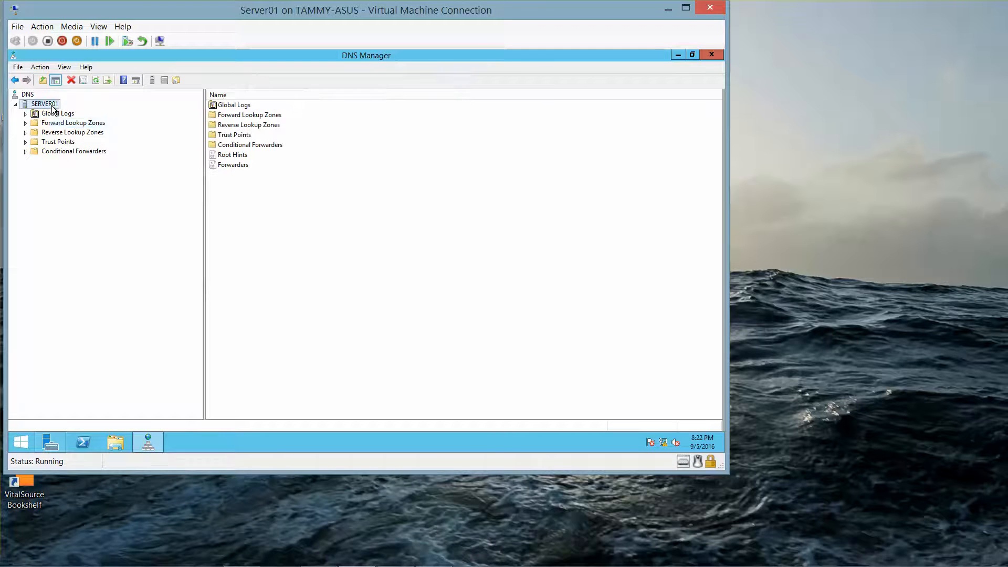
right_click(45, 103)
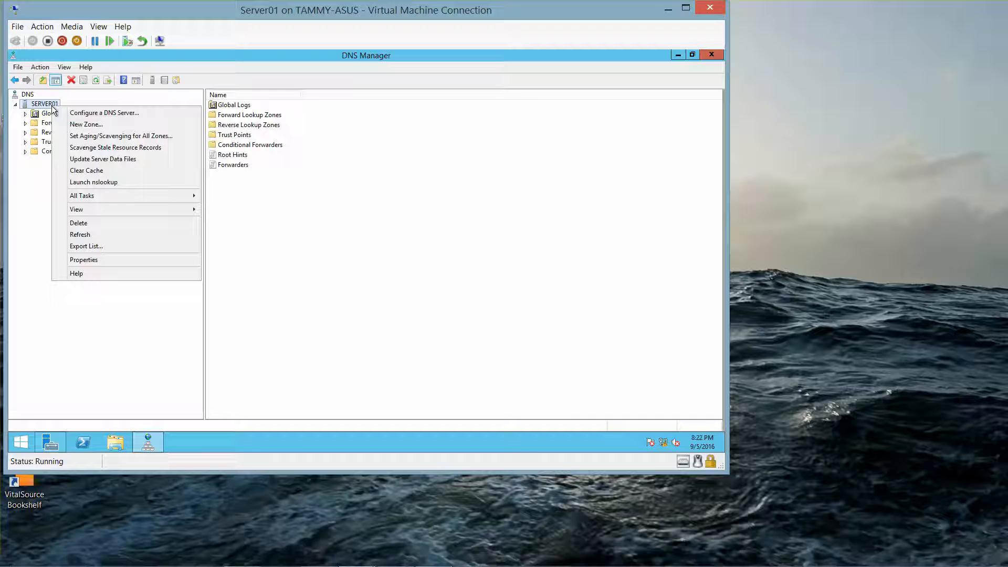
mouse_move(84, 259)
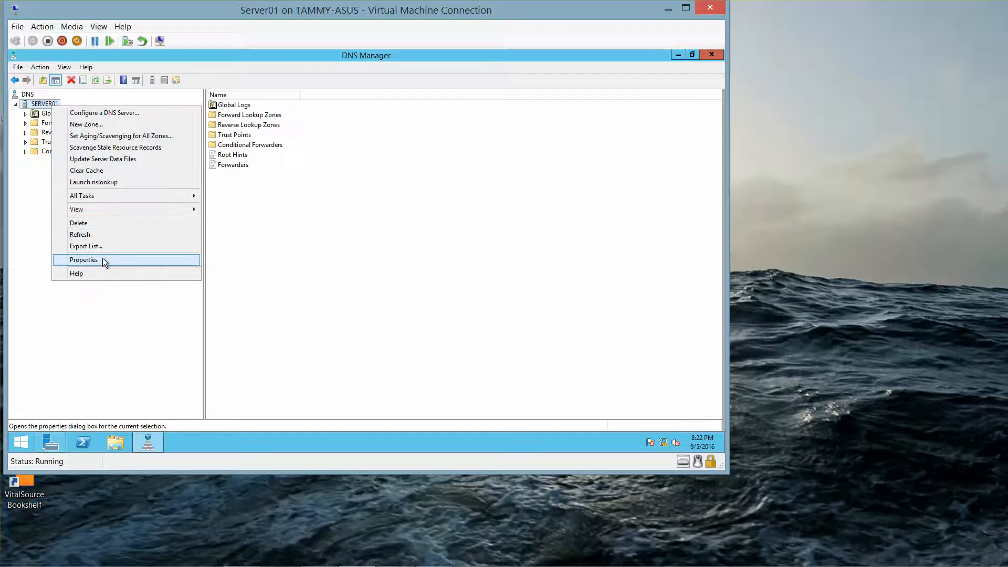
click(84, 259)
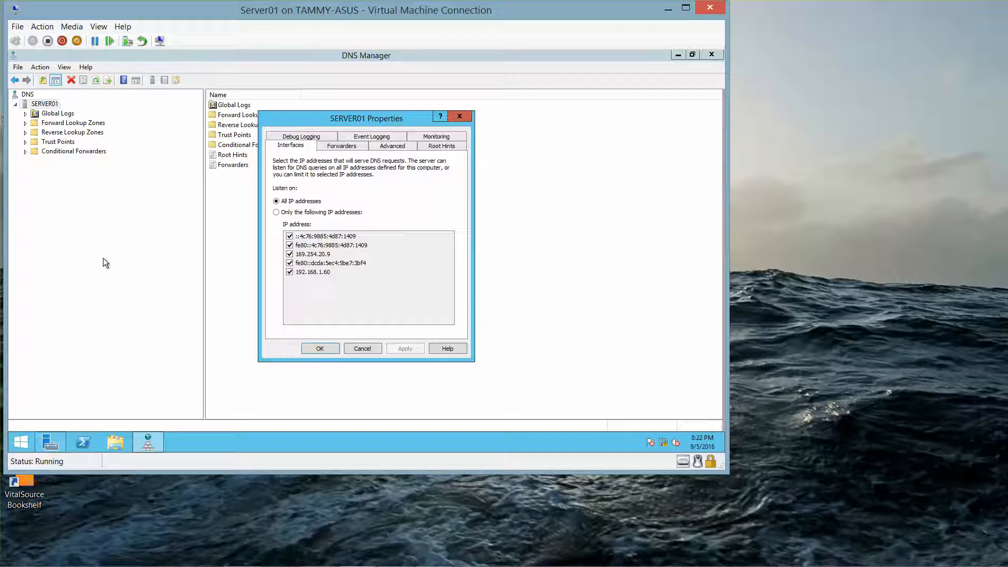
click(341, 144)
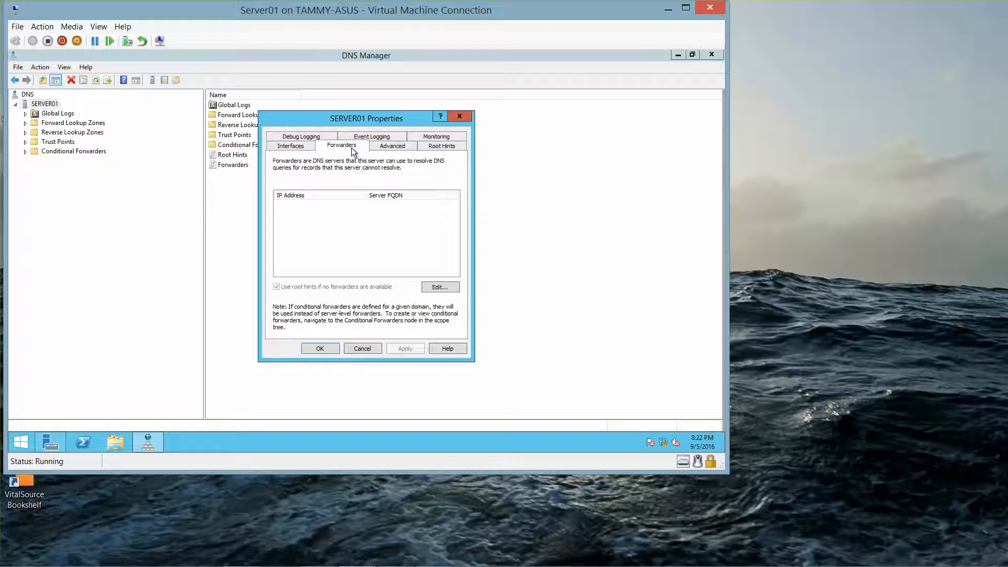
mouse_move(354, 164)
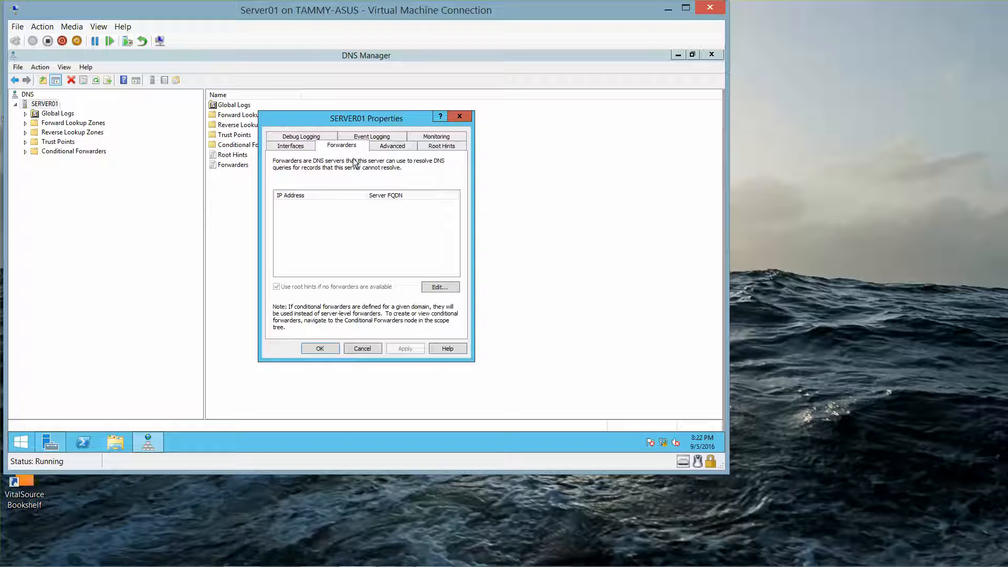
- Add 192.168.1.50 (rwdc01.contoso.com) to SERVER01's forwarder list and confirm the edit
click(440, 286)
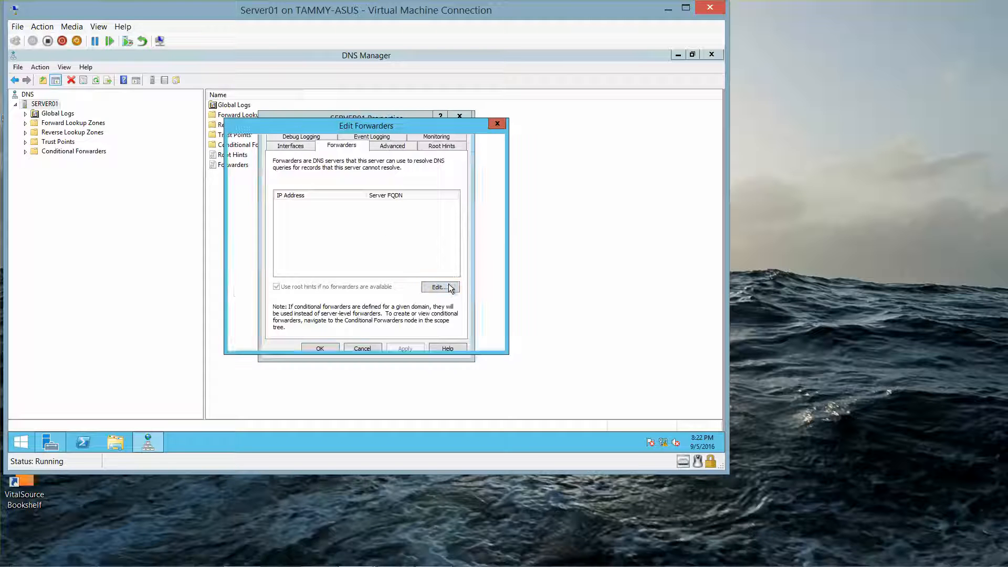
click(439, 287)
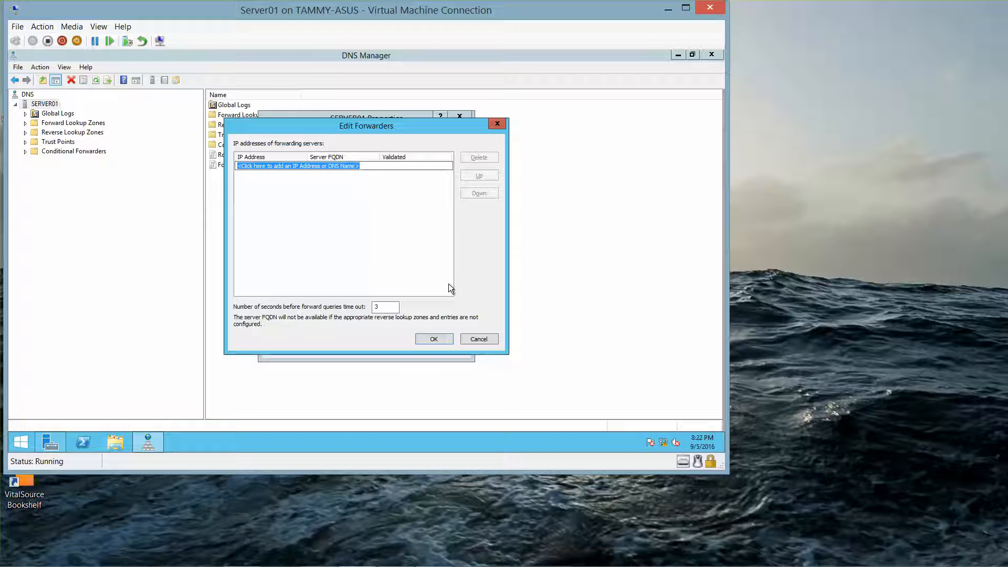
mouse_move(461, 291)
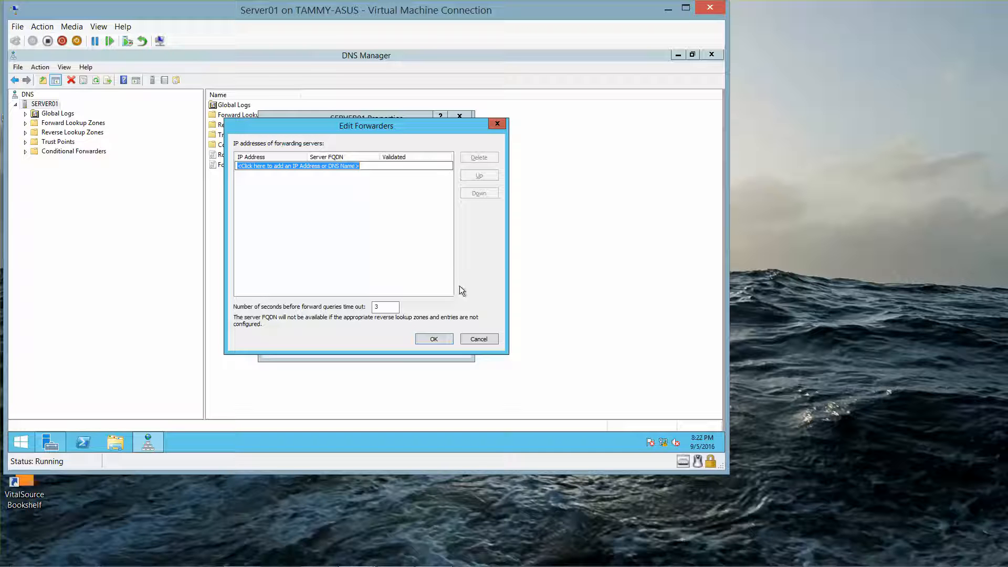
text(192.)
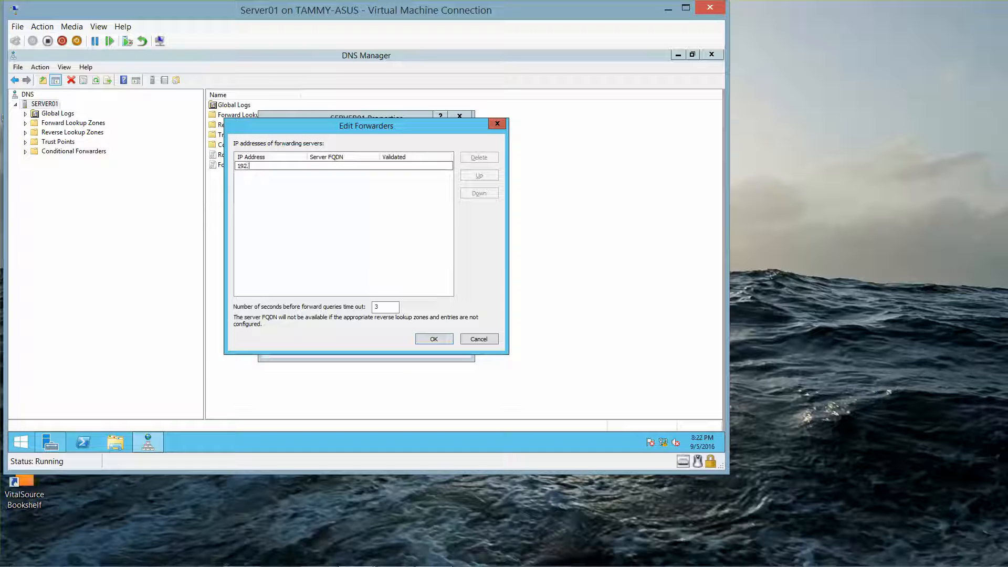
text(1)
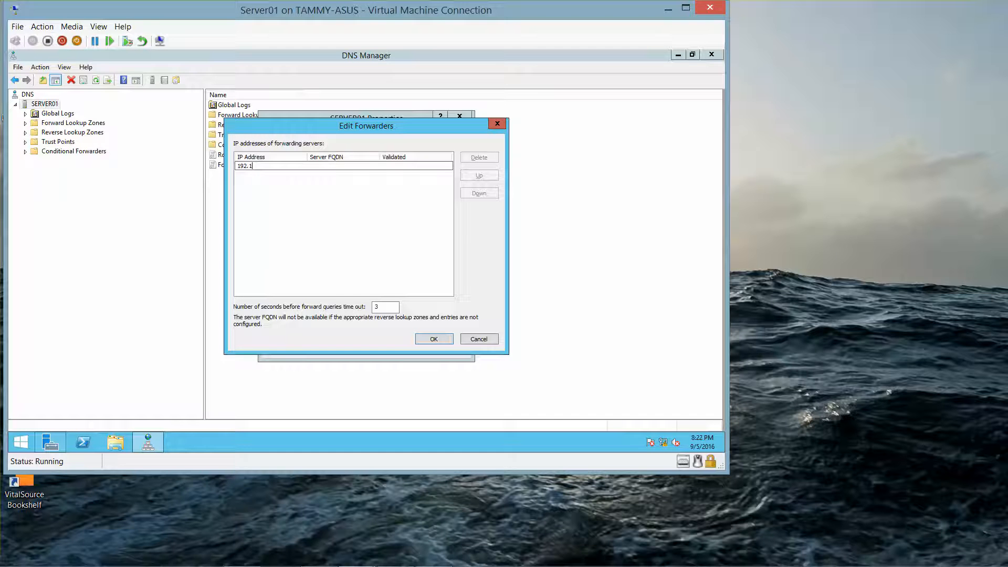
text(68)
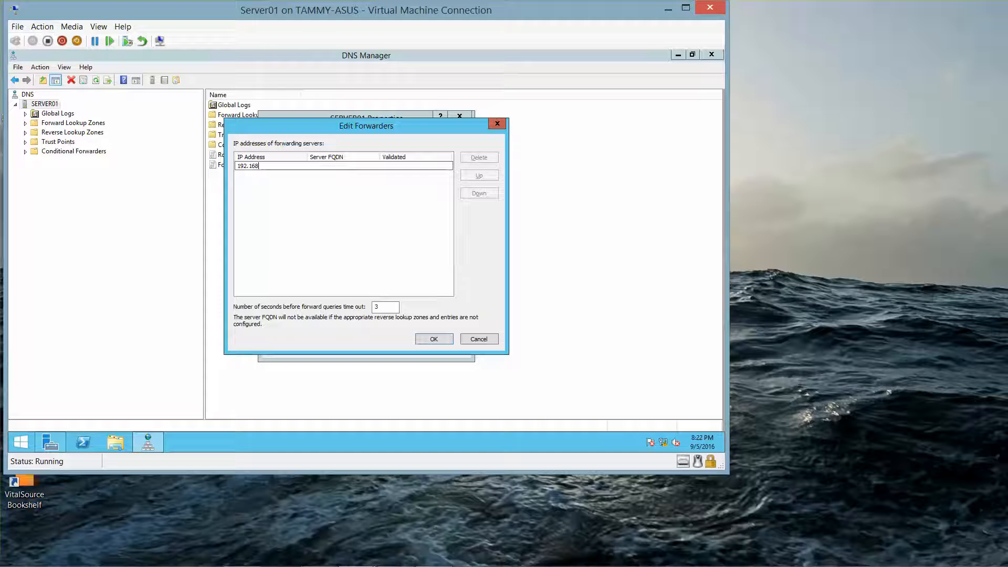
text(.1)
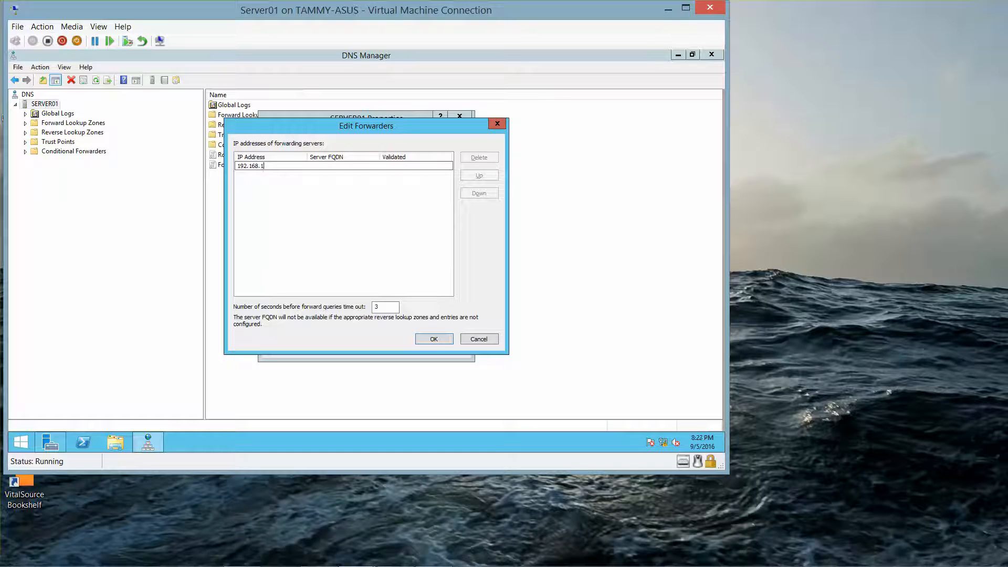
text(.50)
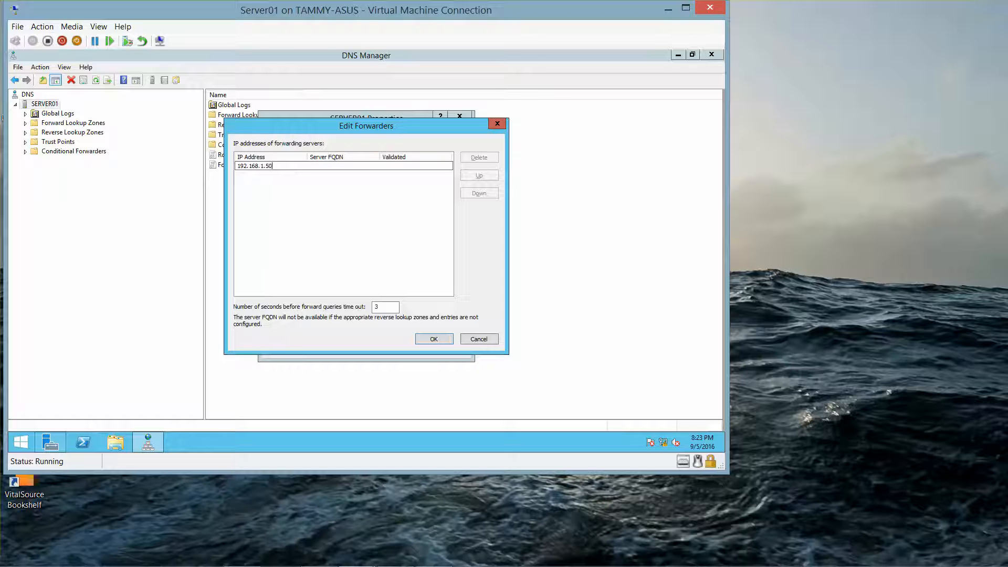
mouse_move(448, 291)
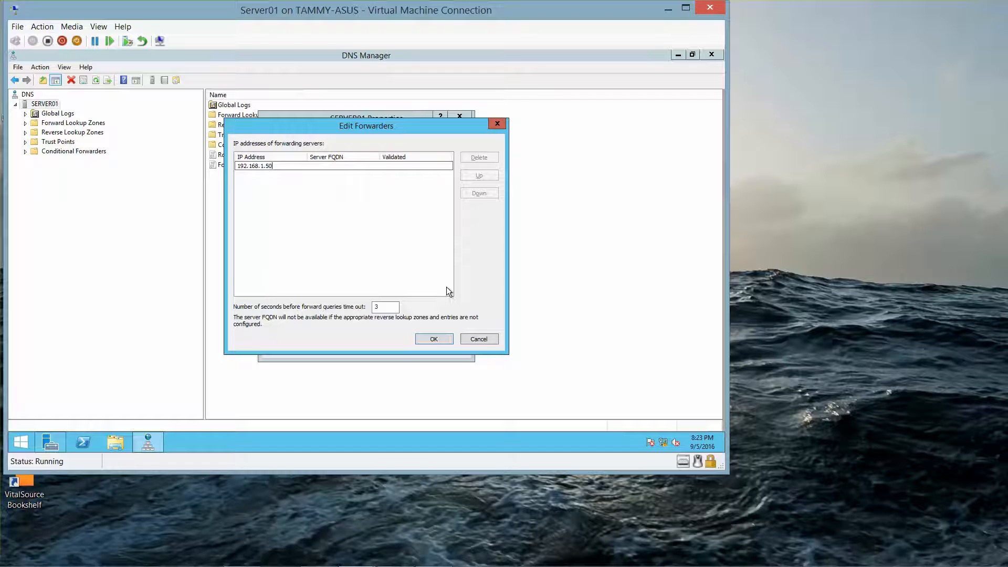
key(Return)
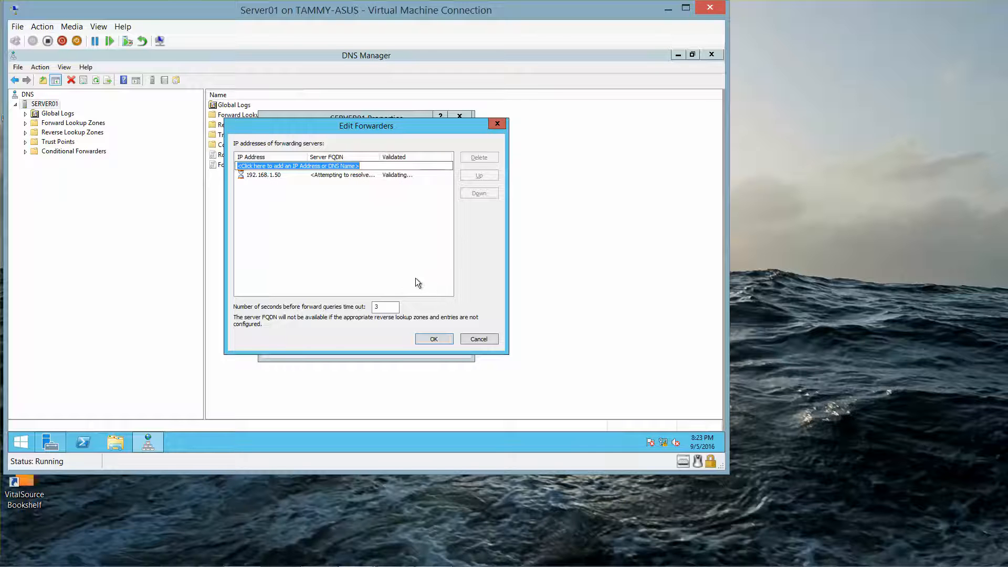
mouse_move(429, 321)
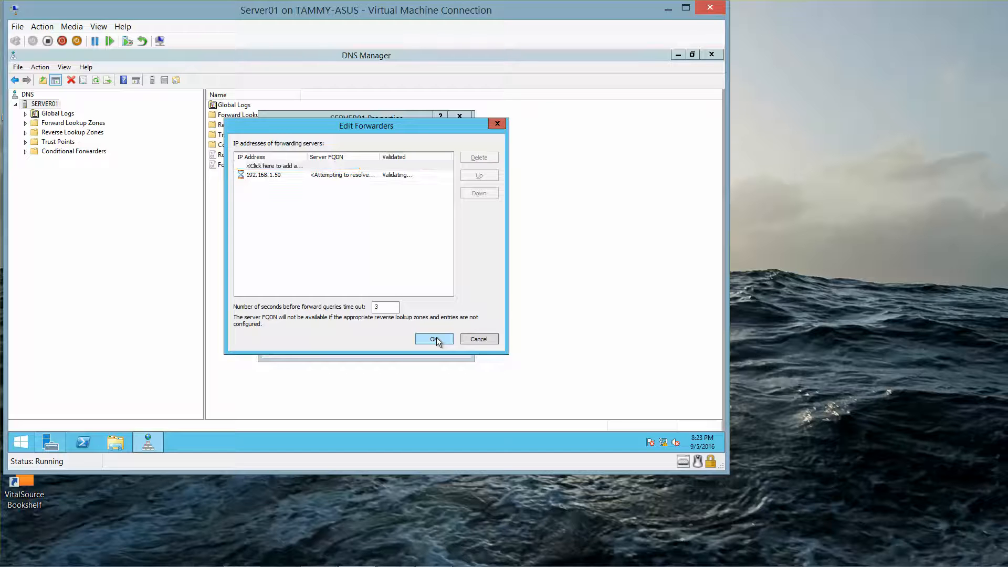
click(434, 339)
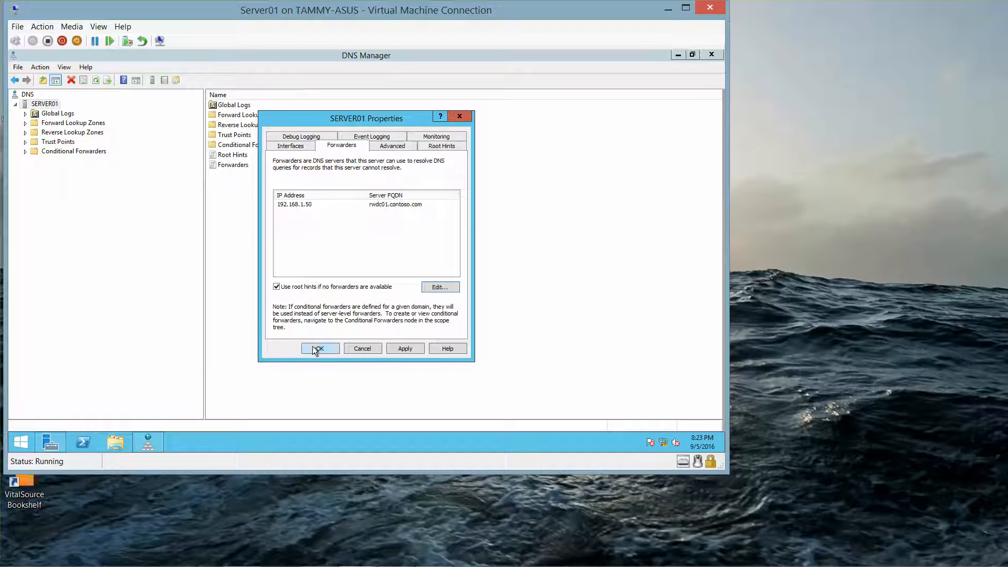
- Save the new forwarder and close SERVER01's properties with OK
click(319, 347)
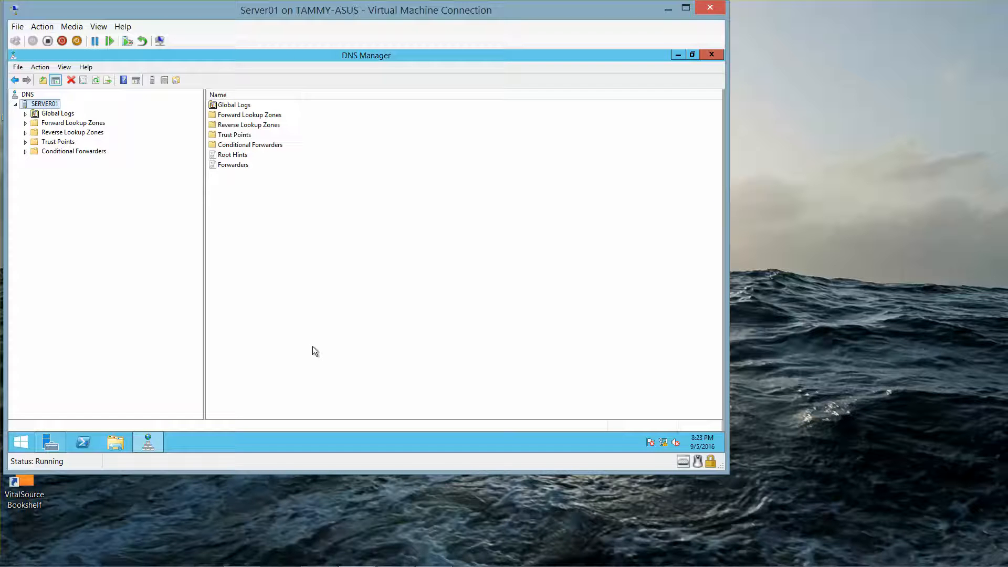
mouse_move(307, 322)
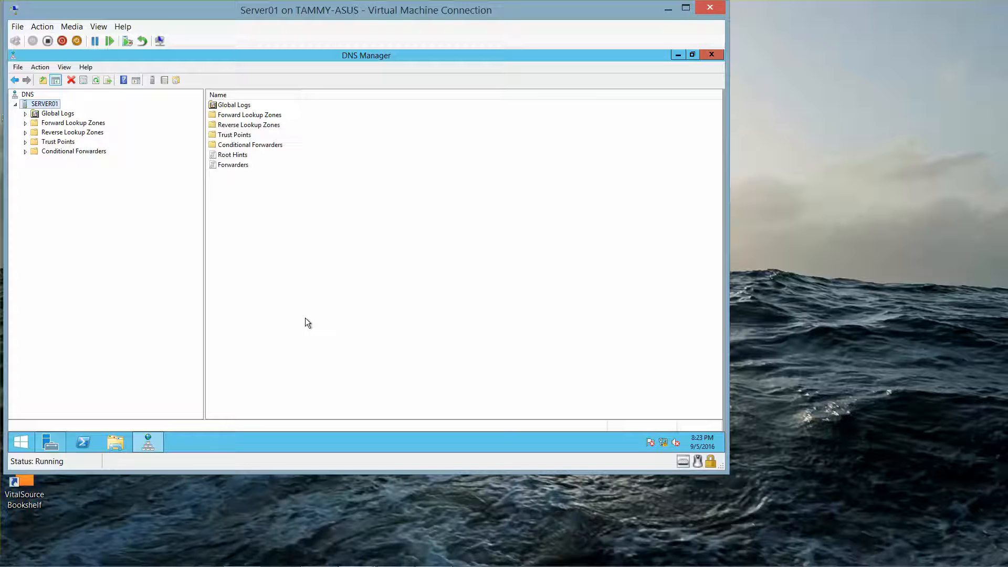
mouse_move(105, 184)
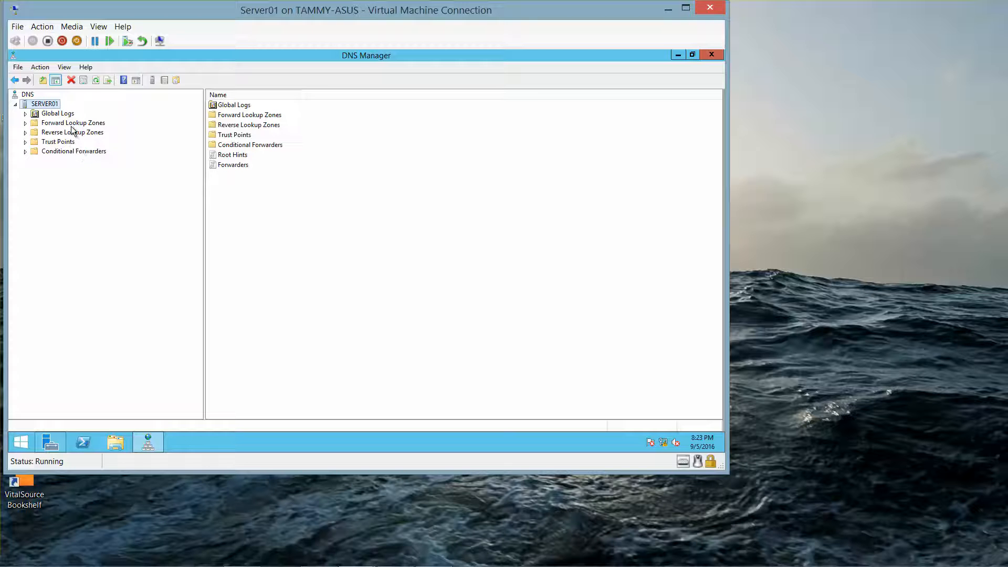
- Start a new primary zone under SERVER01's Forward Lookup Zones
click(72, 122)
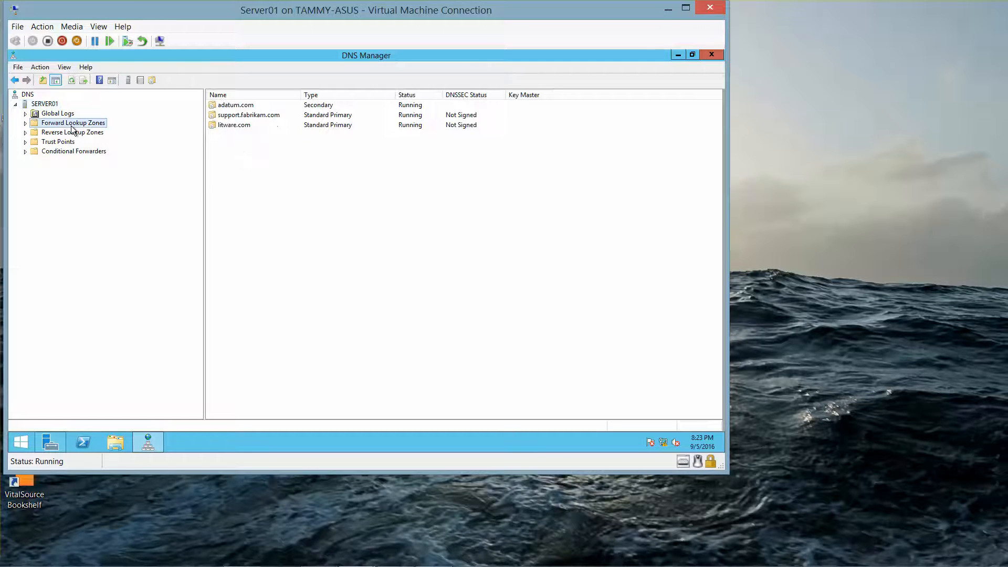
right_click(73, 123)
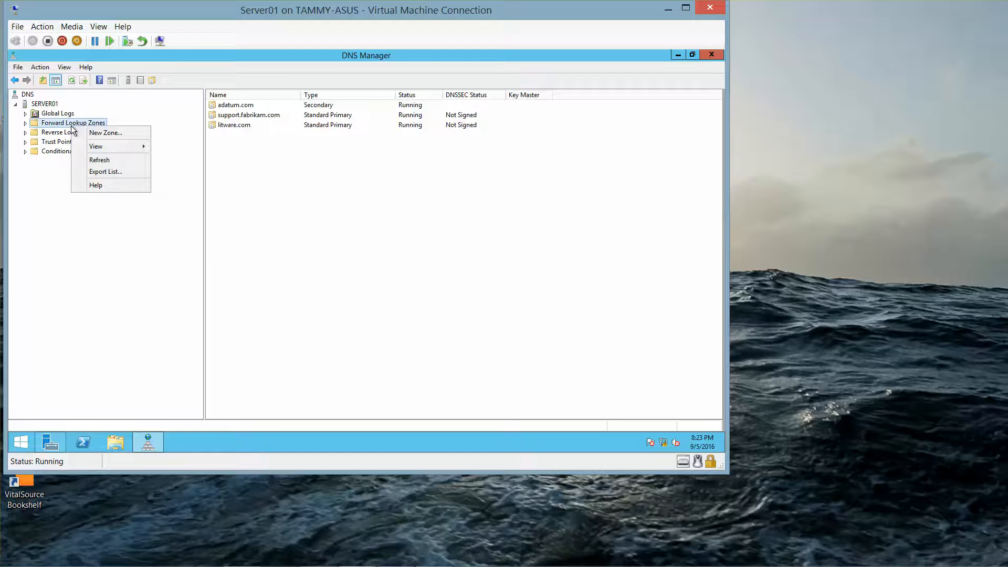
click(105, 132)
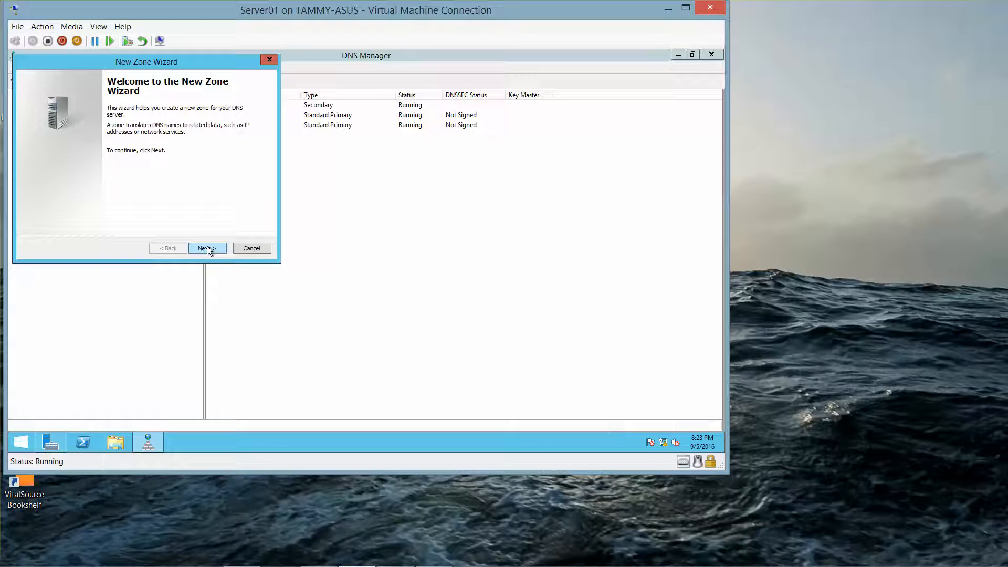
click(204, 248)
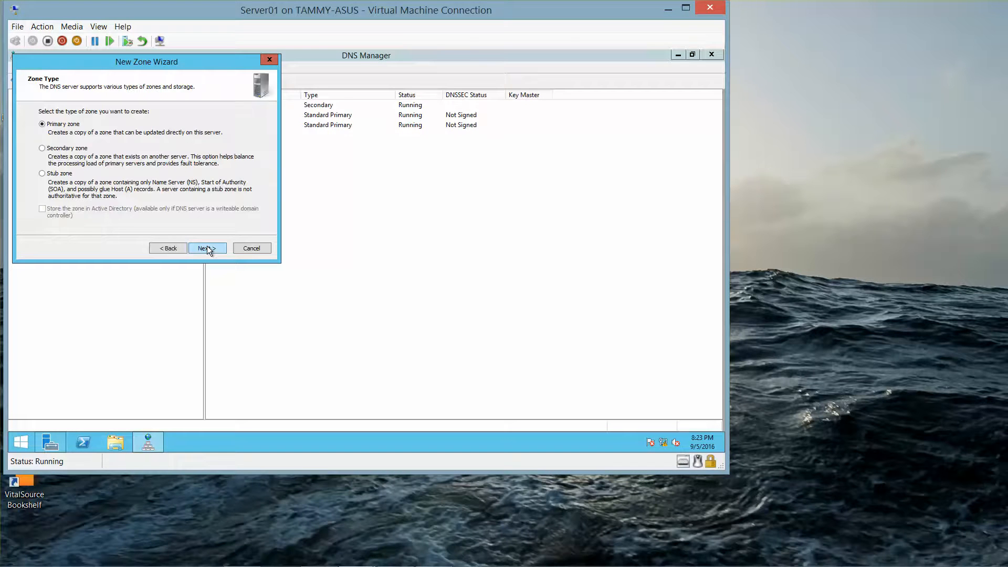
click(205, 248)
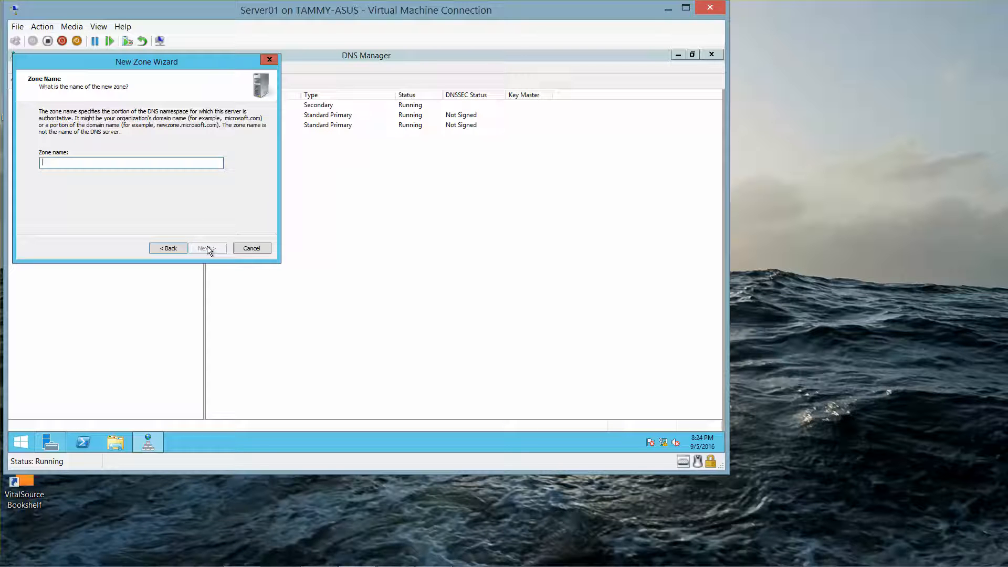
- Name the zone lucernepublishing.com, keep the default zone file and no dynamic updates, and finish
text(lucernepublishing)
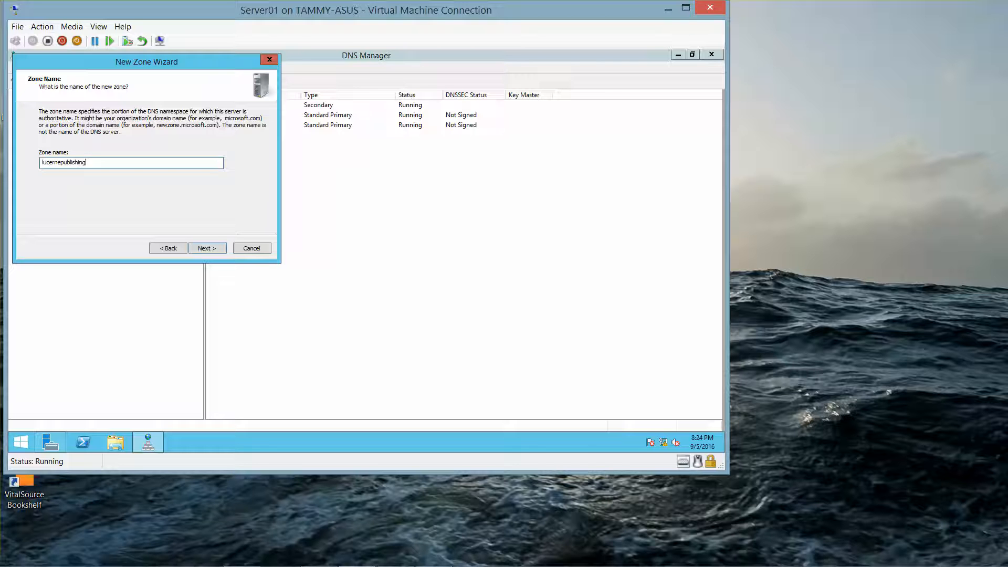
text(.com)
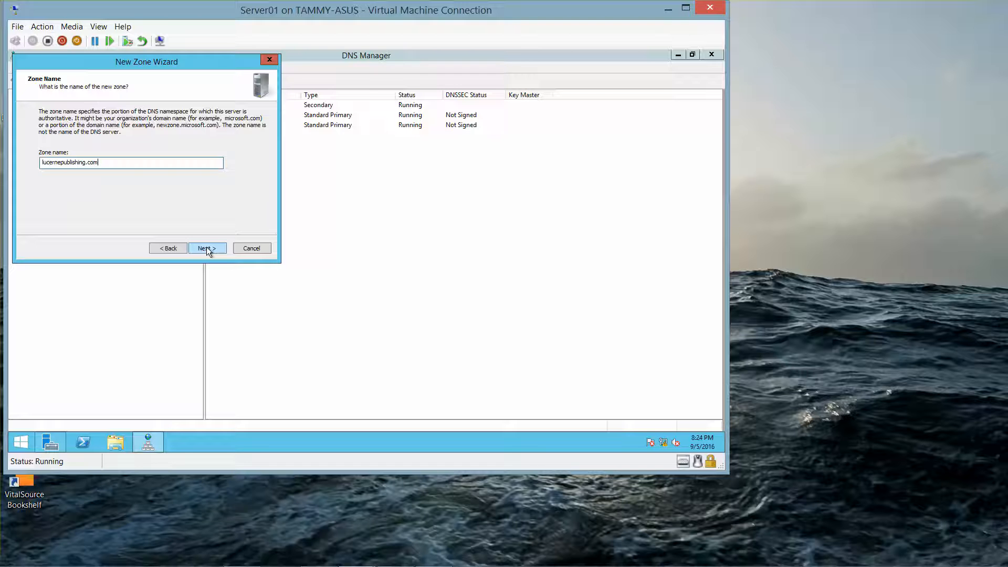
click(205, 247)
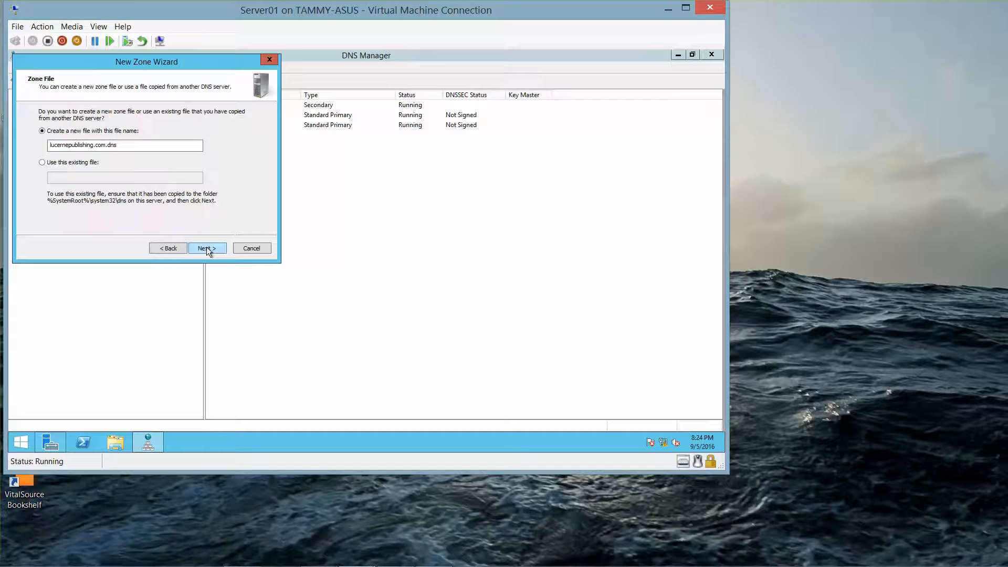
click(204, 247)
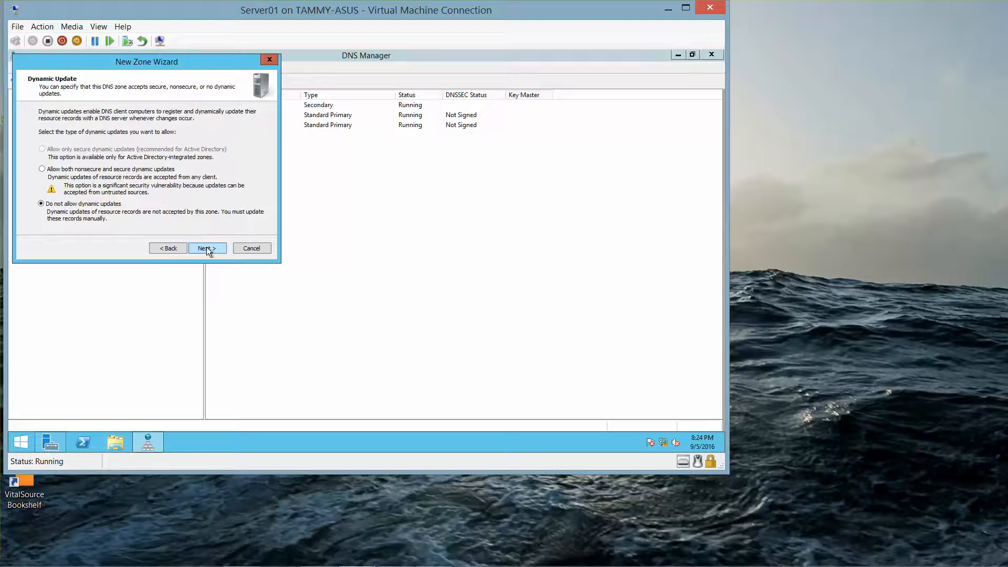
click(206, 248)
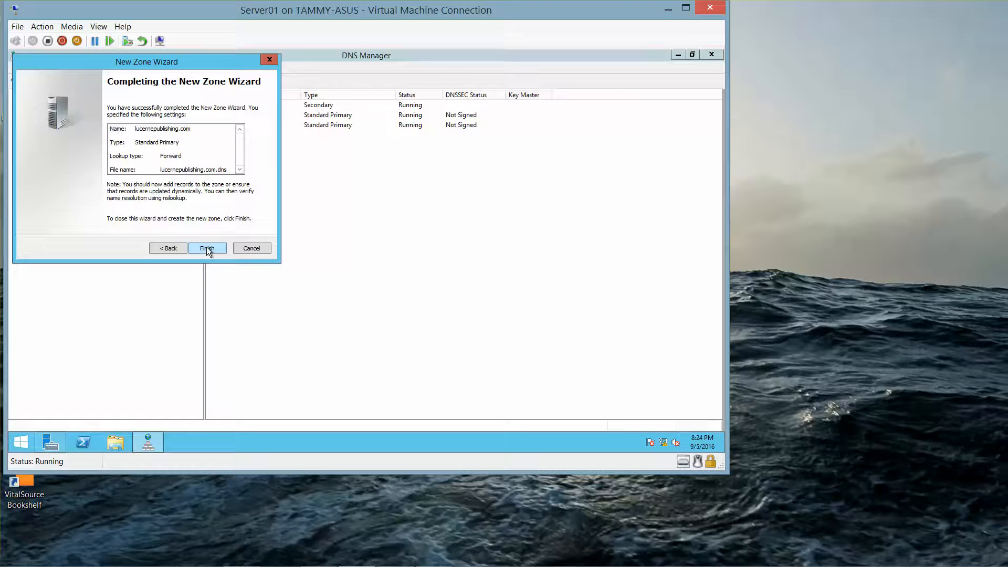
click(207, 247)
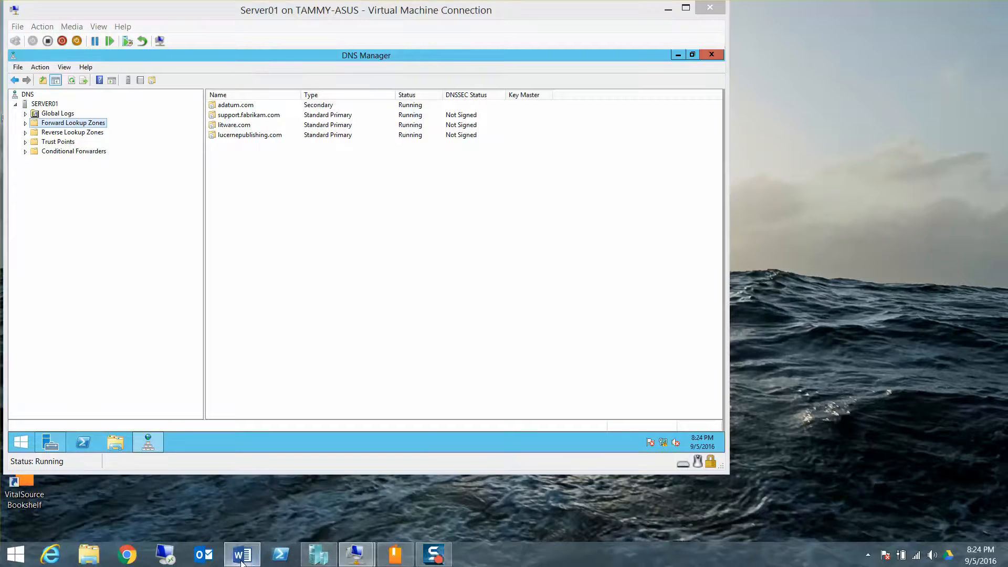
- Minimize the Server01 VM window and bring up the RWDC01 virtual machine
click(241, 554)
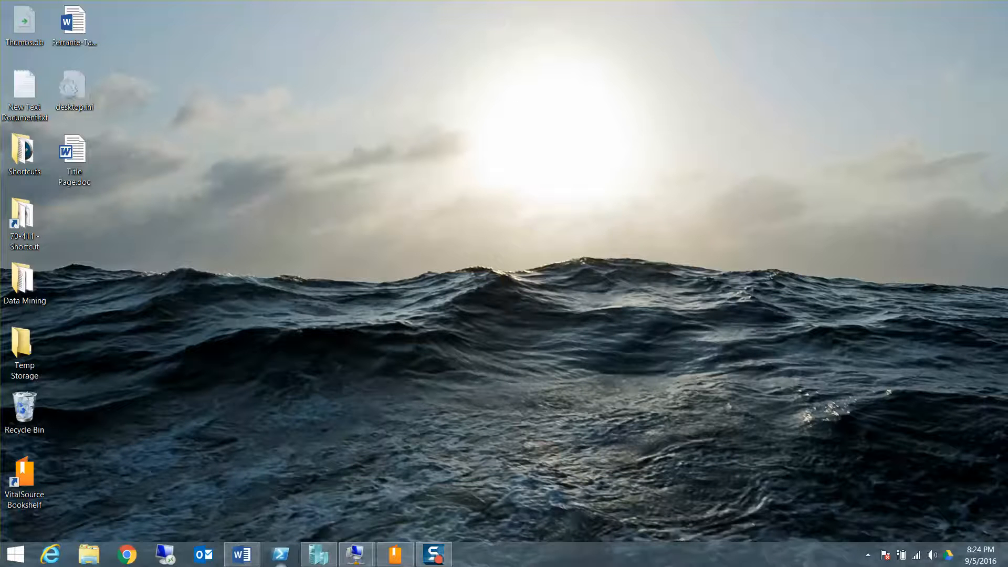
mouse_move(356, 554)
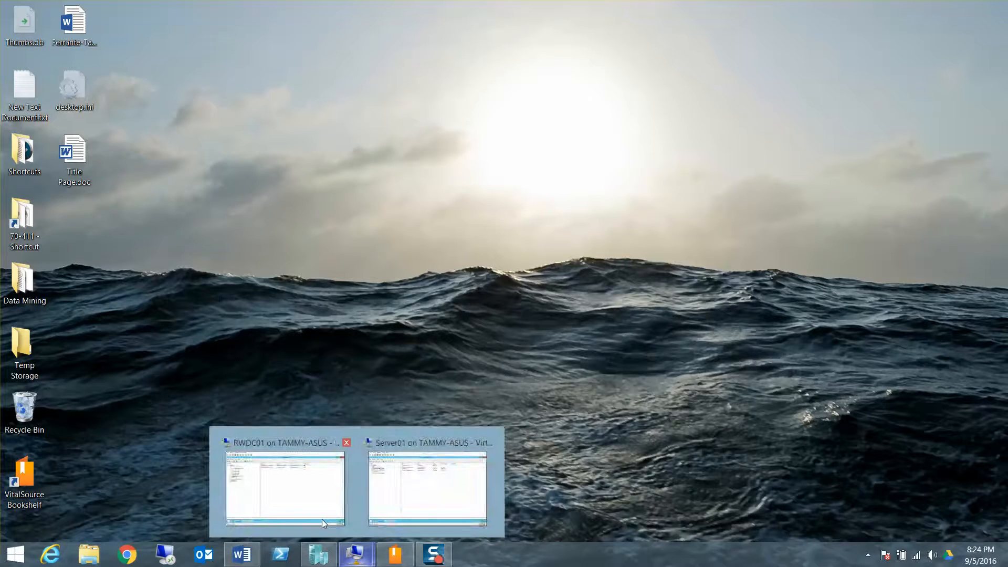
click(285, 487)
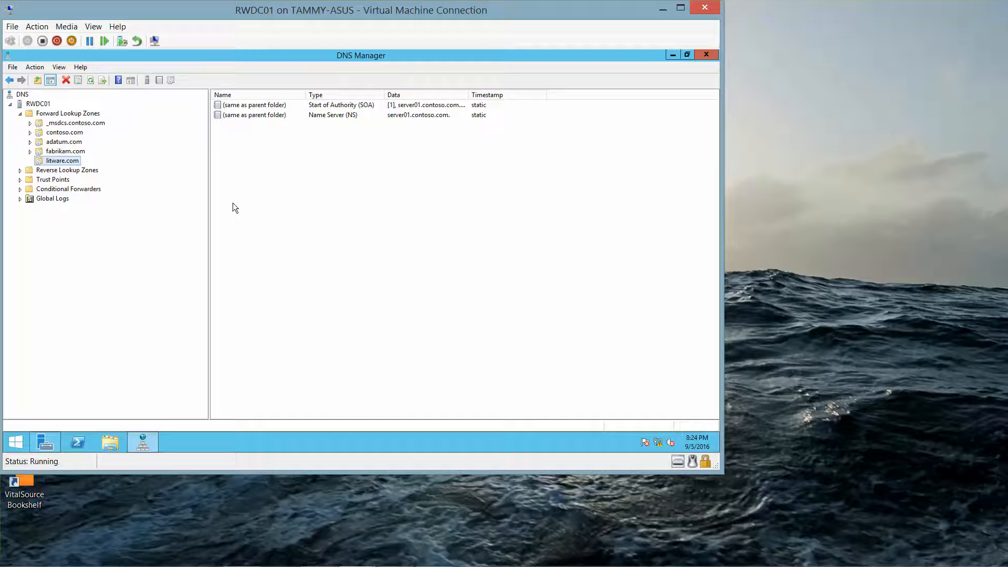
mouse_move(220, 201)
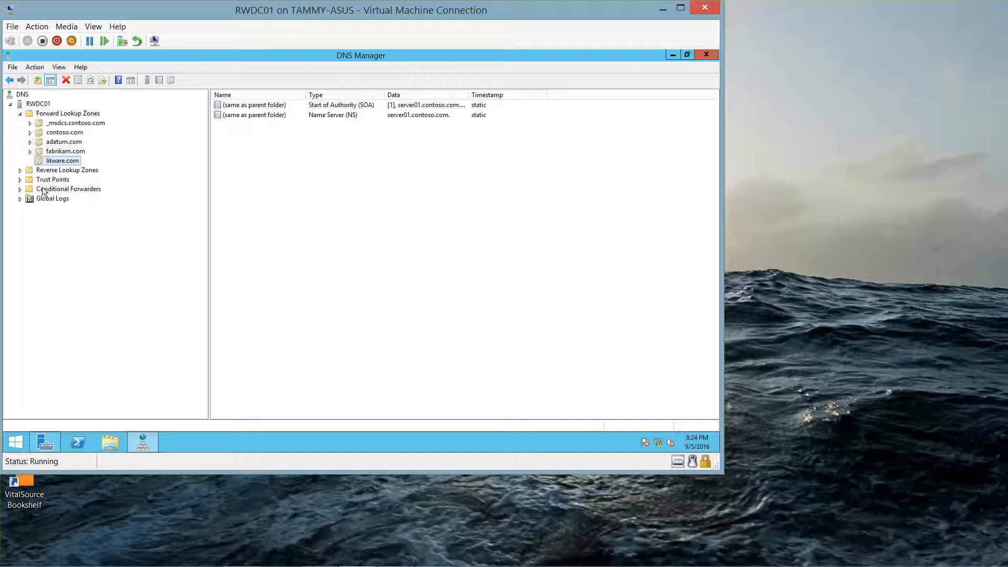
- Begin a new conditional forwarder named lucernepublishing.com
click(68, 188)
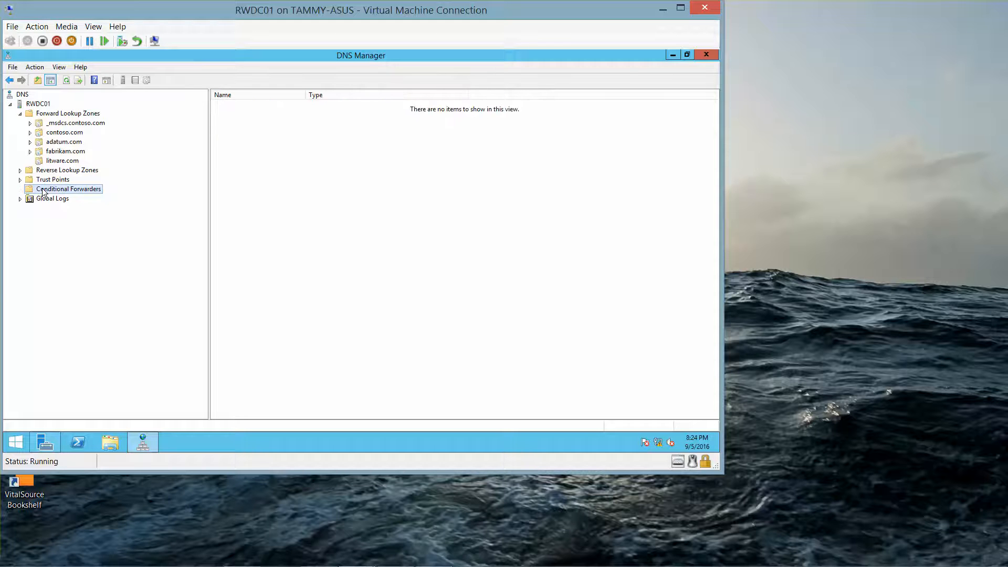
right_click(69, 188)
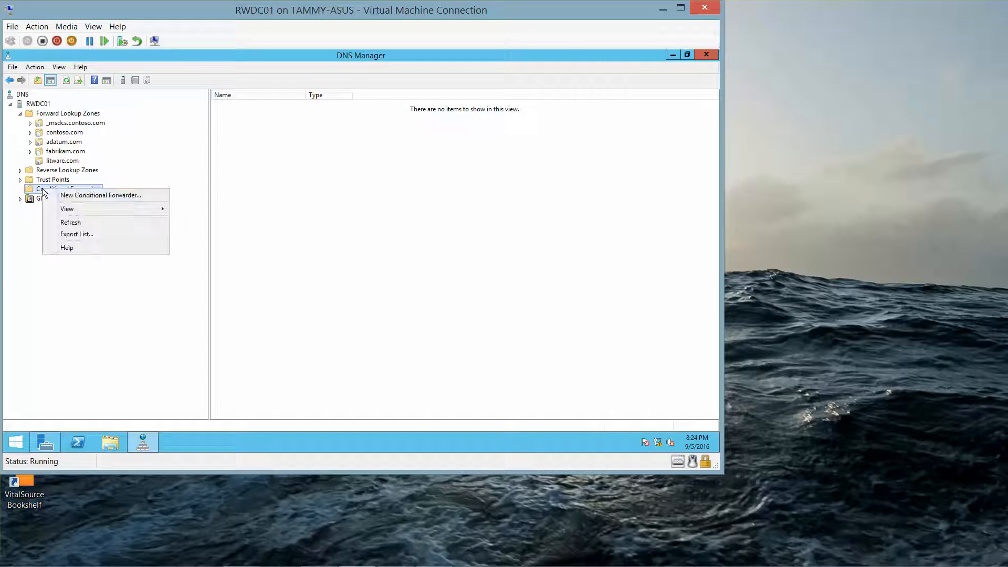
mouse_move(100, 196)
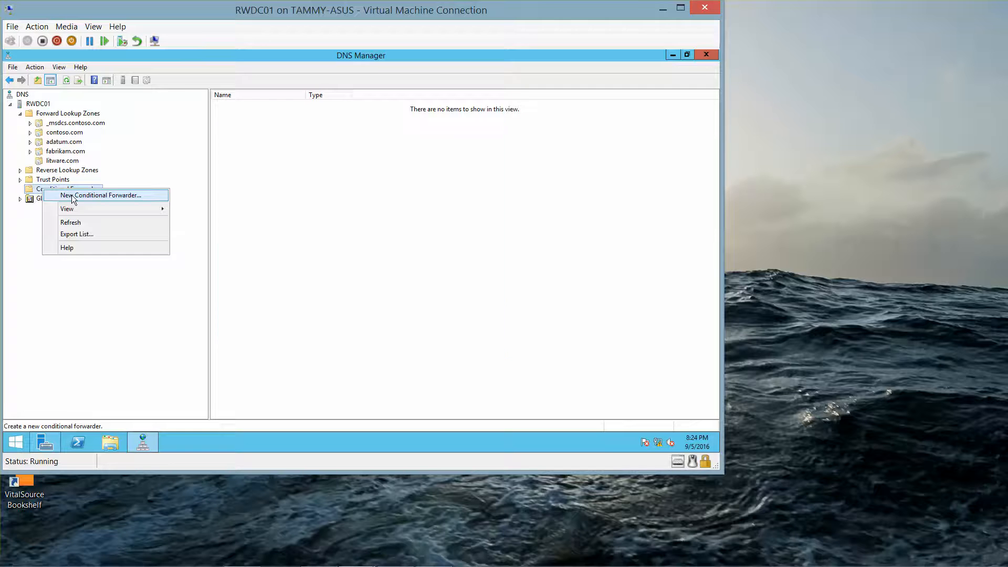
click(105, 195)
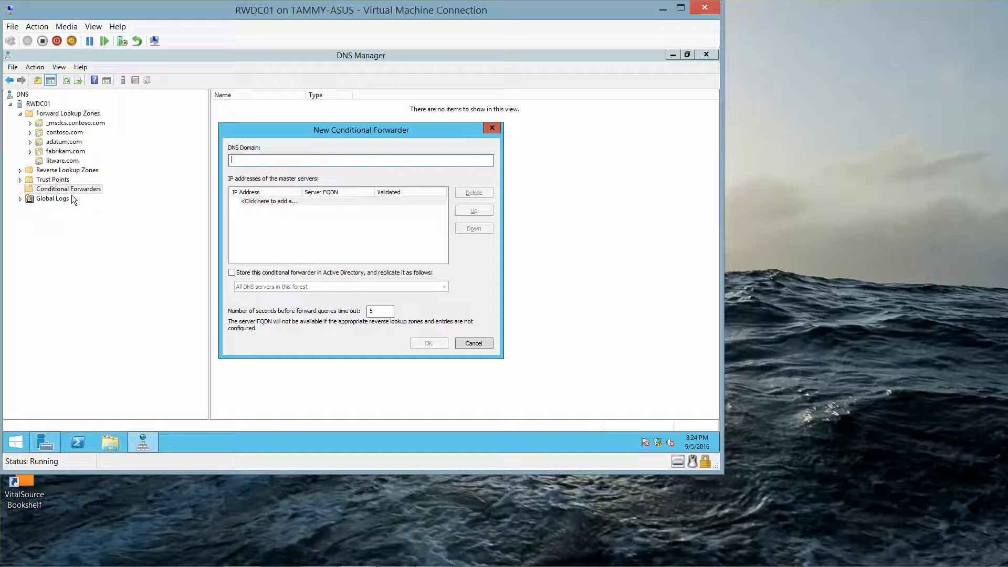
text(lucern)
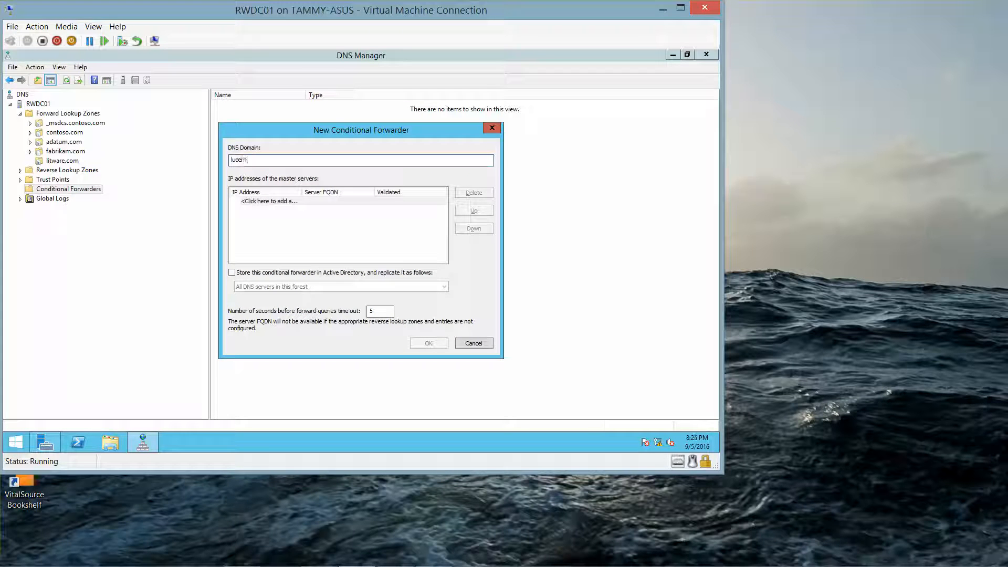
text(epublish)
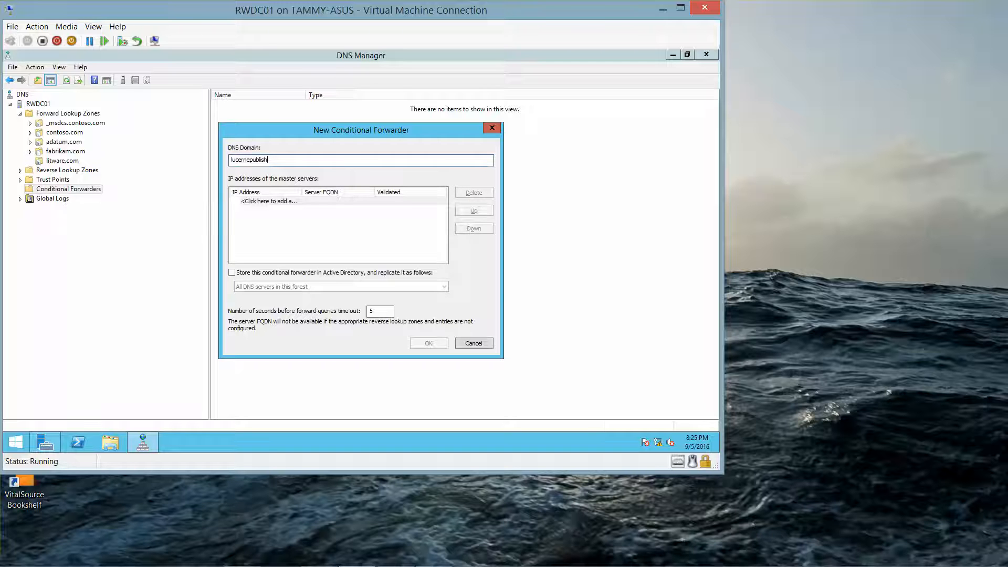
text(ing.)
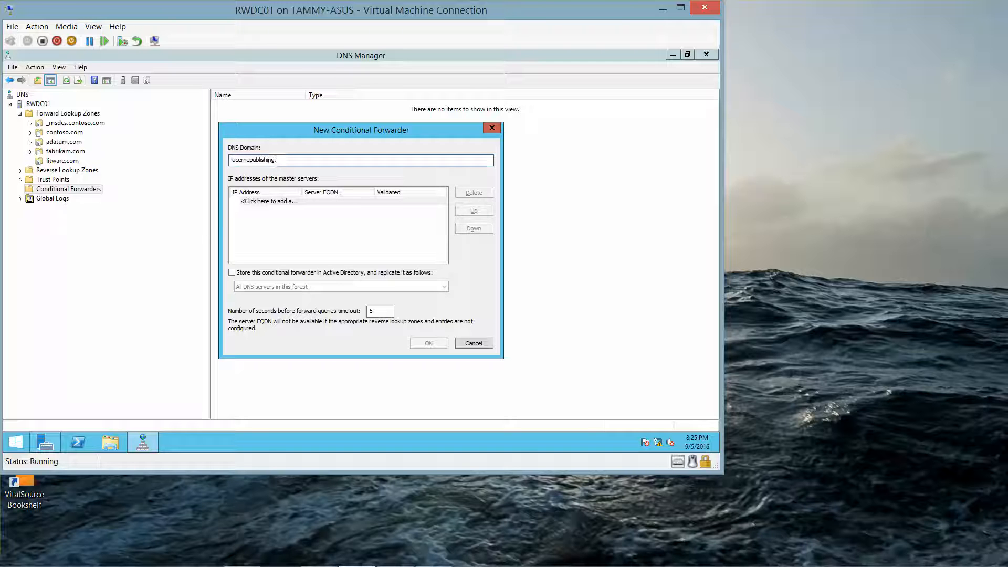
- Add master server 192.168.1.60 and create the conditional forwarder
click(291, 201)
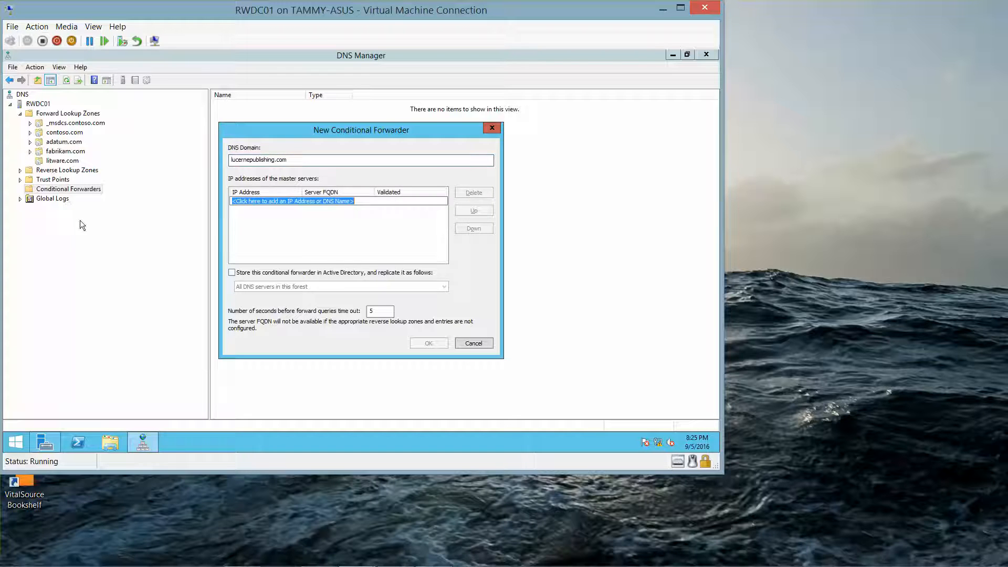
text(1)
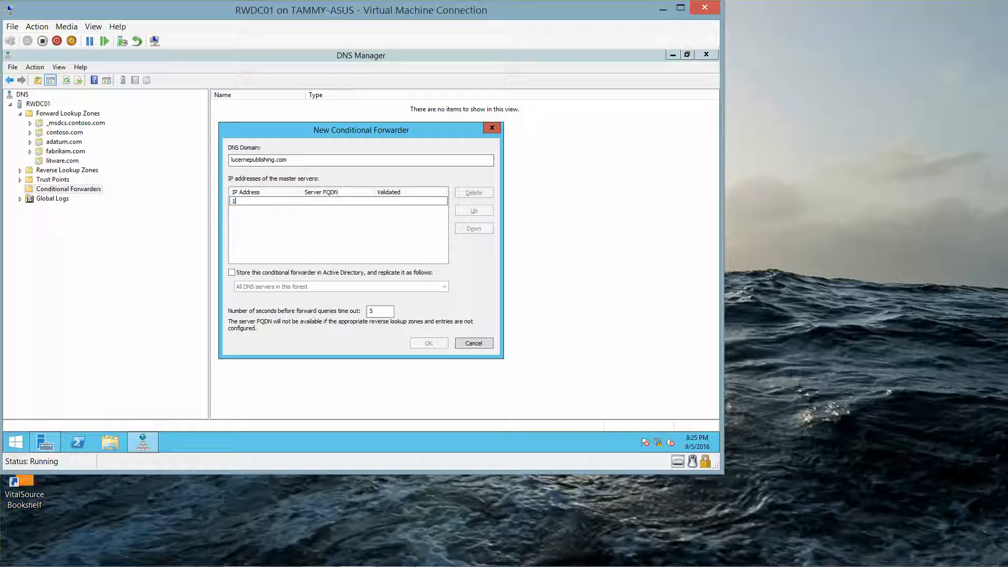
text(92.168.)
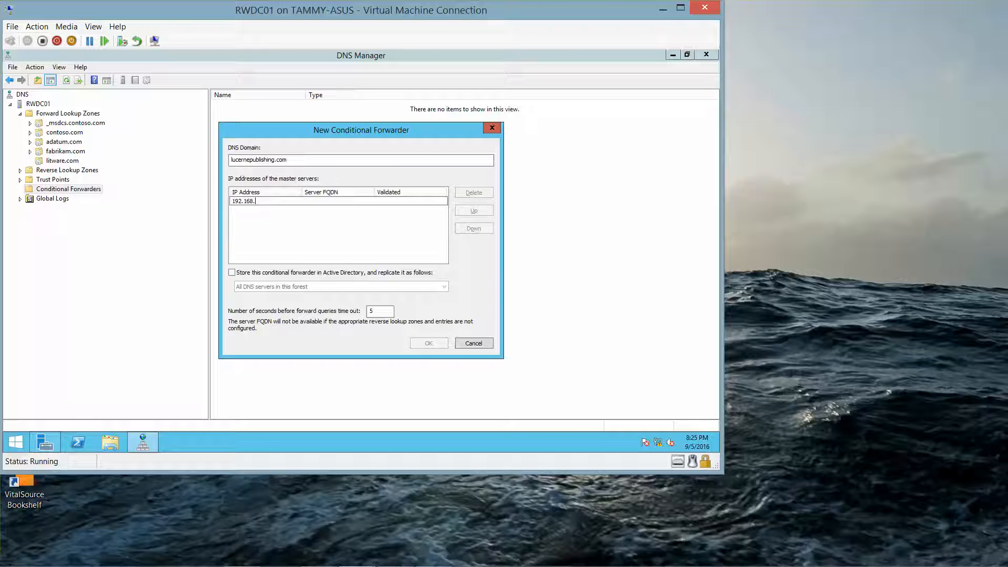
text(1.60)
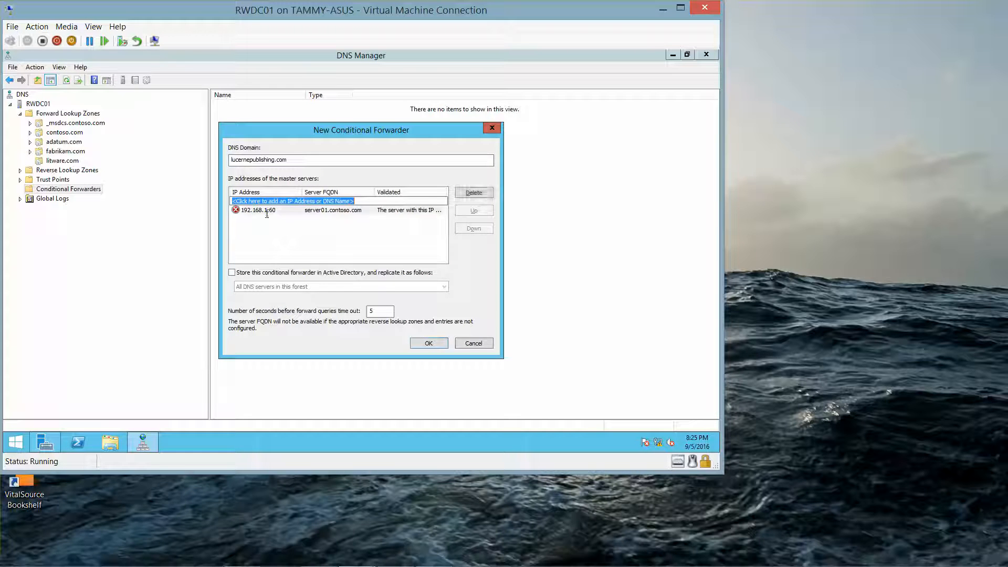
click(340, 251)
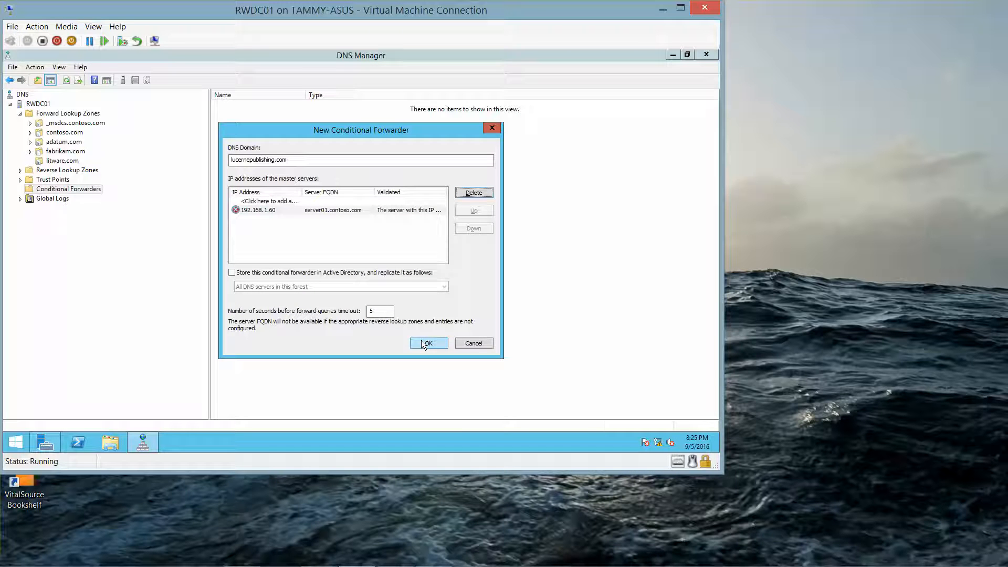
click(427, 342)
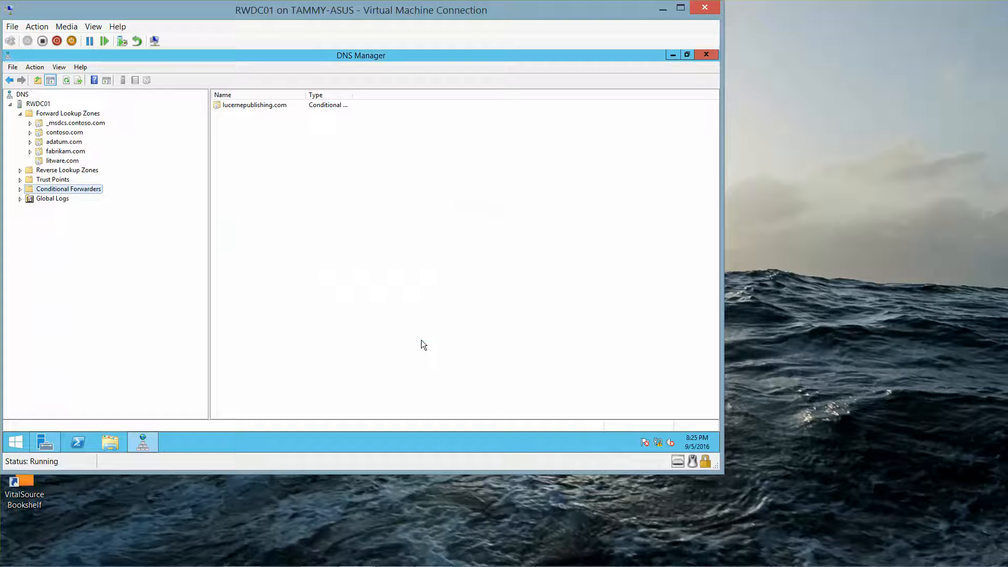
mouse_move(200, 225)
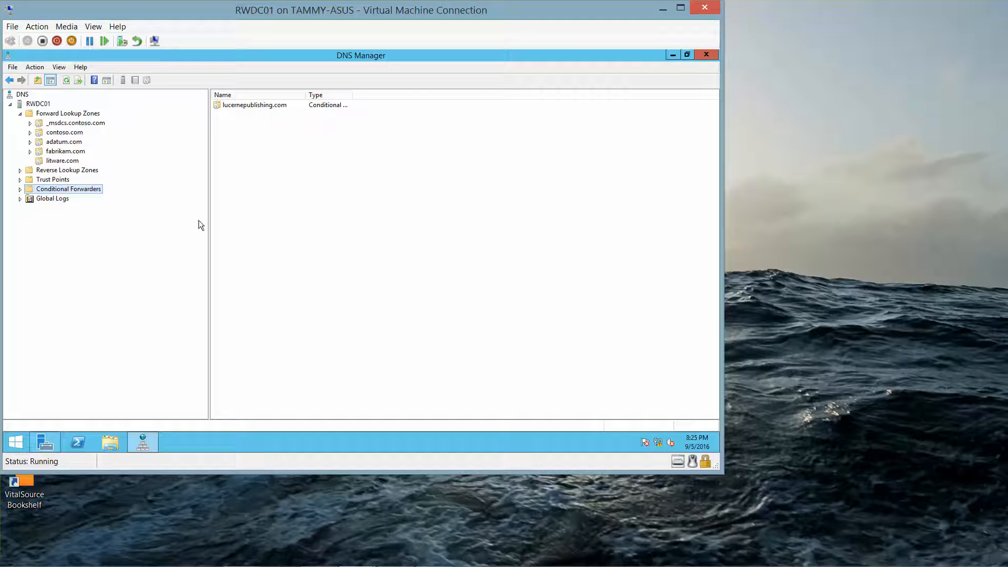
mouse_move(65, 156)
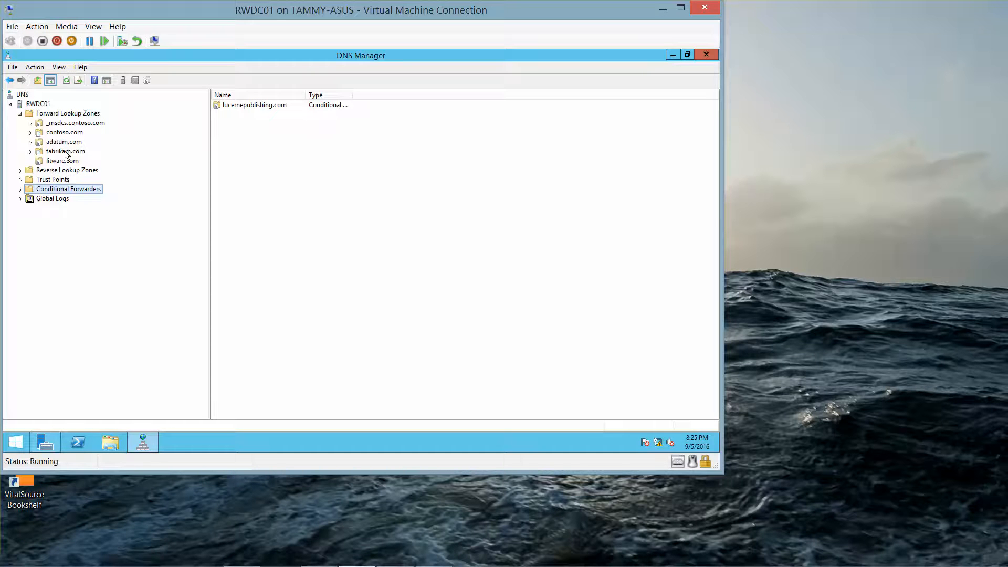
mouse_move(89, 200)
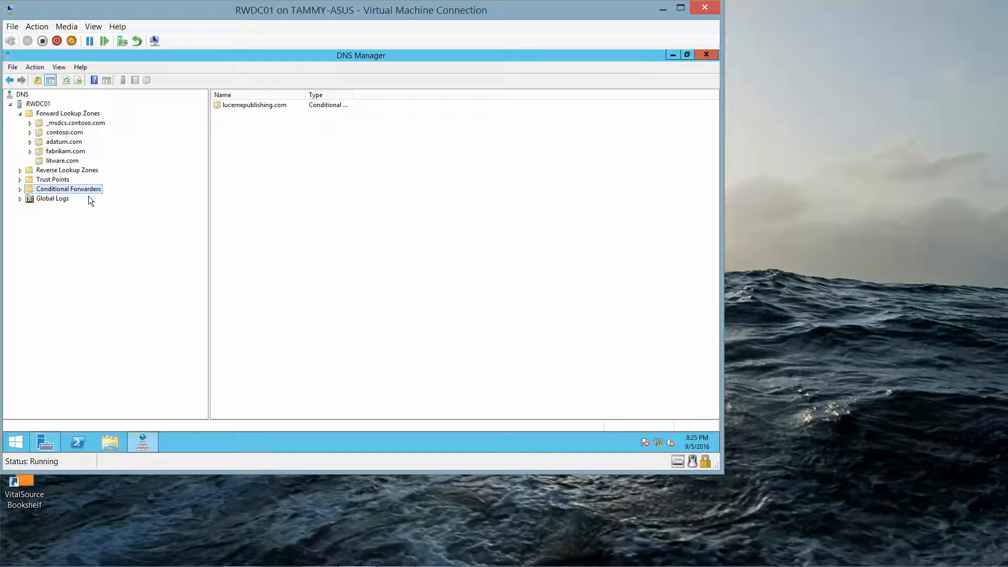
- Expand Conditional Forwarders and view lucernepublishing.com's master server 192.168.1.60
click(20, 188)
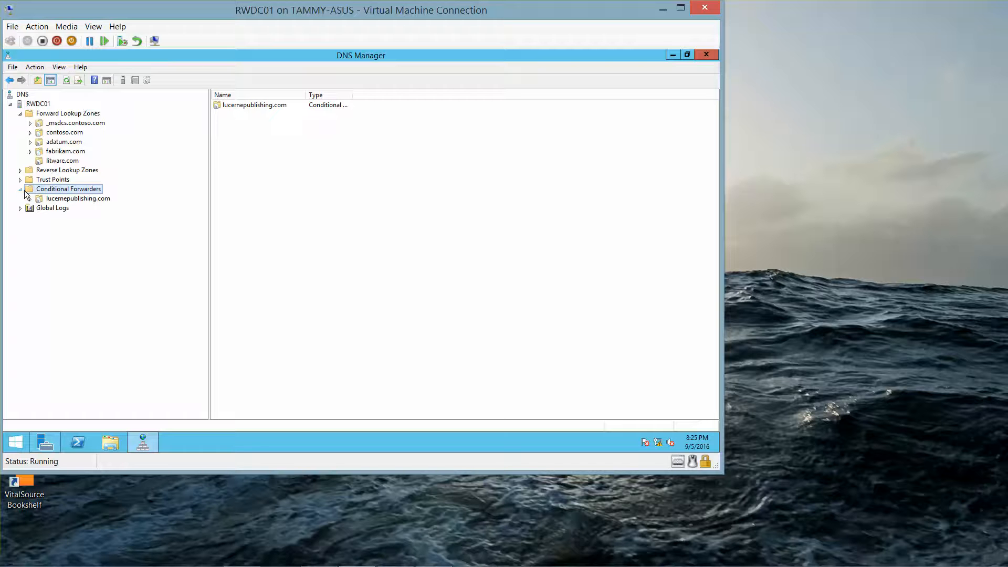
click(78, 198)
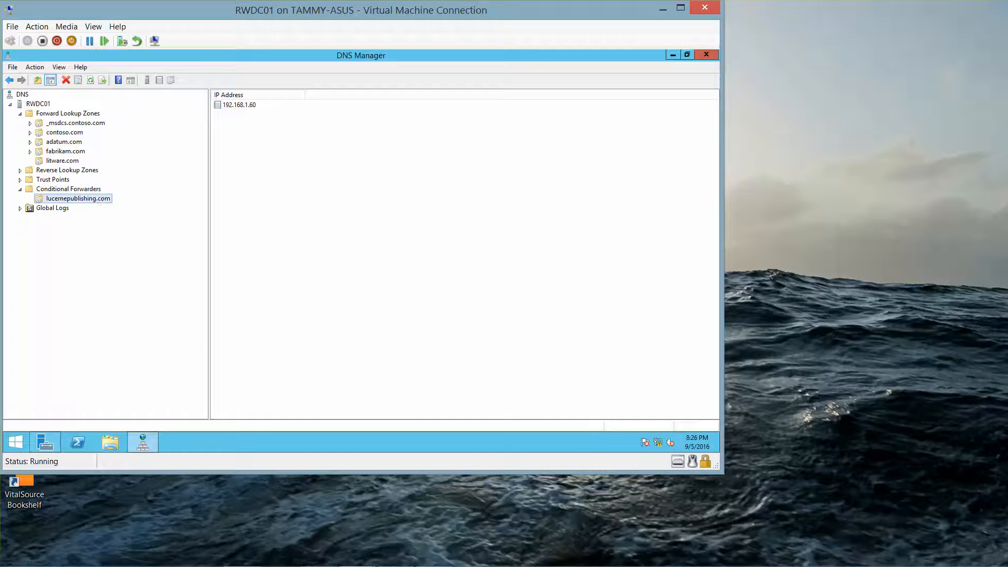
- Review the Word answer key through the zone transfer answer, then minimize it to return to RWDC01
click(241, 554)
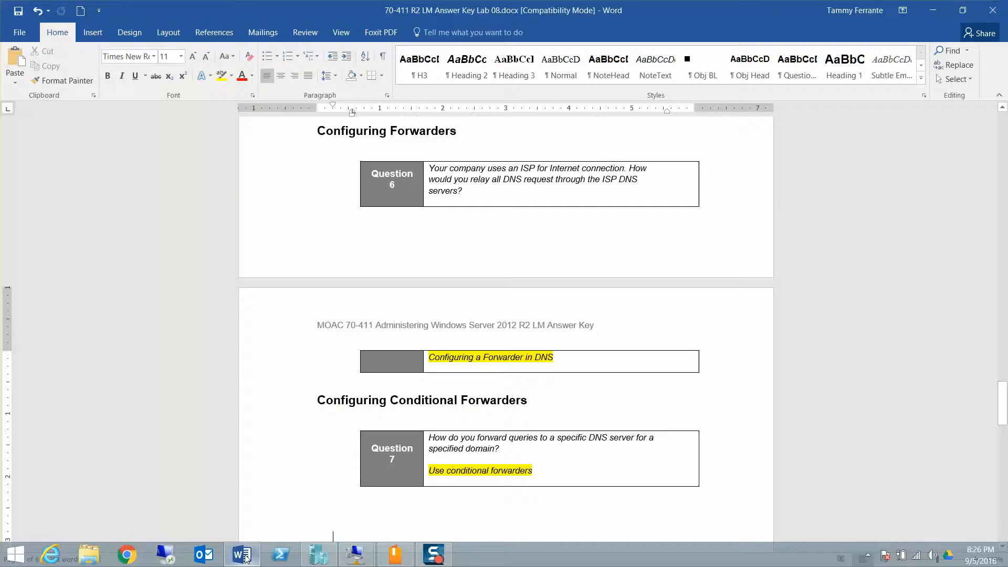
scroll(down, 3)
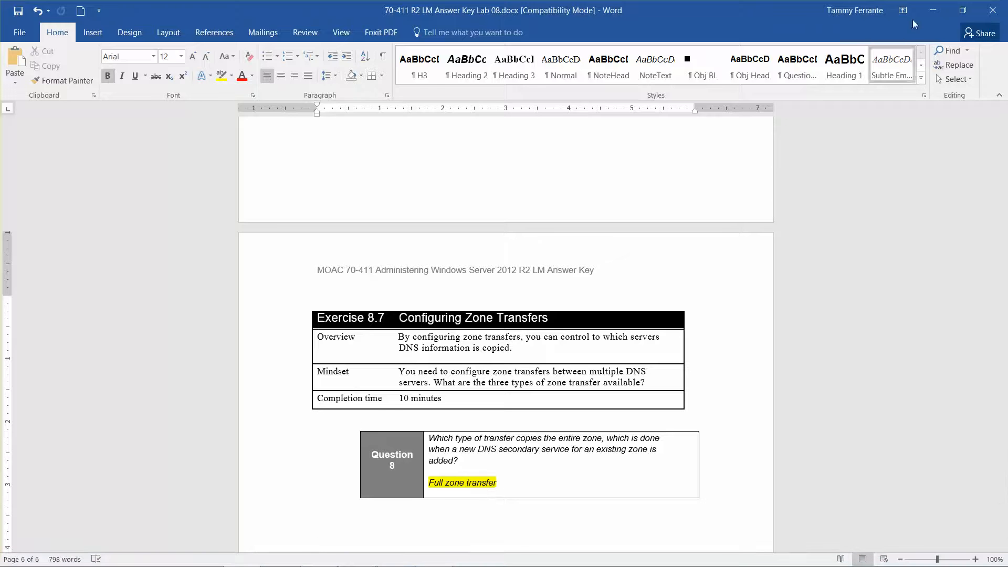
mouse_move(933, 11)
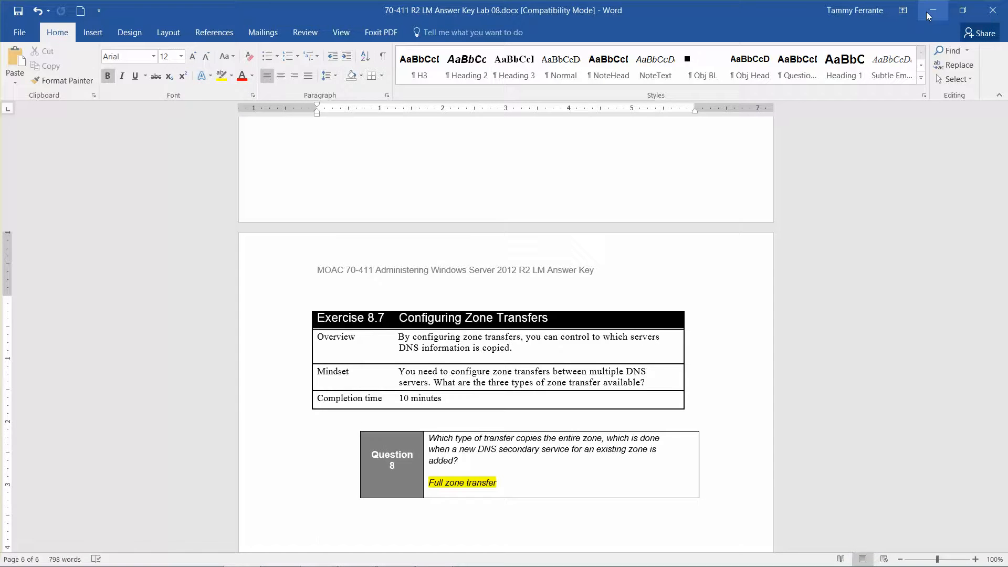
click(930, 10)
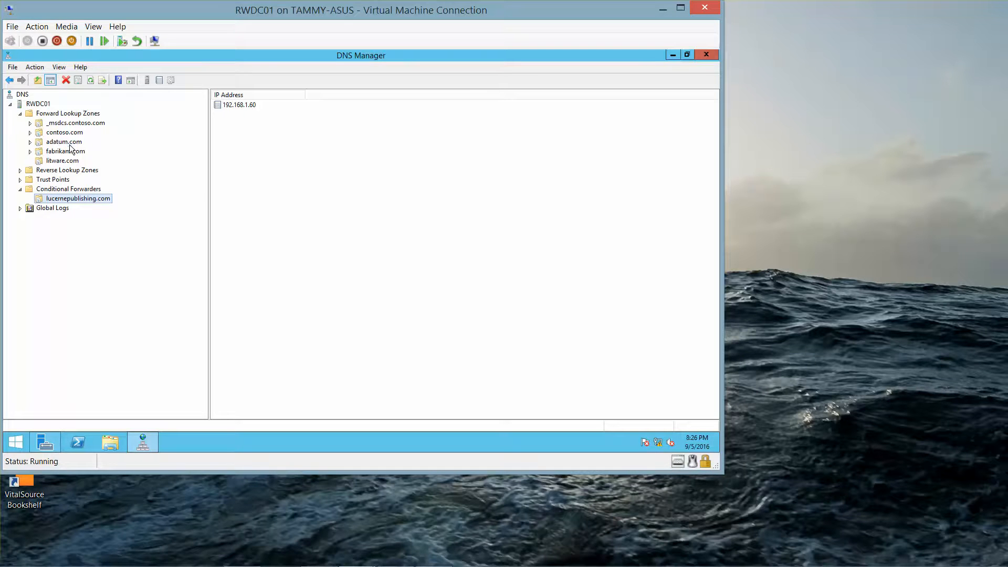
- In adatum.com's Zone Transfers properties, allow transfers only to the listed servers
click(63, 142)
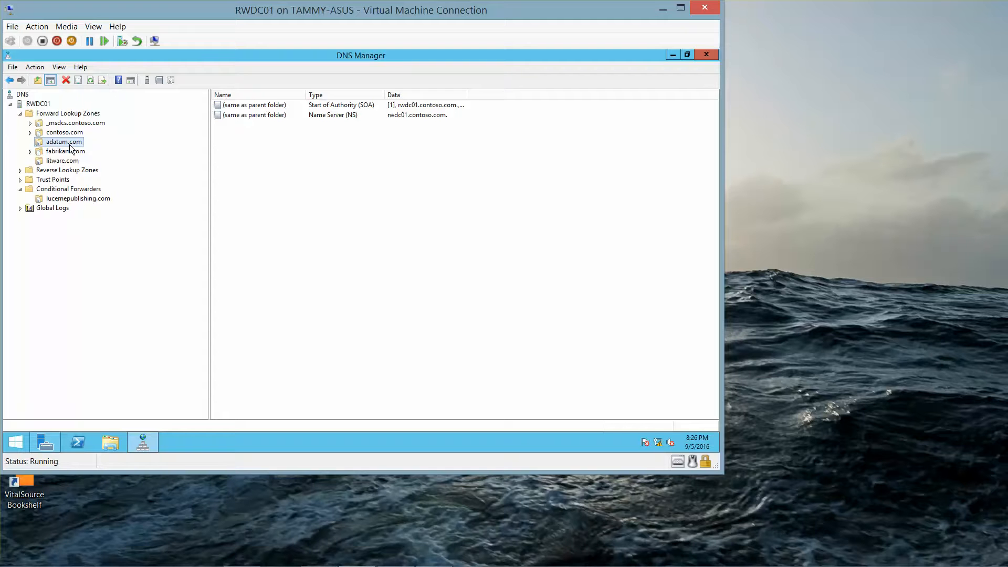
right_click(64, 142)
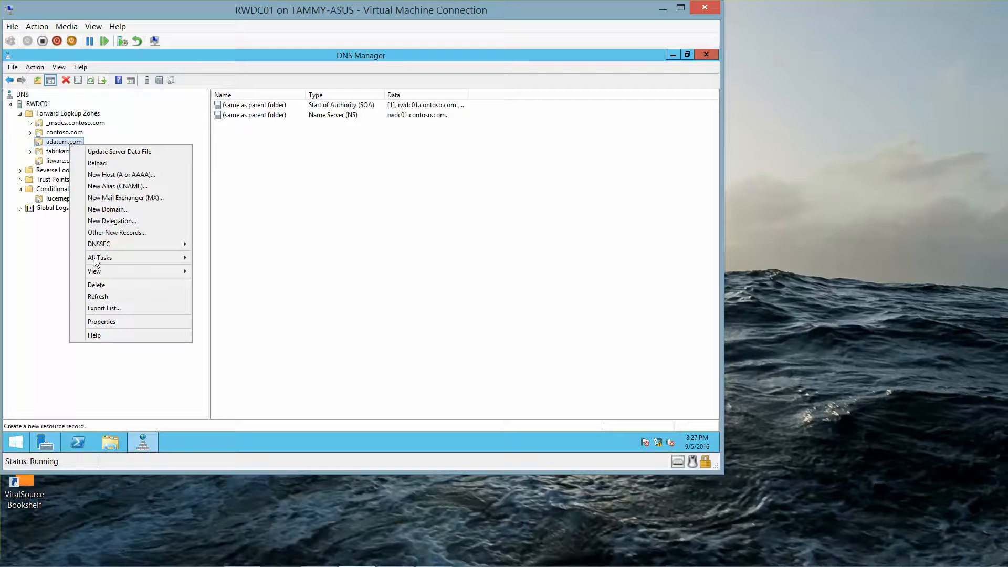
click(100, 321)
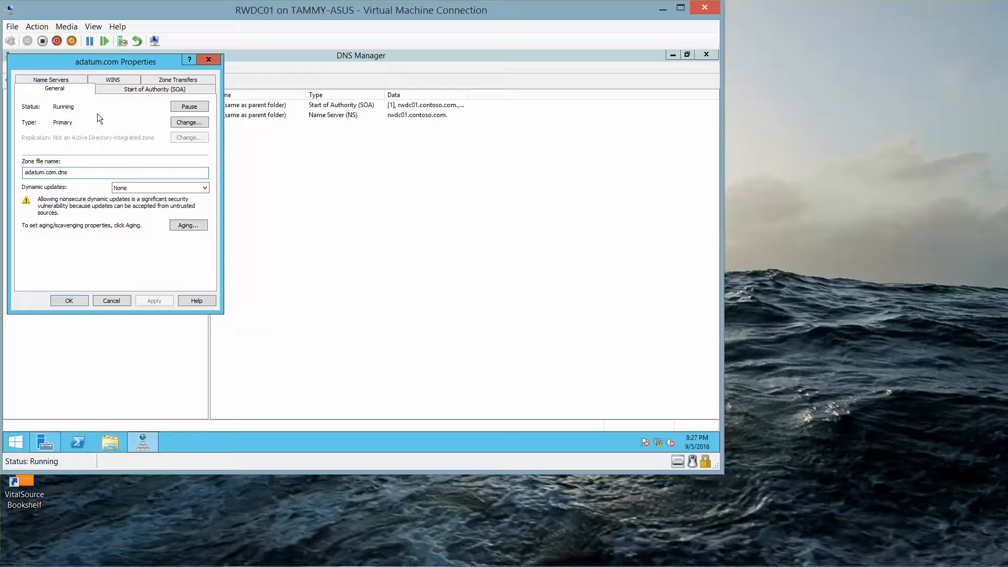
click(179, 80)
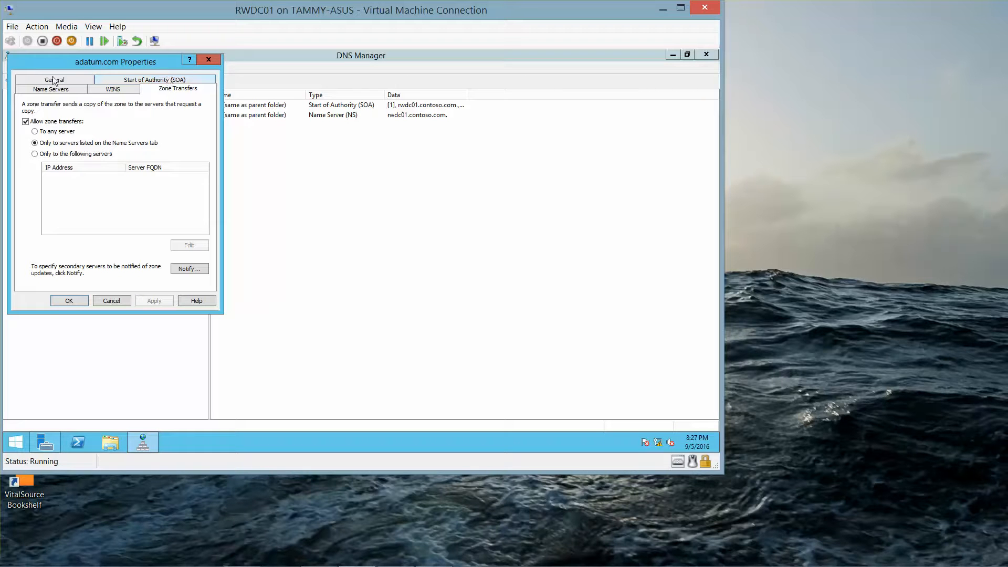
click(34, 153)
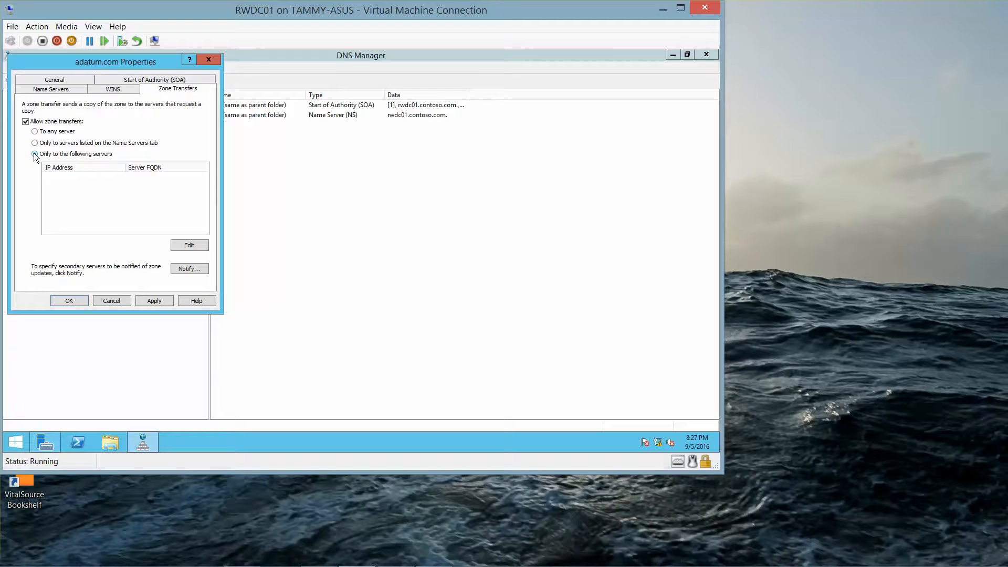
click(34, 153)
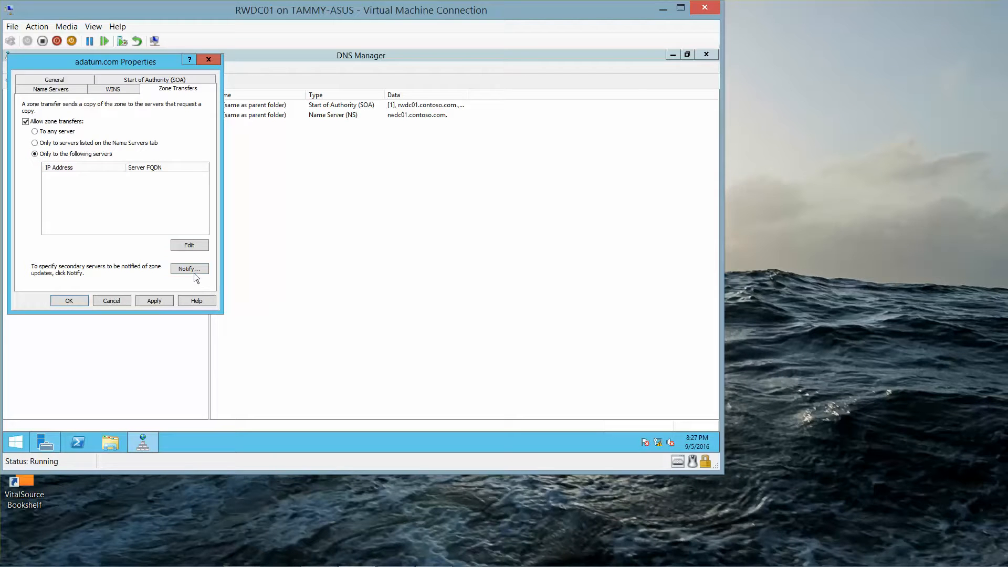
- Set adatum.com to notify only 192.168.1.60 and save the zone's properties
click(188, 268)
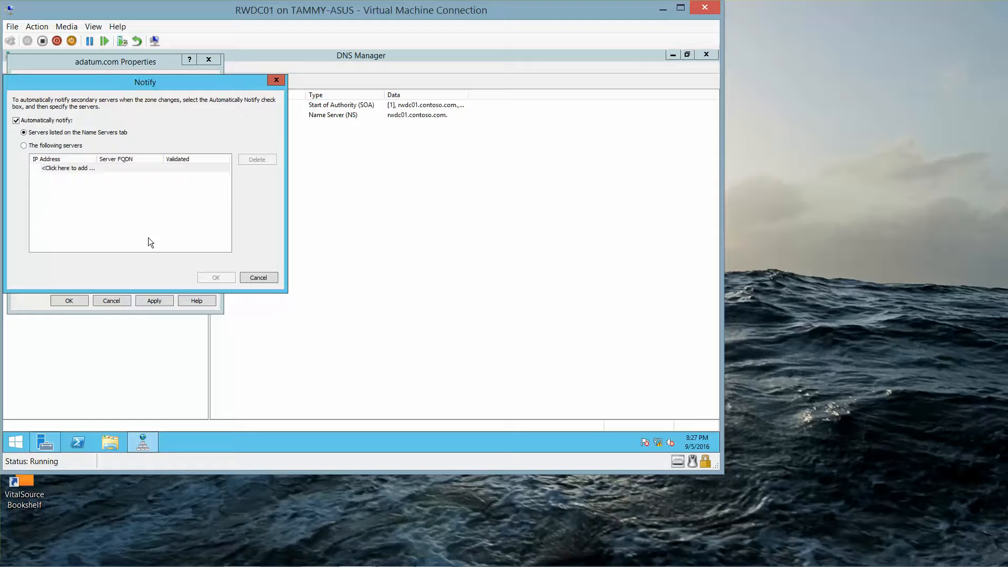
mouse_move(66, 168)
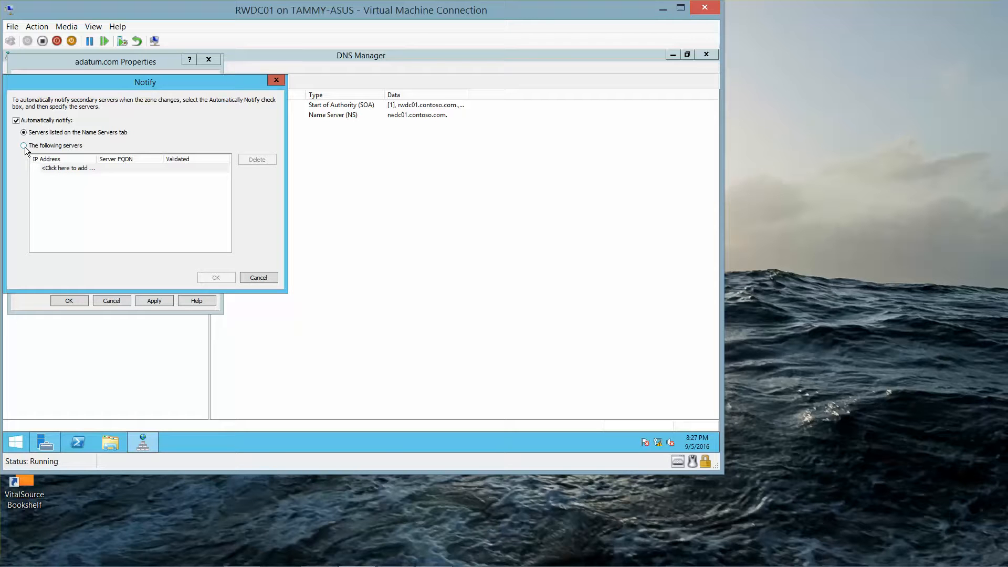
click(24, 145)
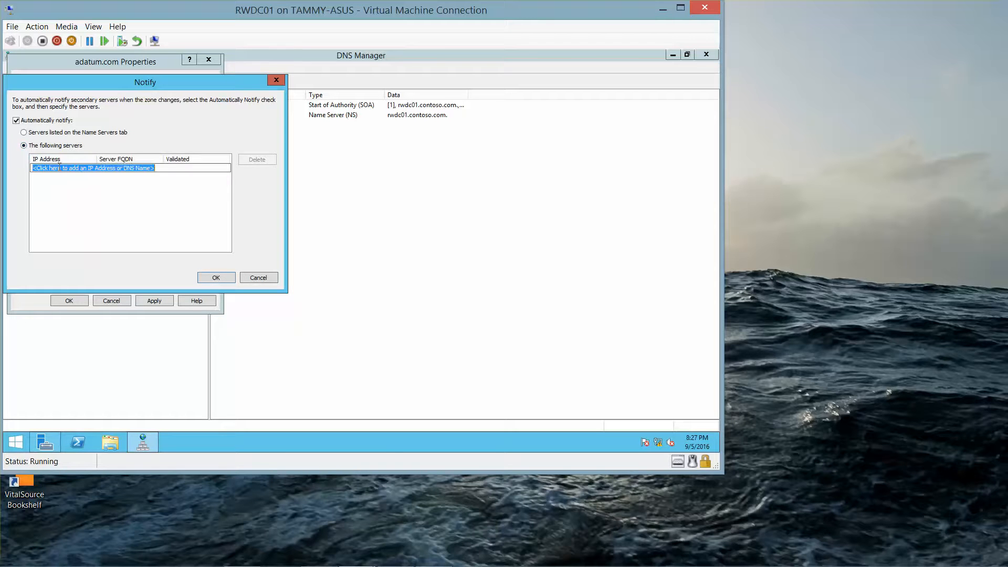
text(192.168)
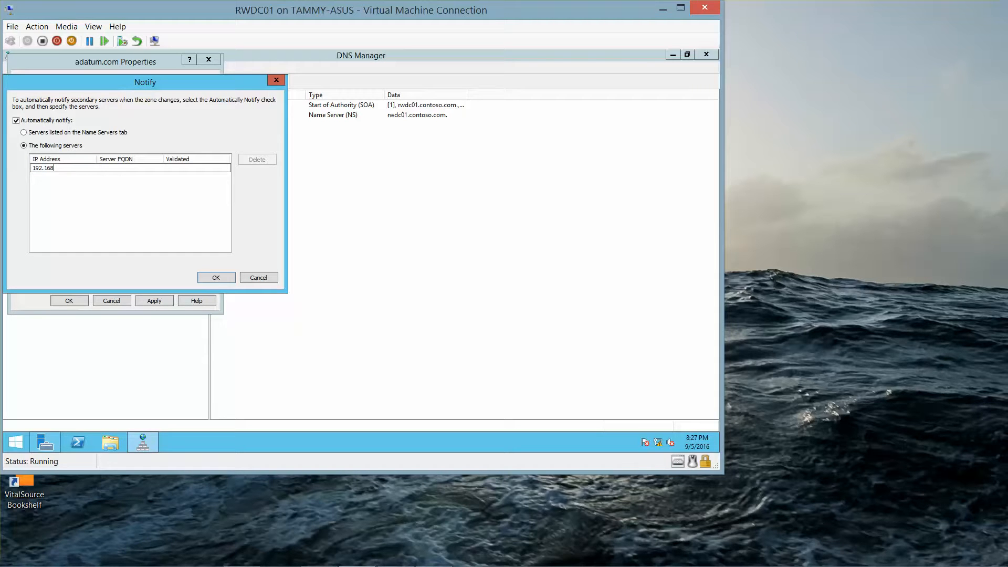
text(.1)
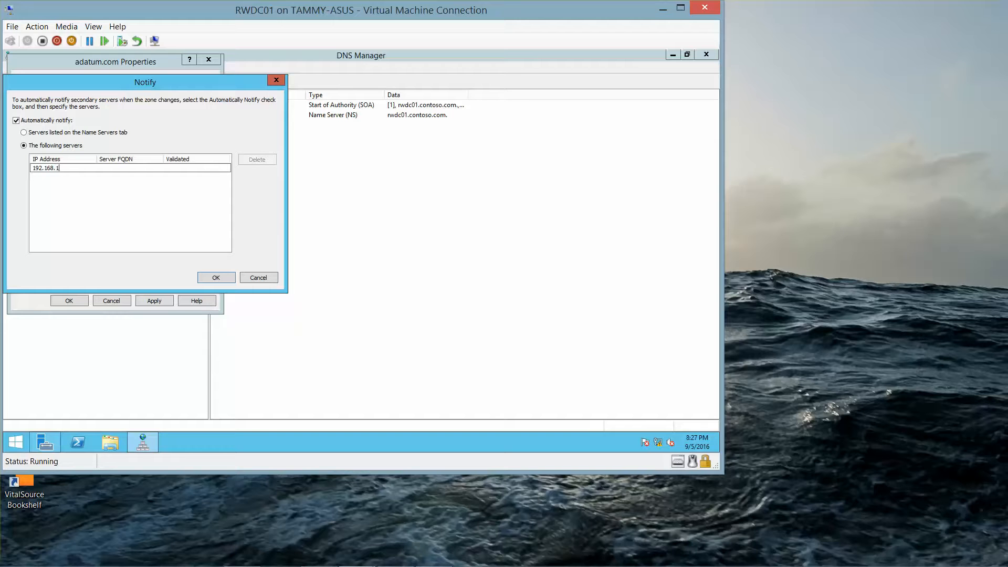
text(.6)
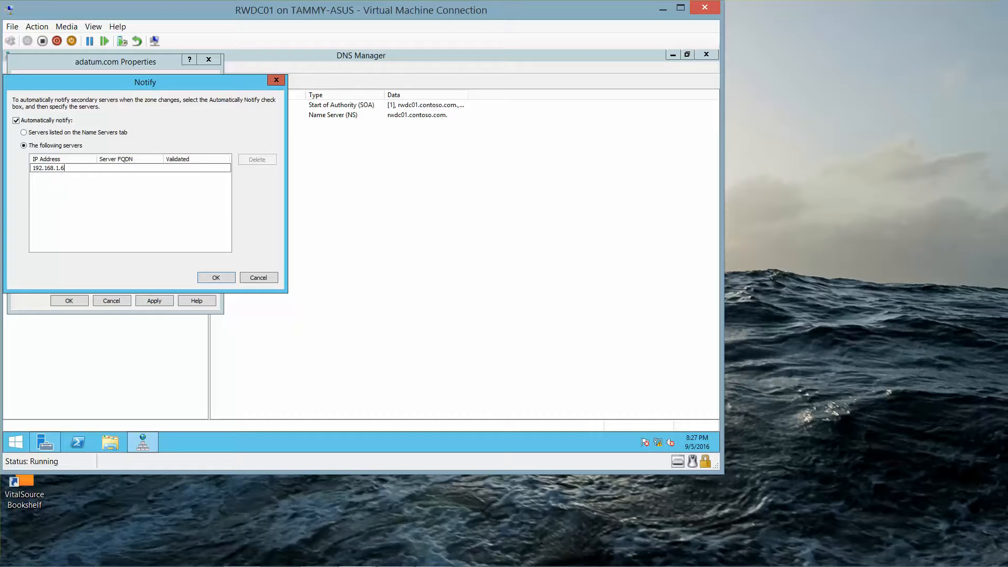
key(Return)
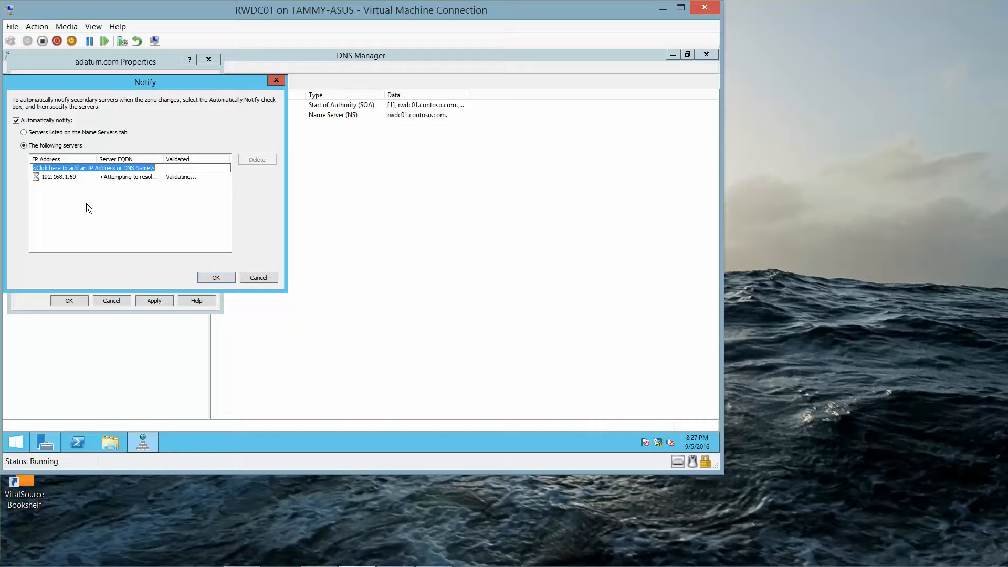
mouse_move(93, 223)
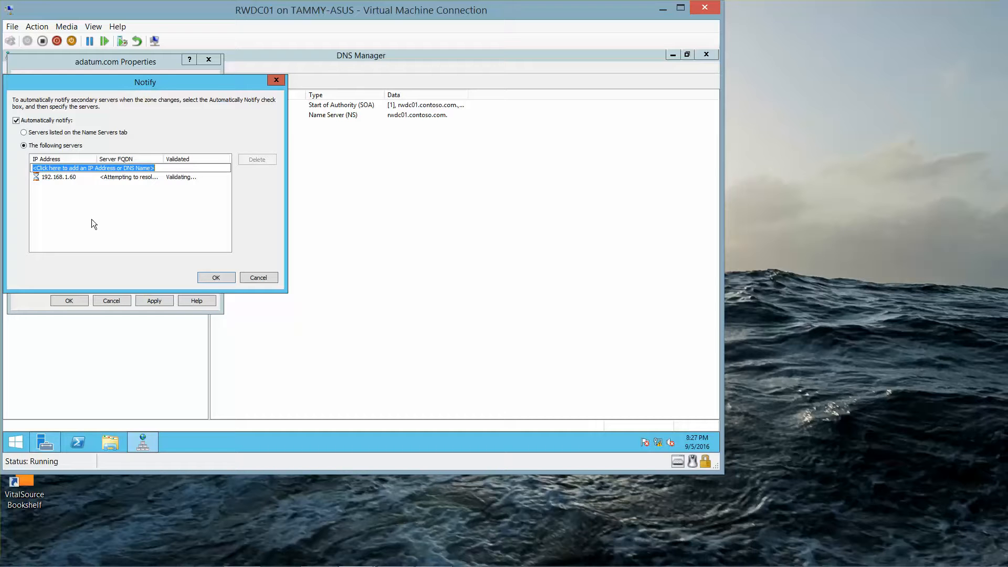
click(216, 277)
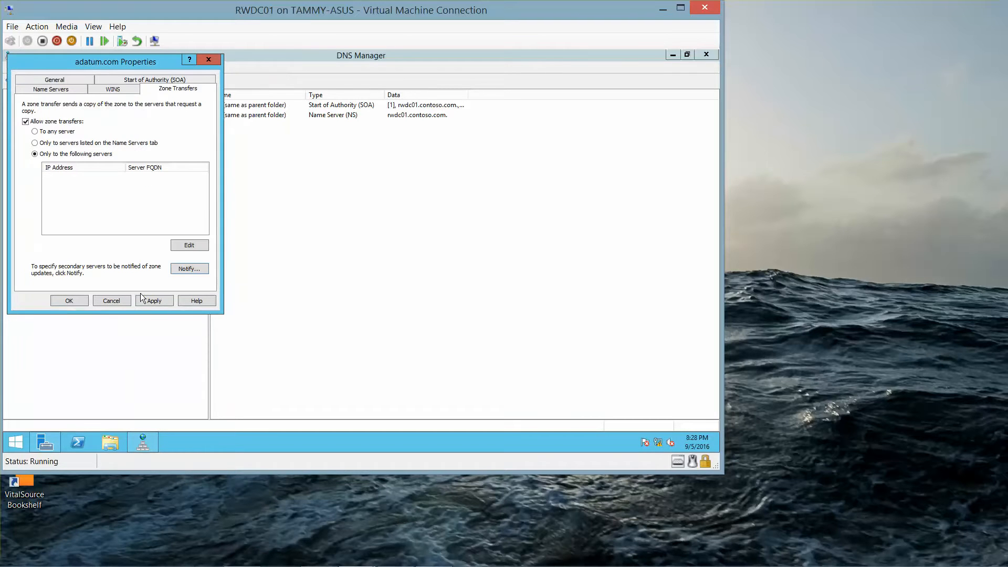
click(68, 300)
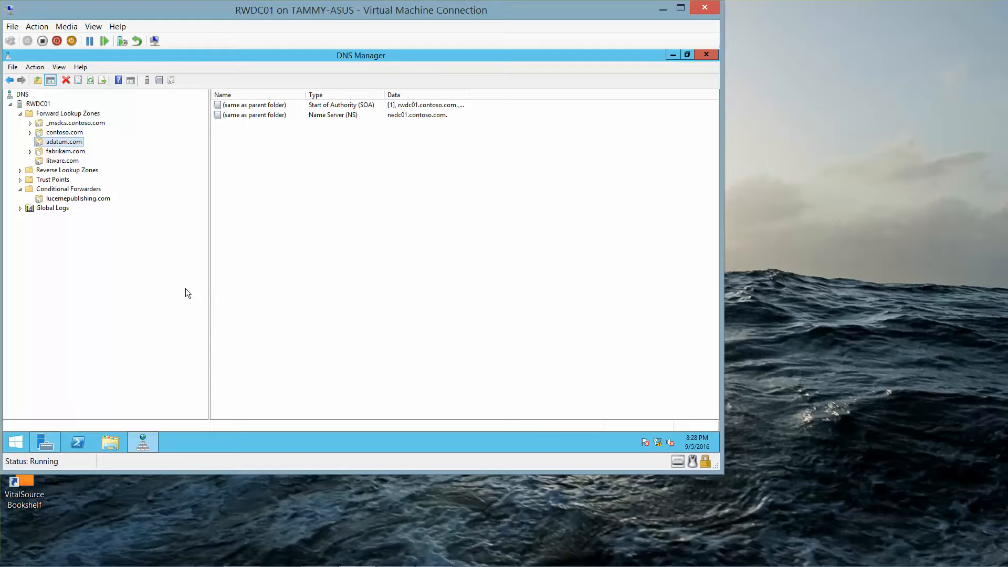
mouse_move(682, 95)
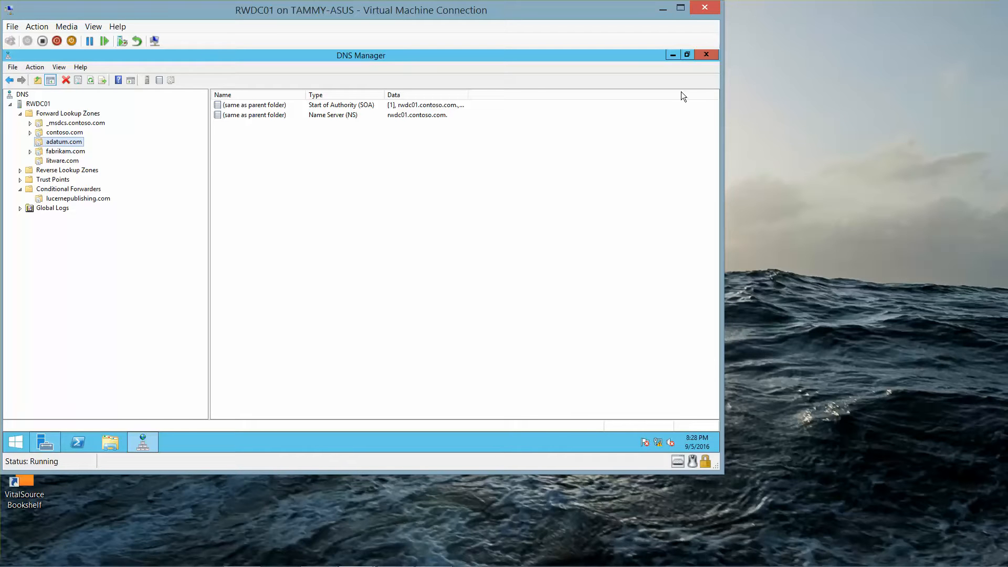
mouse_move(324, 556)
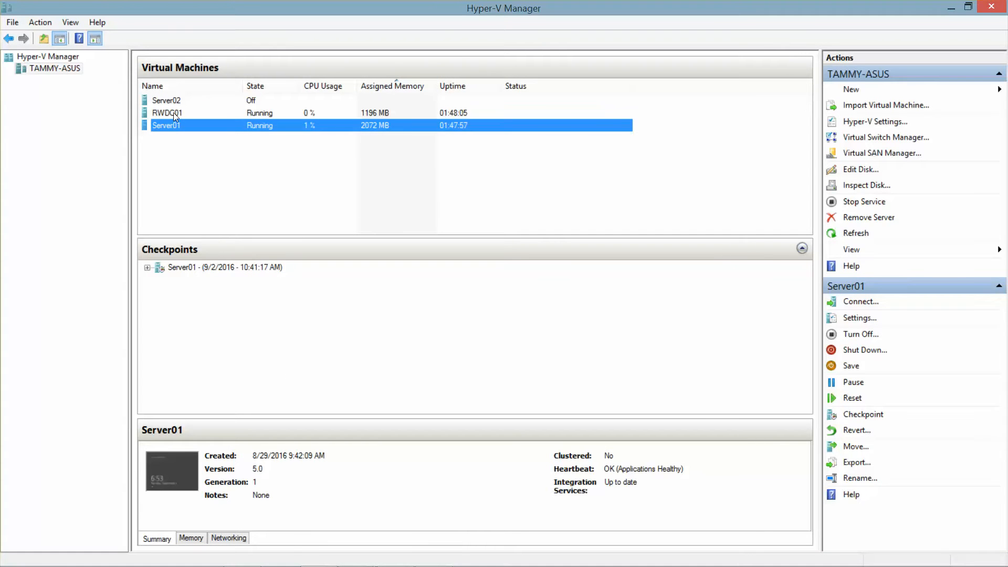
- Take checkpoints of the RWDC01 and Server01 virtual machines
right_click(167, 112)
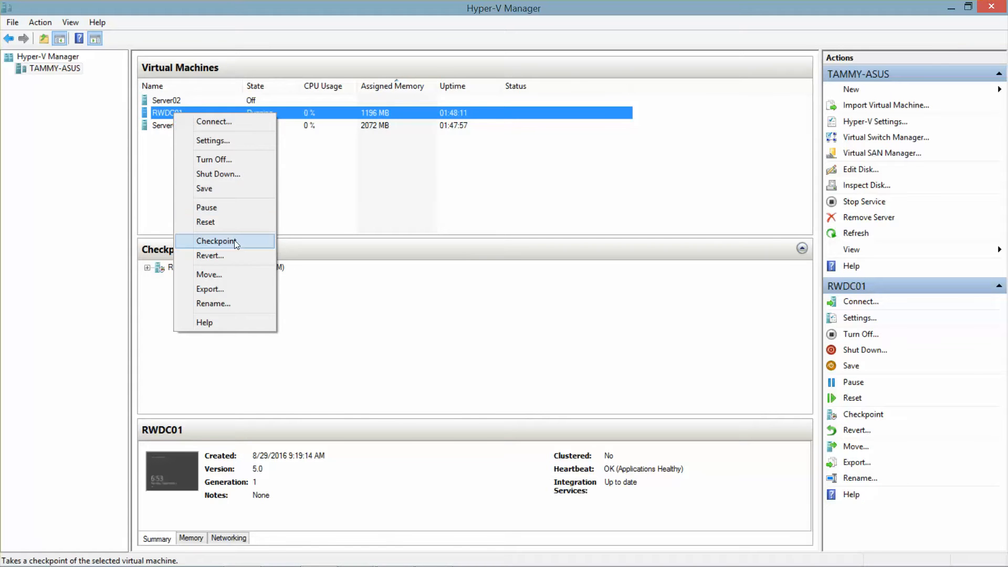
click(217, 240)
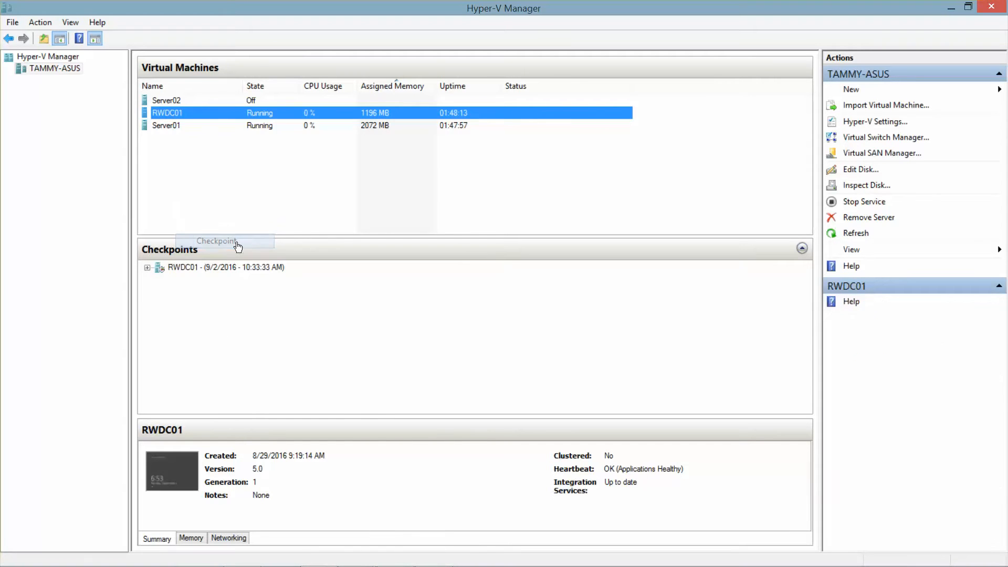
right_click(166, 124)
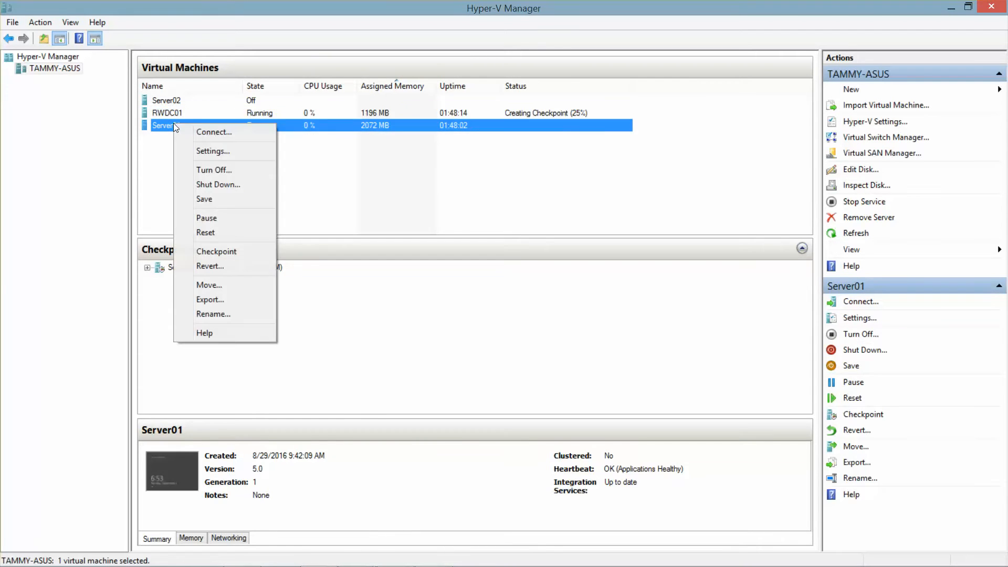
click(216, 251)
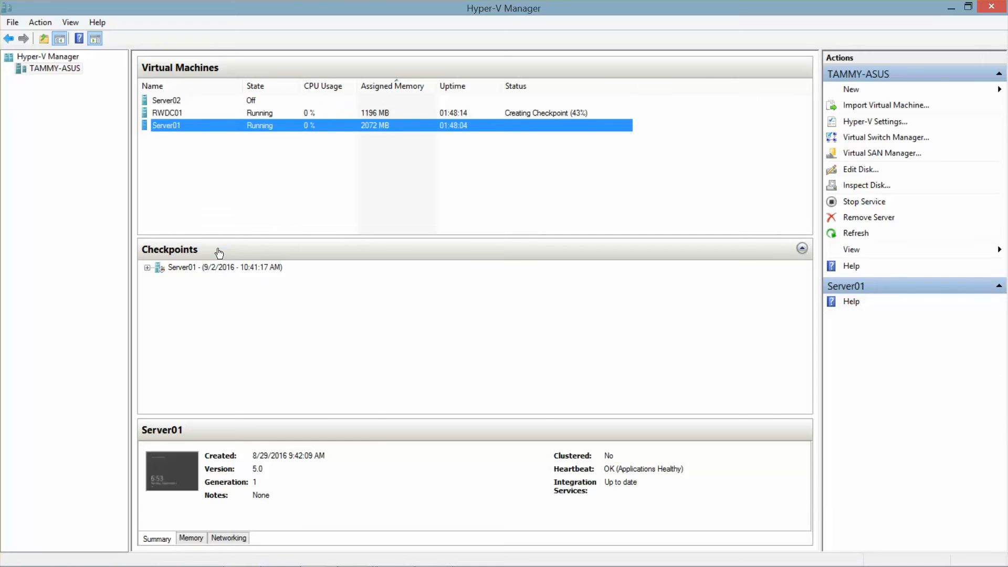